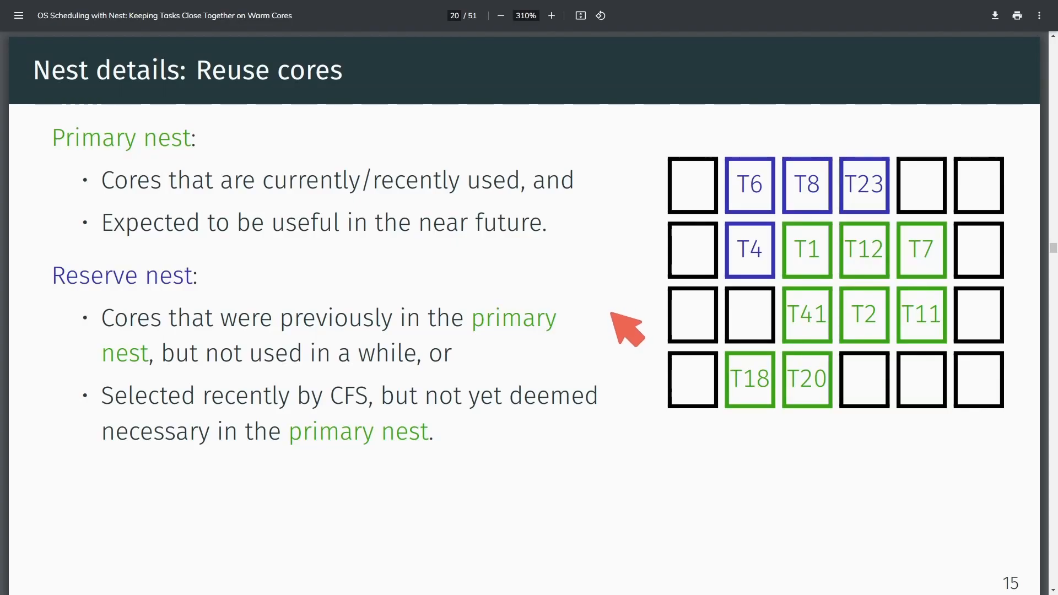
pyautogui.moveTo(669, 501)
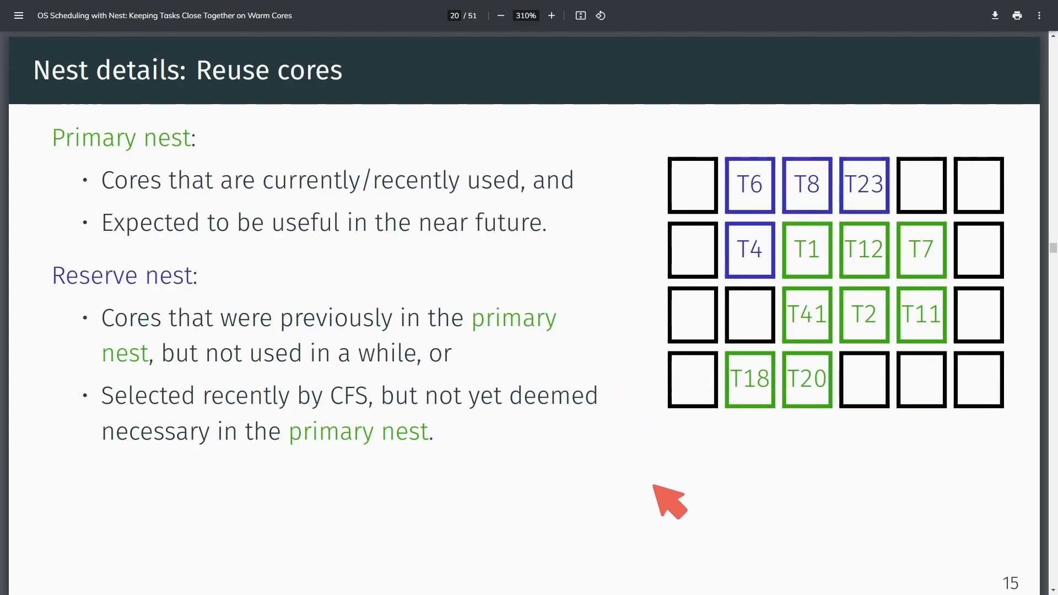
pyautogui.moveTo(701, 125)
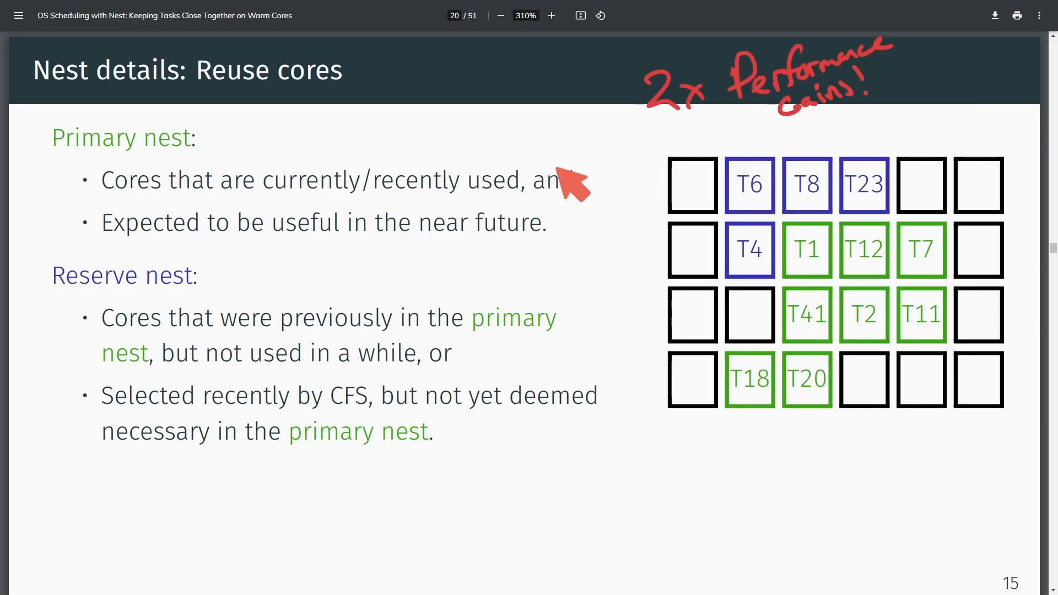
pyautogui.moveTo(405, 222)
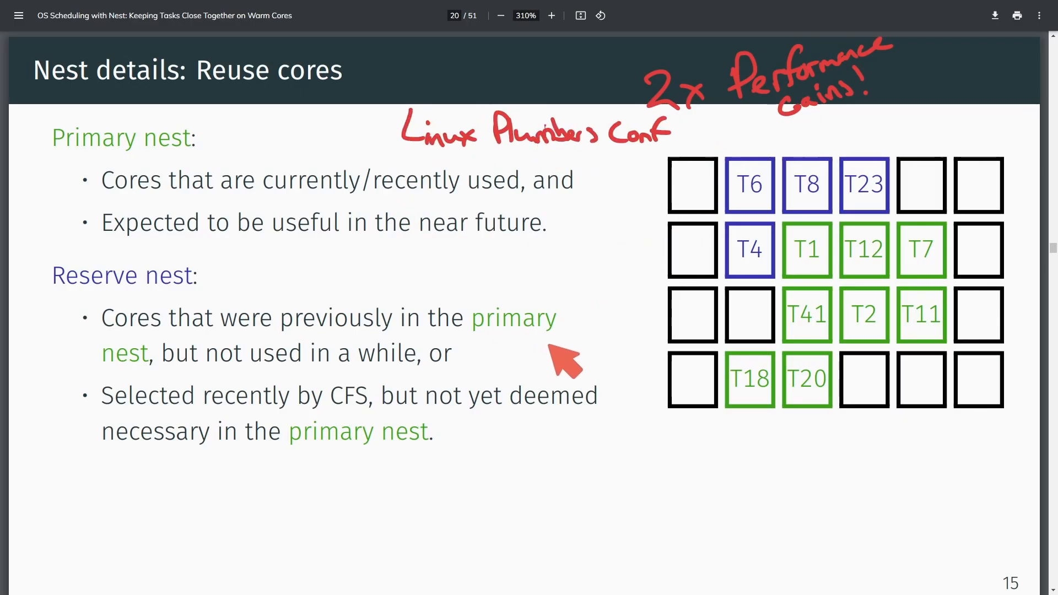
pyautogui.moveTo(637, 368)
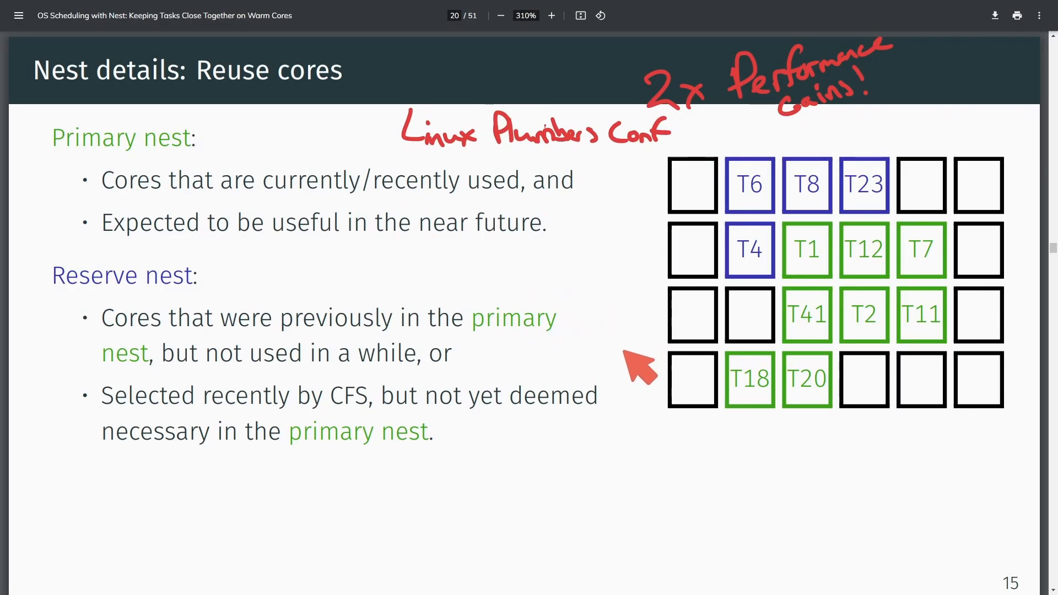
pyautogui.moveTo(590, 378)
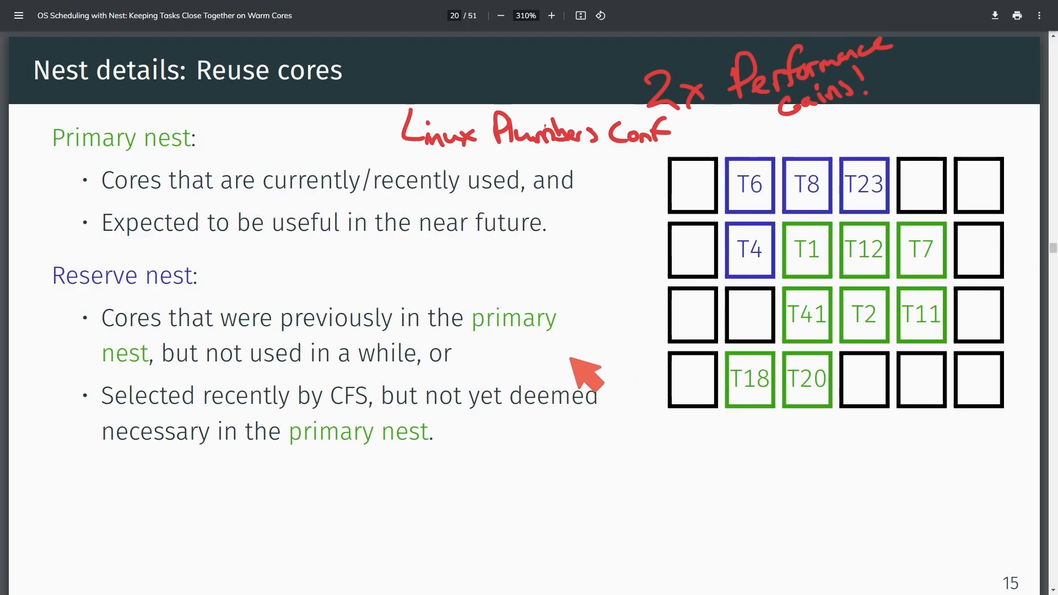
pyautogui.moveTo(578, 388)
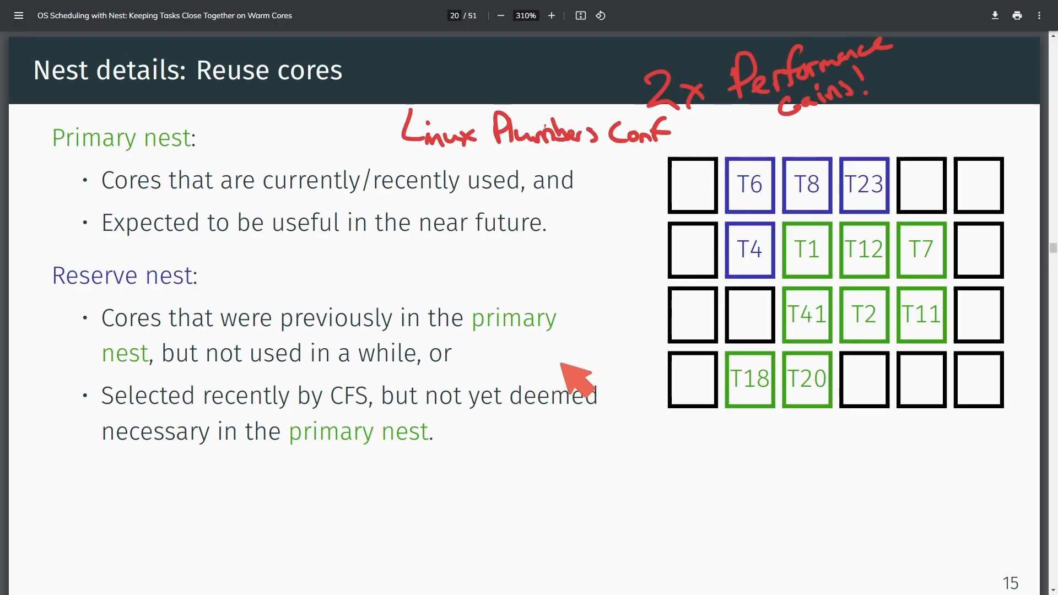
pyautogui.moveTo(522, 490)
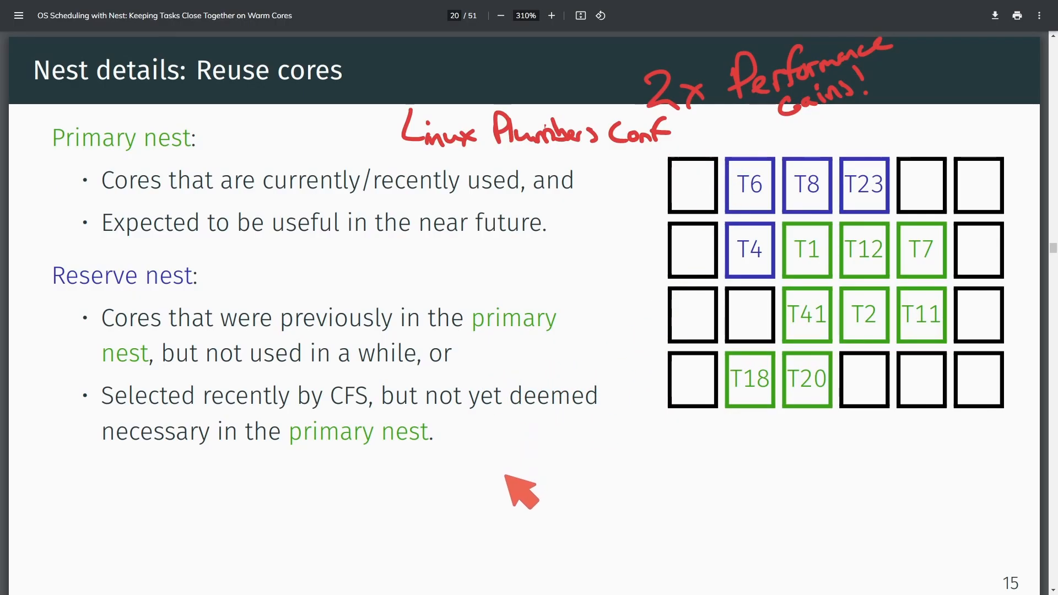
pyautogui.moveTo(385, 442)
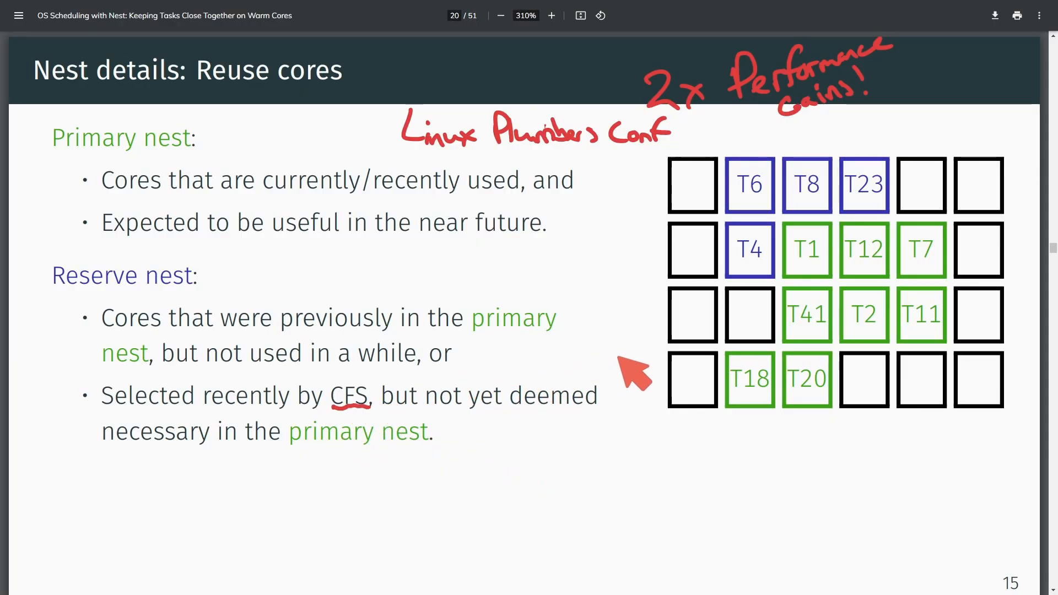
pyautogui.moveTo(601, 405)
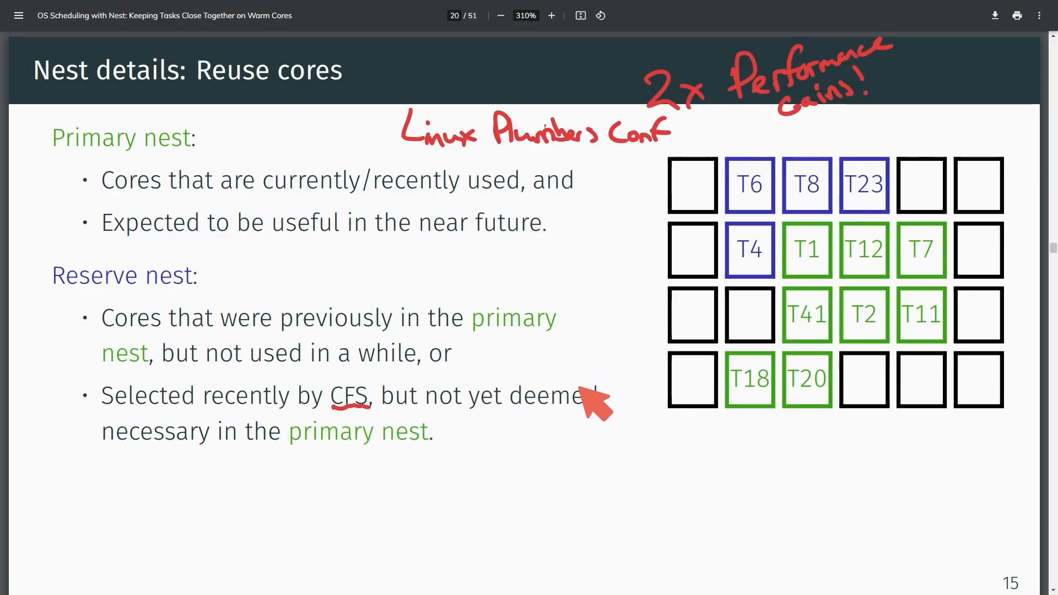
pyautogui.moveTo(233, 101)
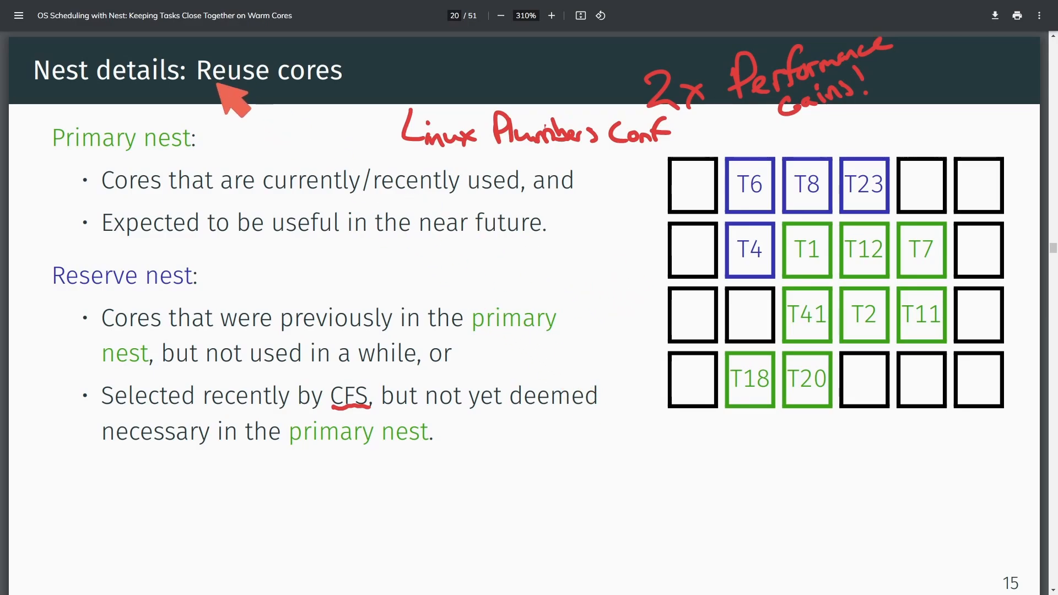
# Draw a red pen underline beneath the 'Reuse cores' heading
pyautogui.moveTo(195, 87); pyautogui.dragTo(340, 88)
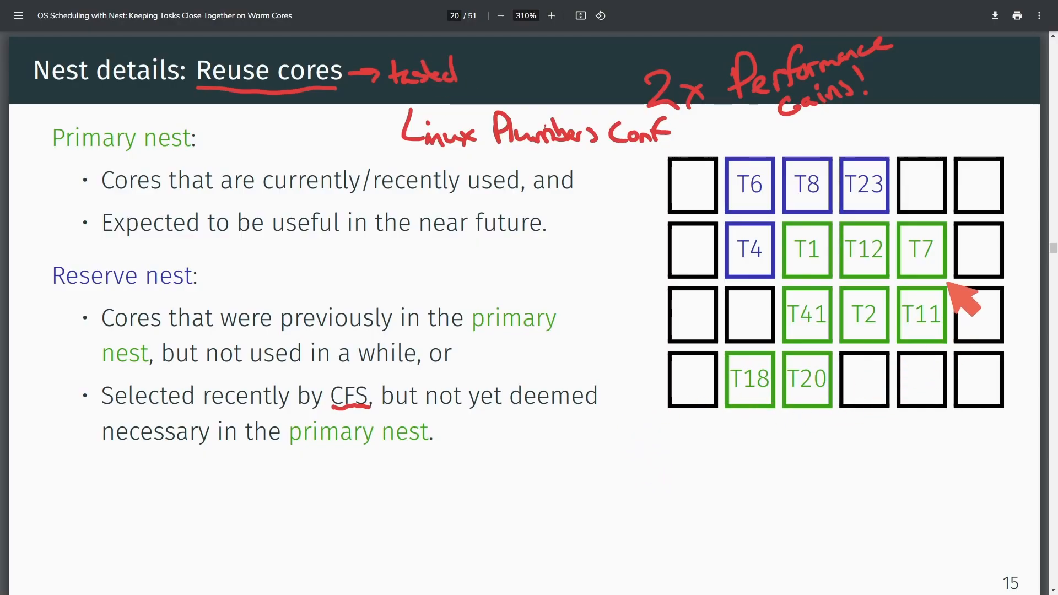
pyautogui.moveTo(749, 387)
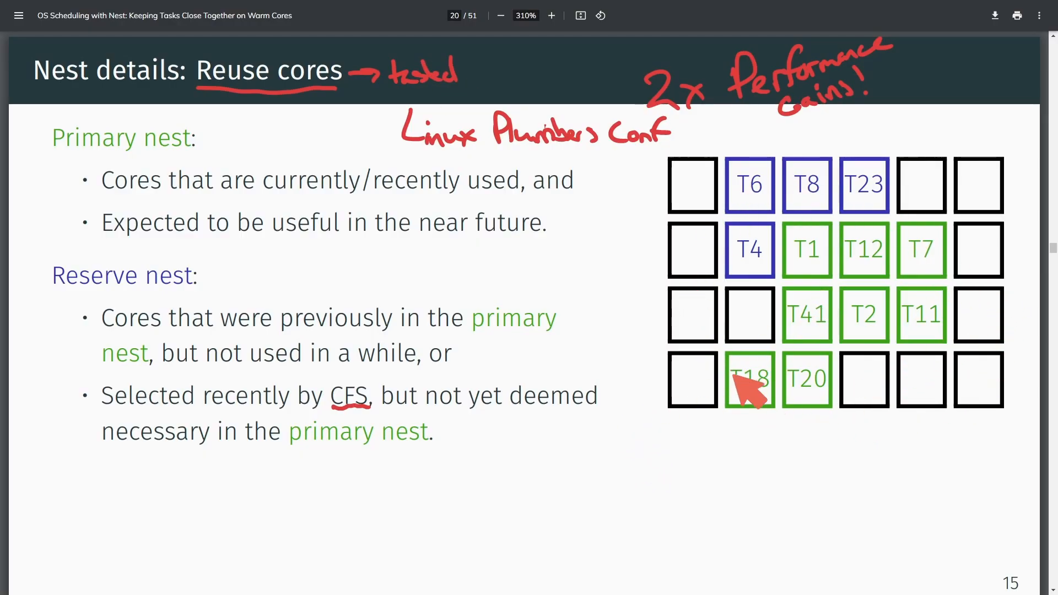
pyautogui.moveTo(807, 354)
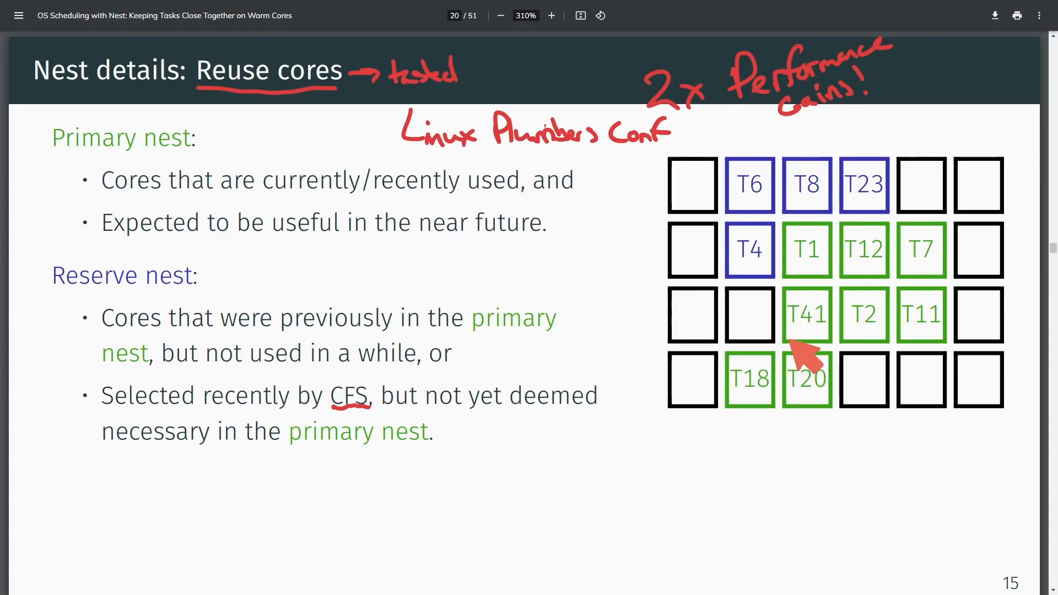
pyautogui.moveTo(891, 280)
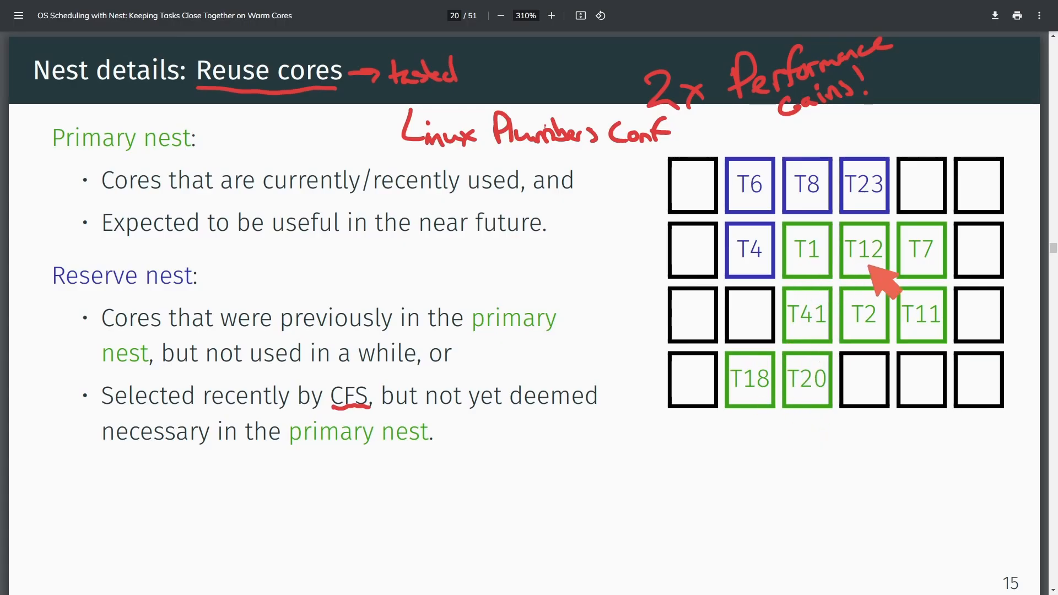
pyautogui.moveTo(765, 442)
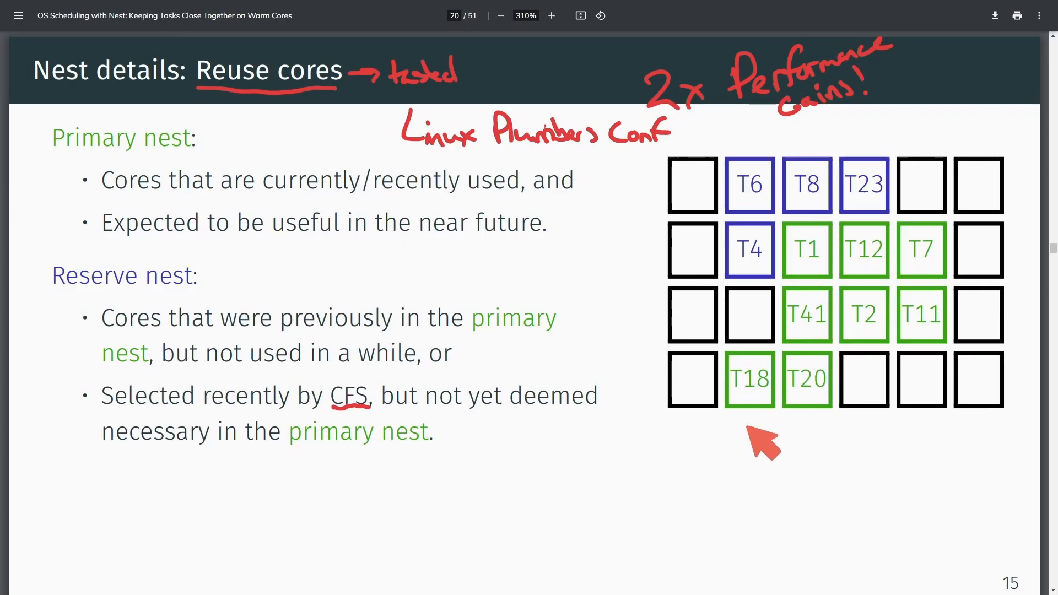
pyautogui.moveTo(826, 378)
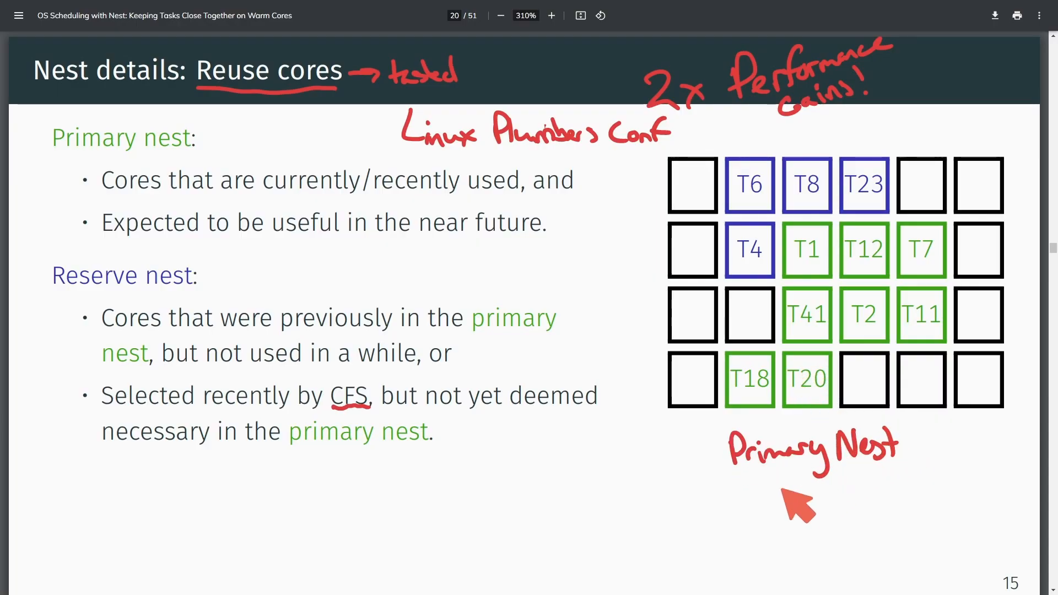
pyautogui.moveTo(877, 152)
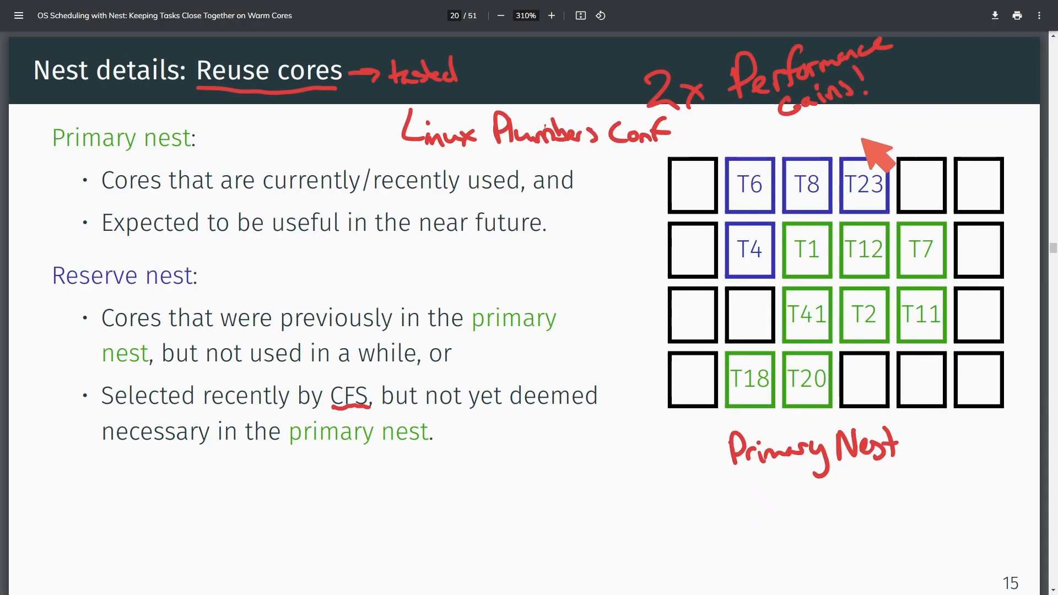
pyautogui.moveTo(799, 435)
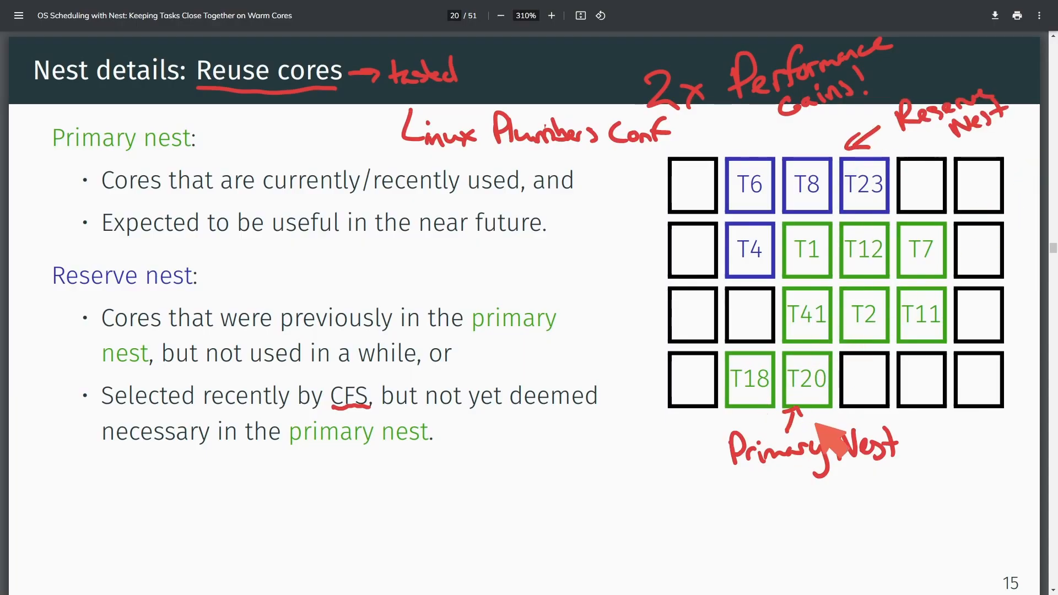
pyautogui.moveTo(829, 435)
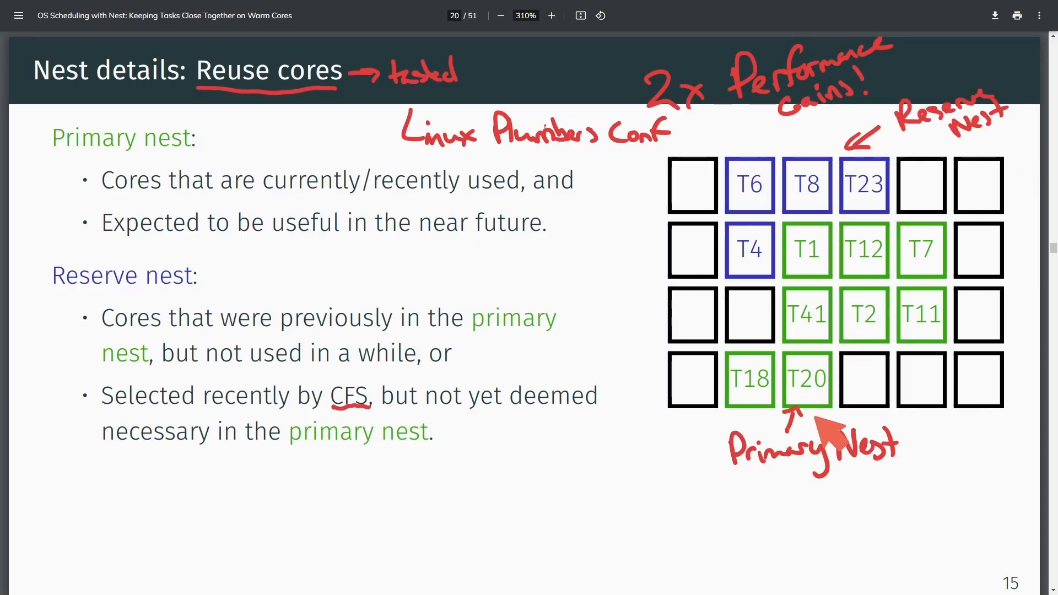
pyautogui.moveTo(761, 529)
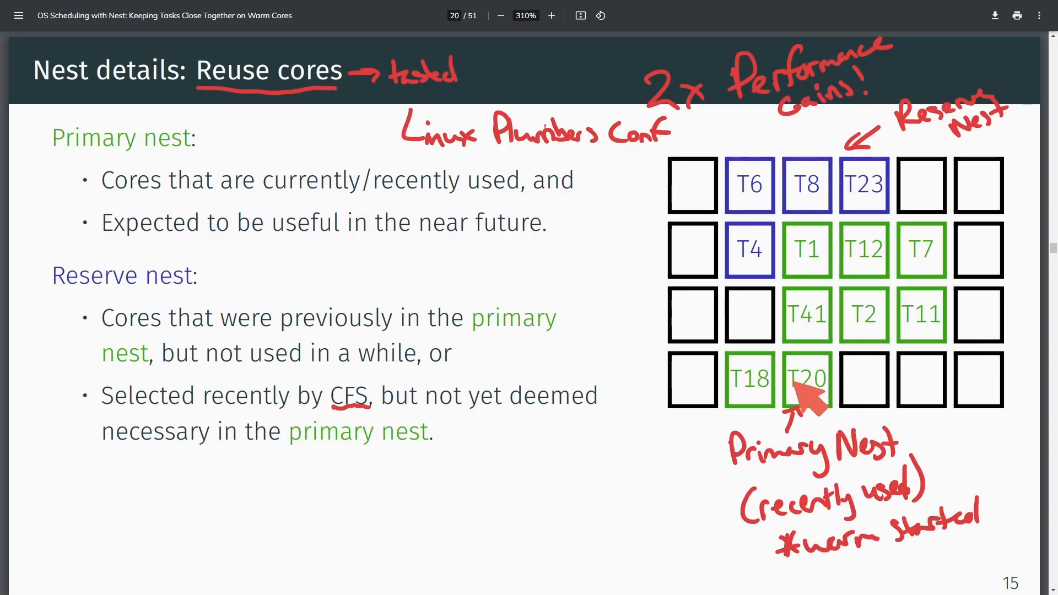
pyautogui.moveTo(860, 408)
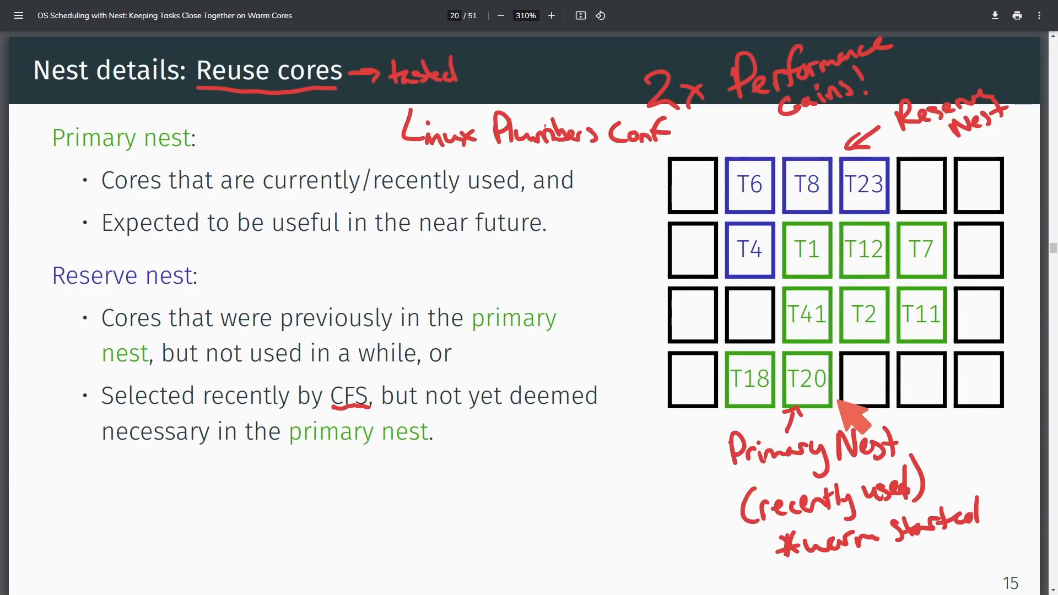
pyautogui.moveTo(973, 177)
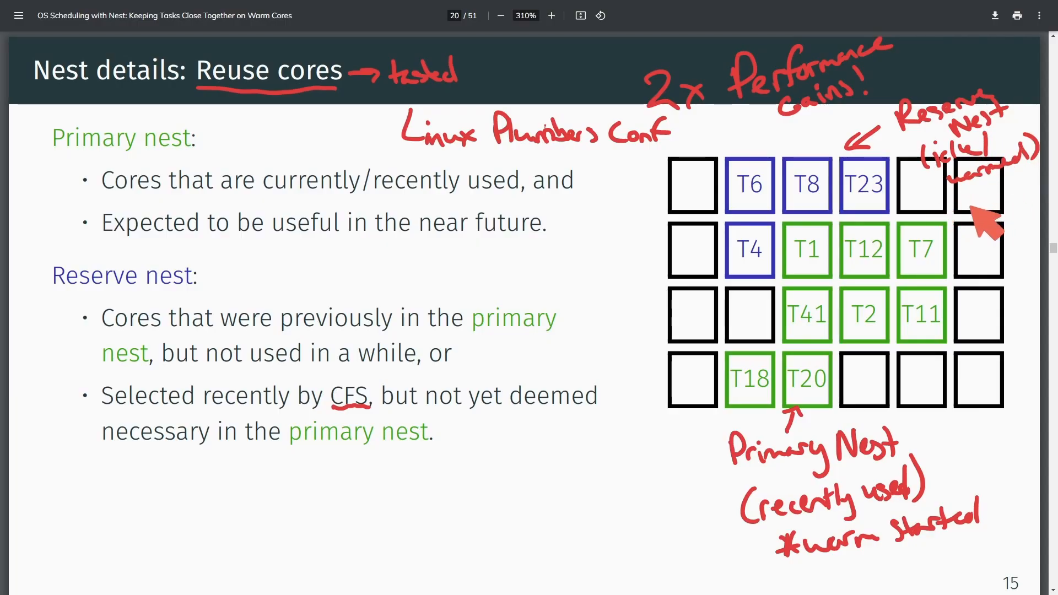
pyautogui.moveTo(988, 213)
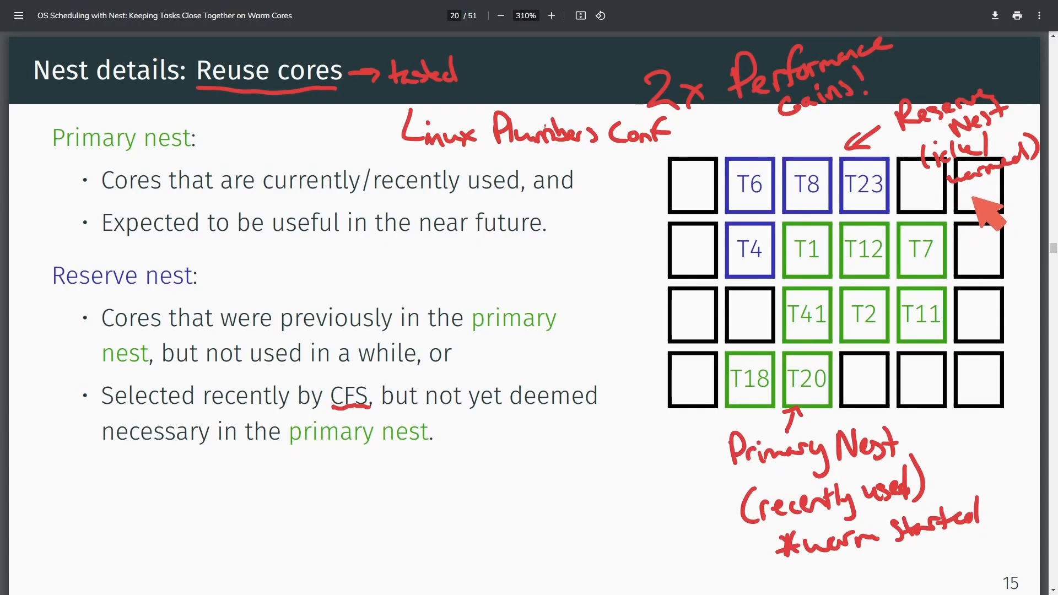
pyautogui.moveTo(971, 223)
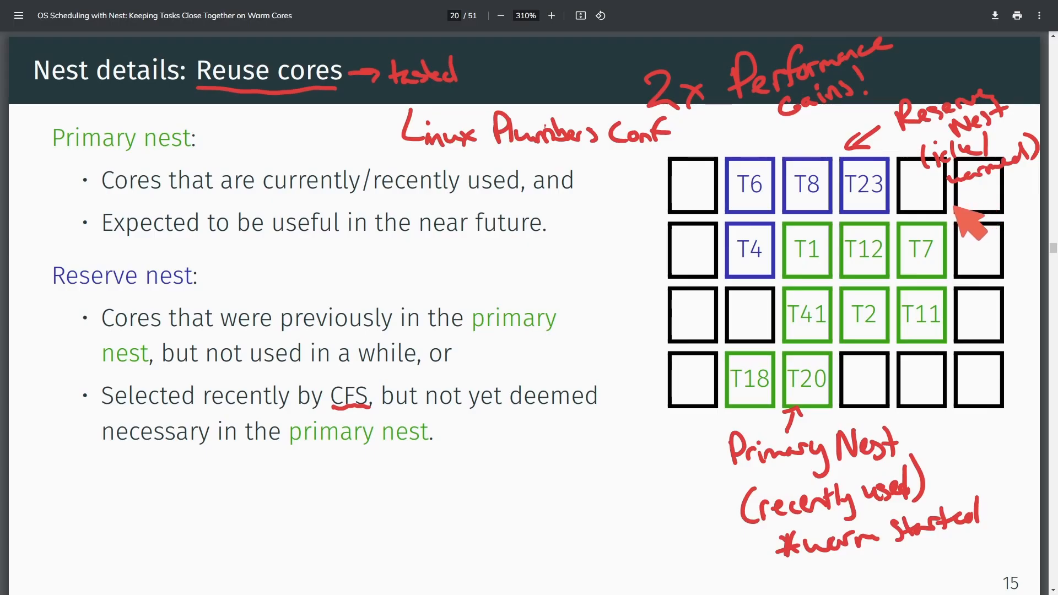
pyautogui.moveTo(691, 220)
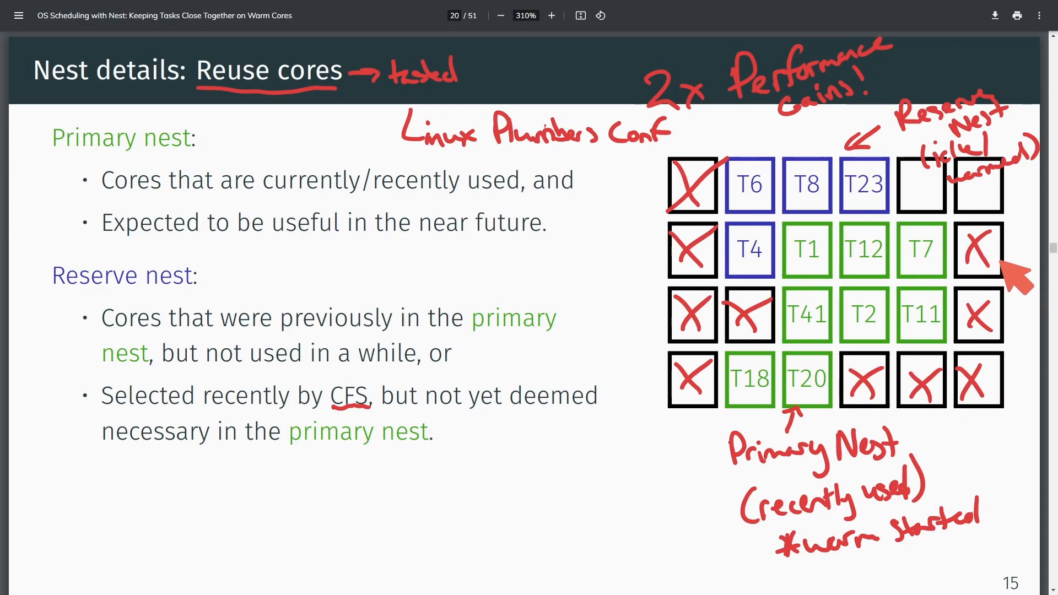
pyautogui.moveTo(642, 483)
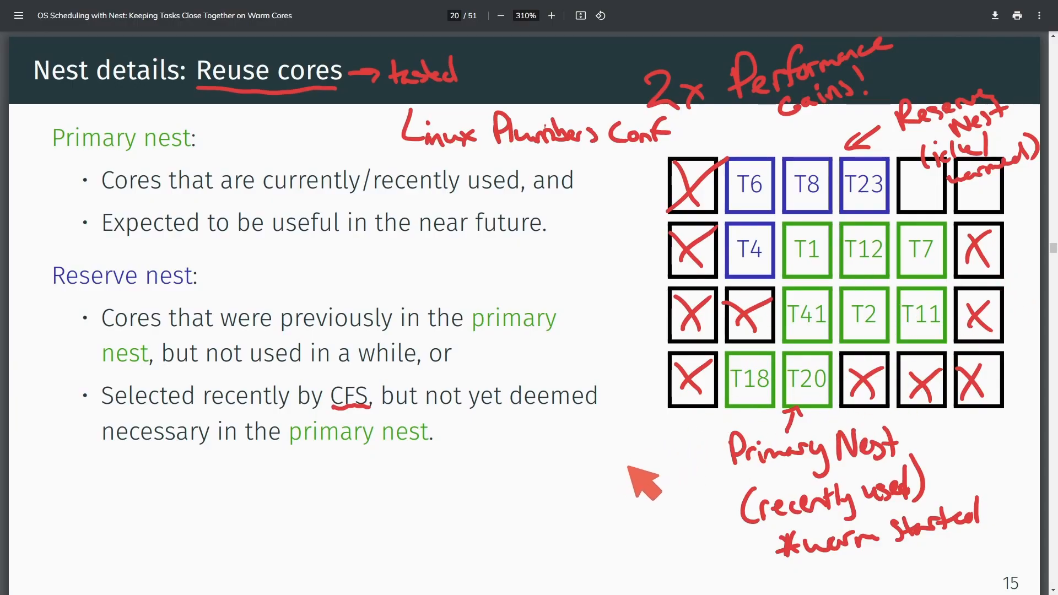
pyautogui.moveTo(787, 469)
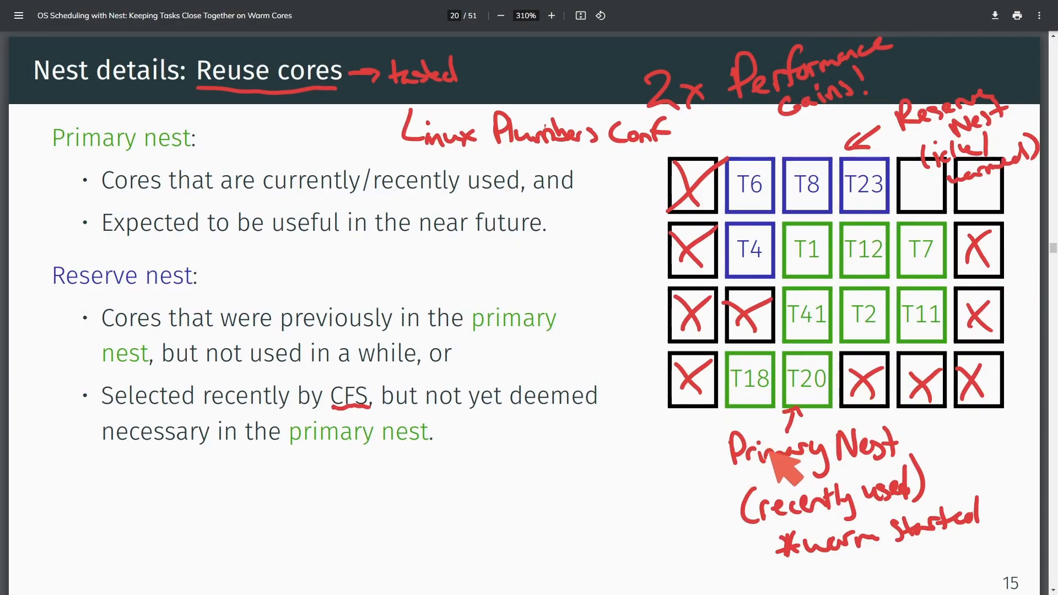
pyautogui.moveTo(1032, 168)
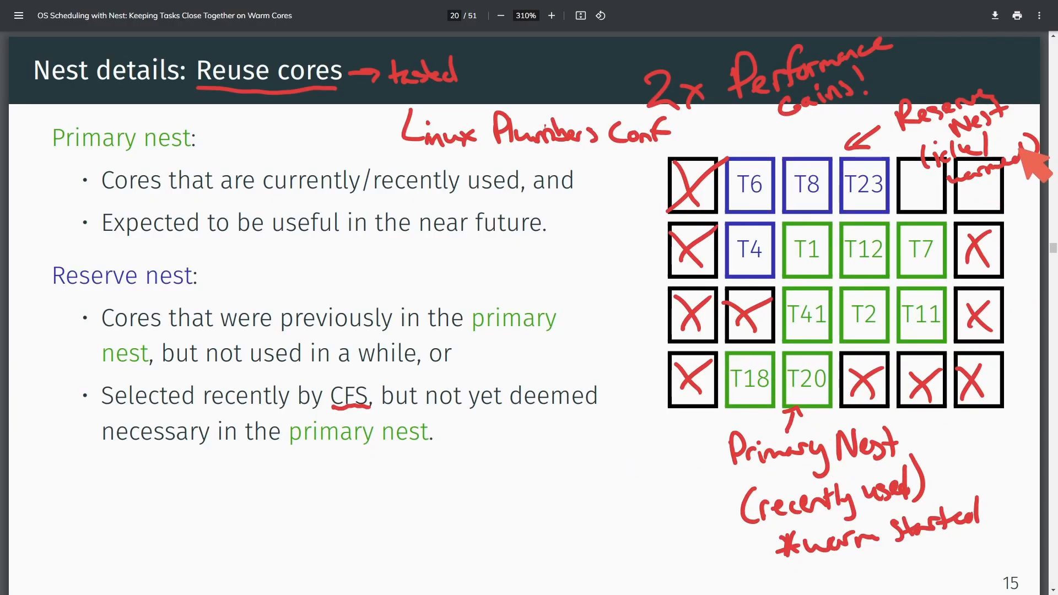
pyautogui.moveTo(735, 321)
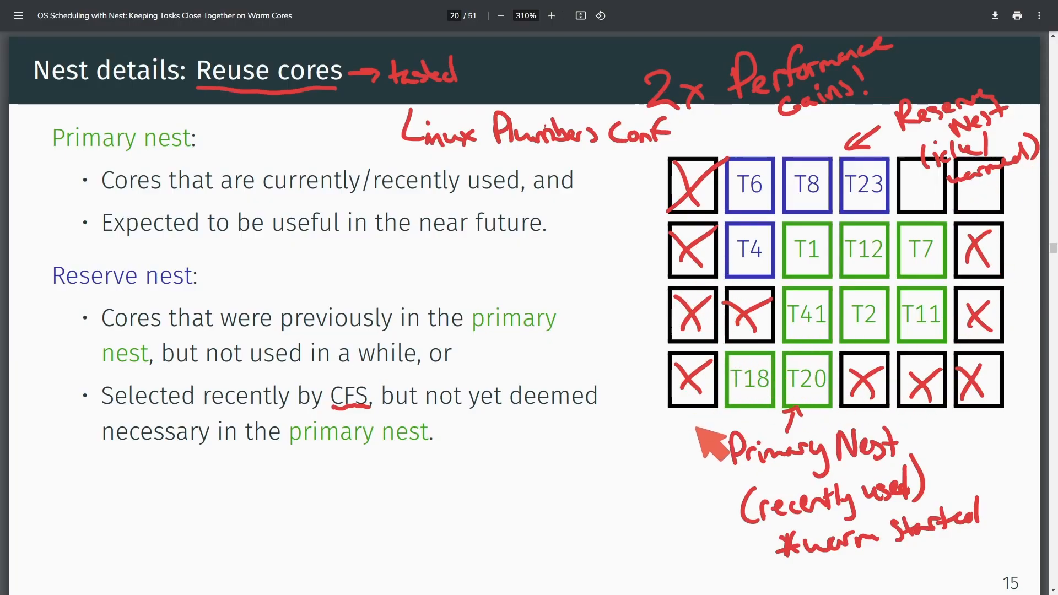
pyautogui.moveTo(918, 364)
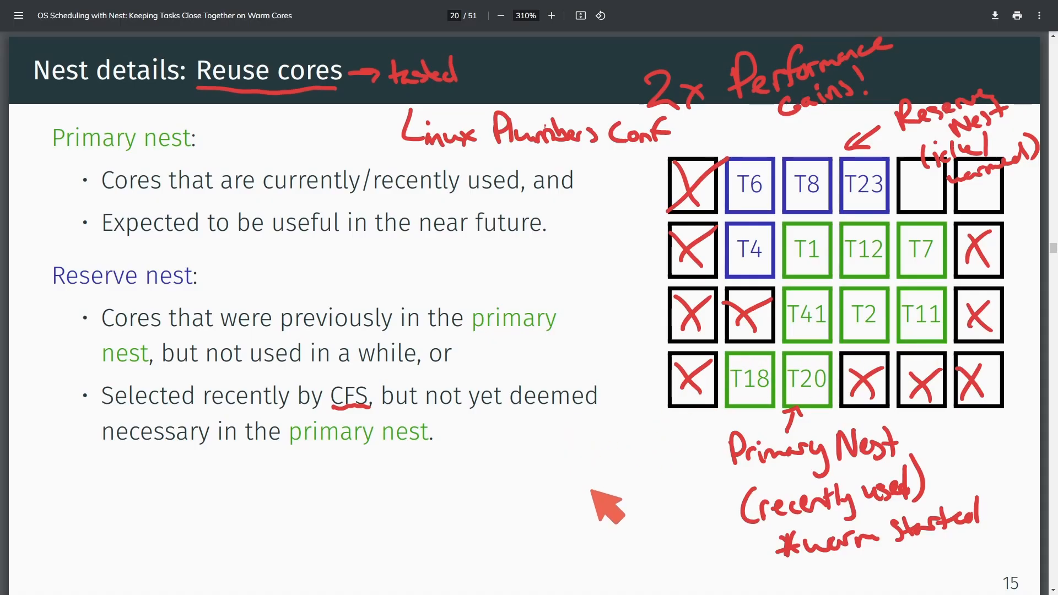
pyautogui.moveTo(456, 489)
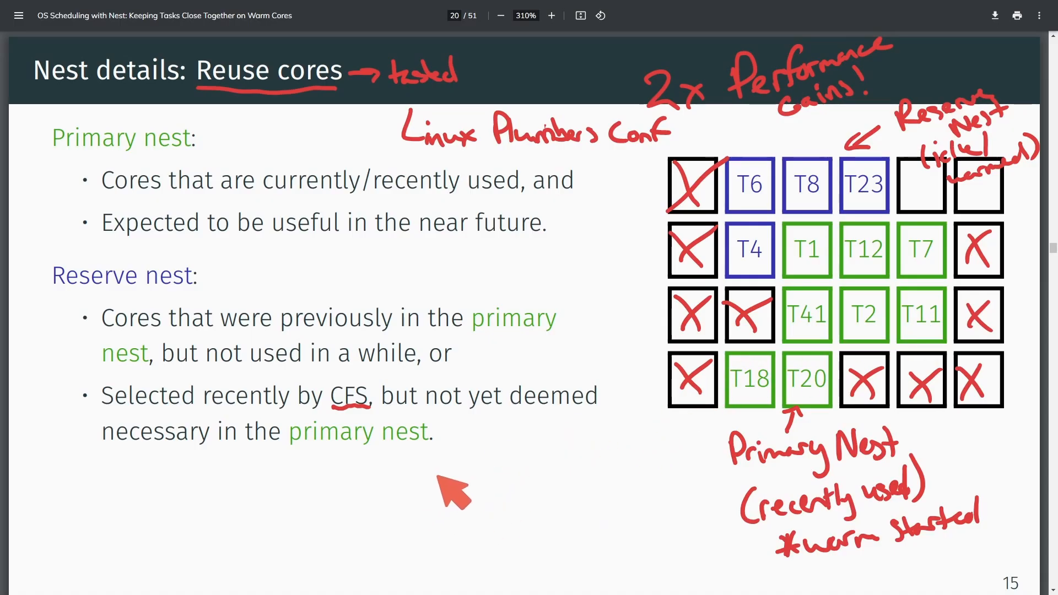
pyautogui.moveTo(445, 495)
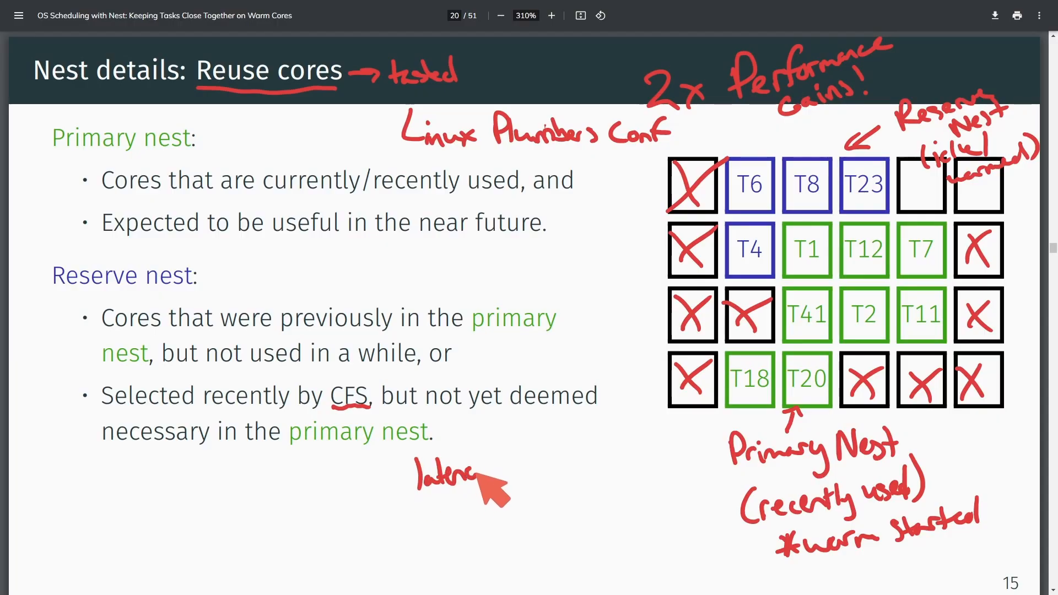
pyautogui.moveTo(529, 472)
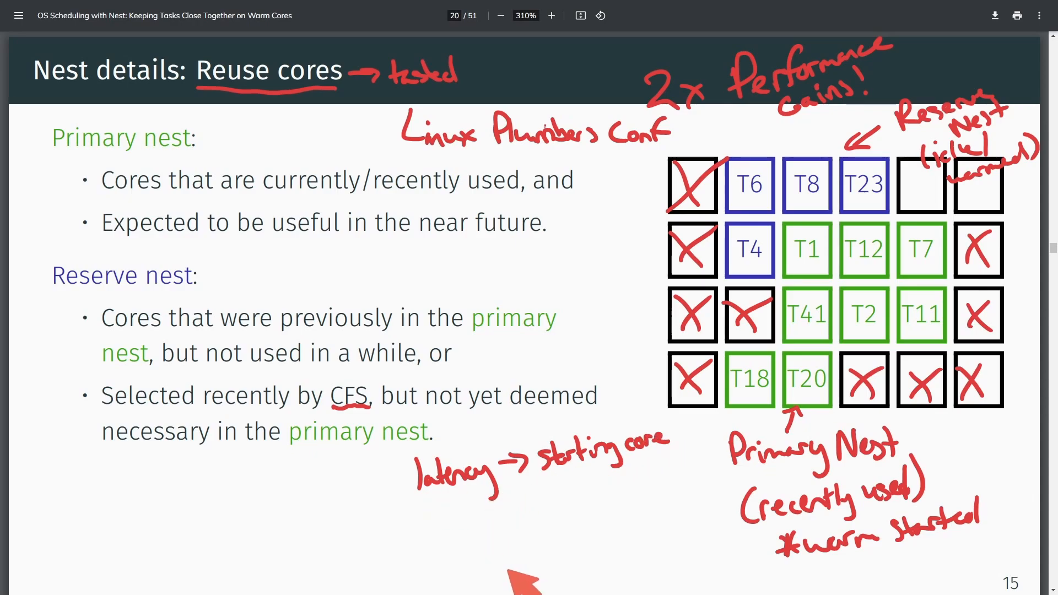
pyautogui.moveTo(460, 544)
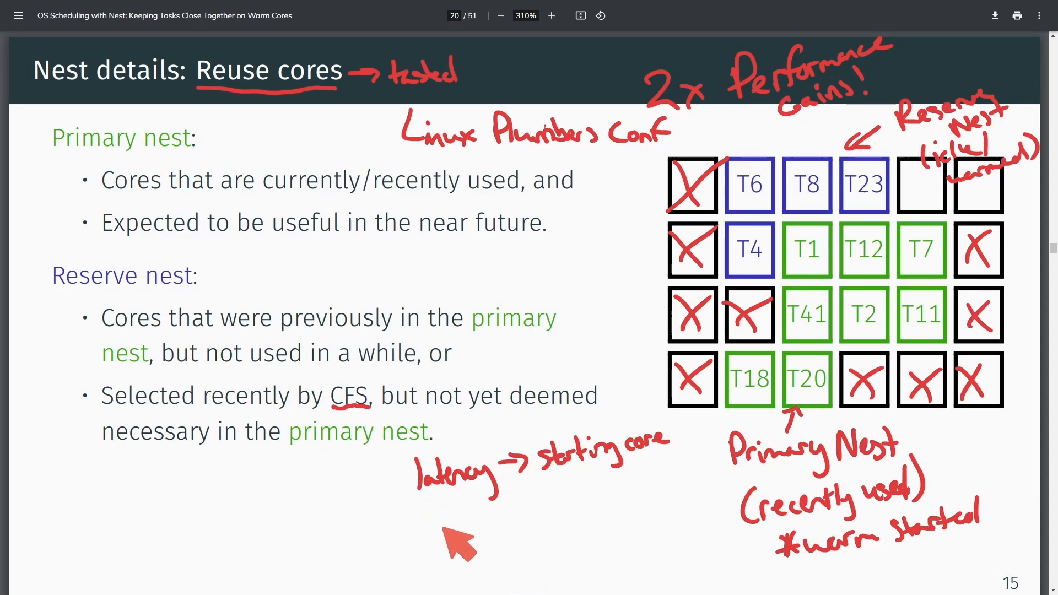
pyautogui.moveTo(436, 529)
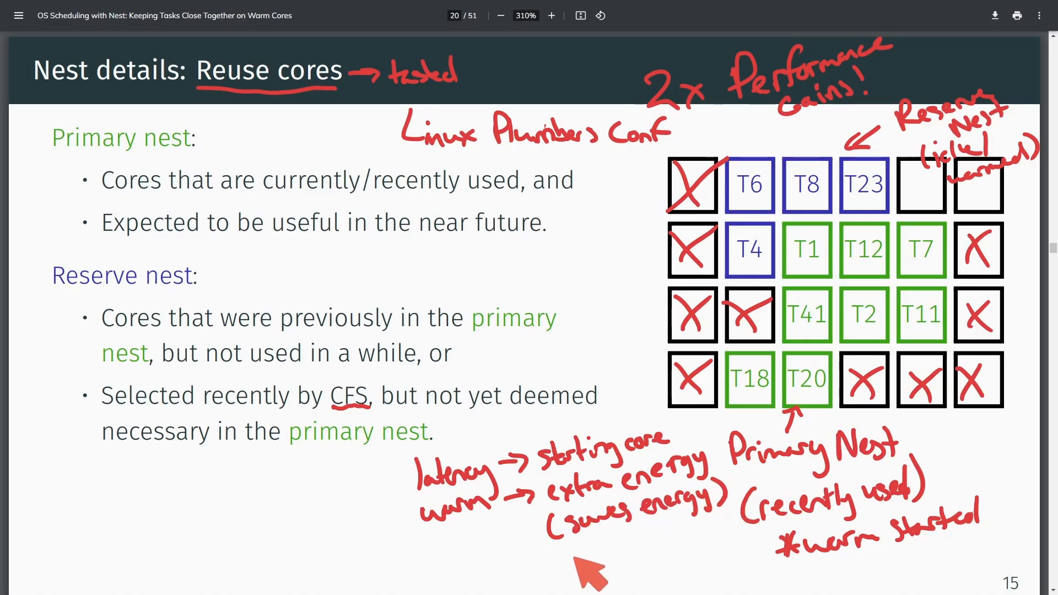
pyautogui.moveTo(631, 571)
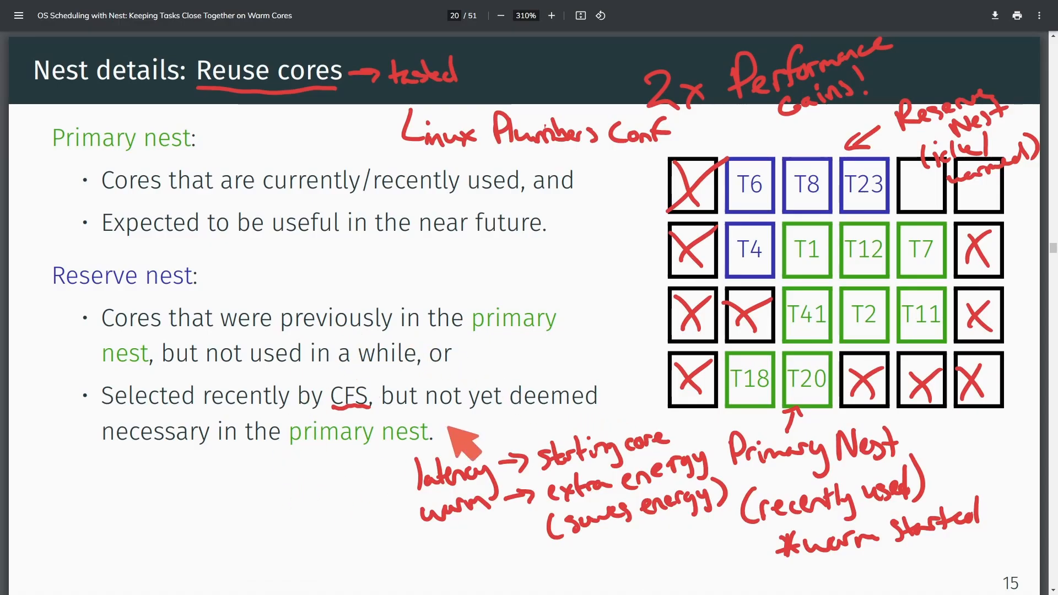
pyautogui.moveTo(840, 291)
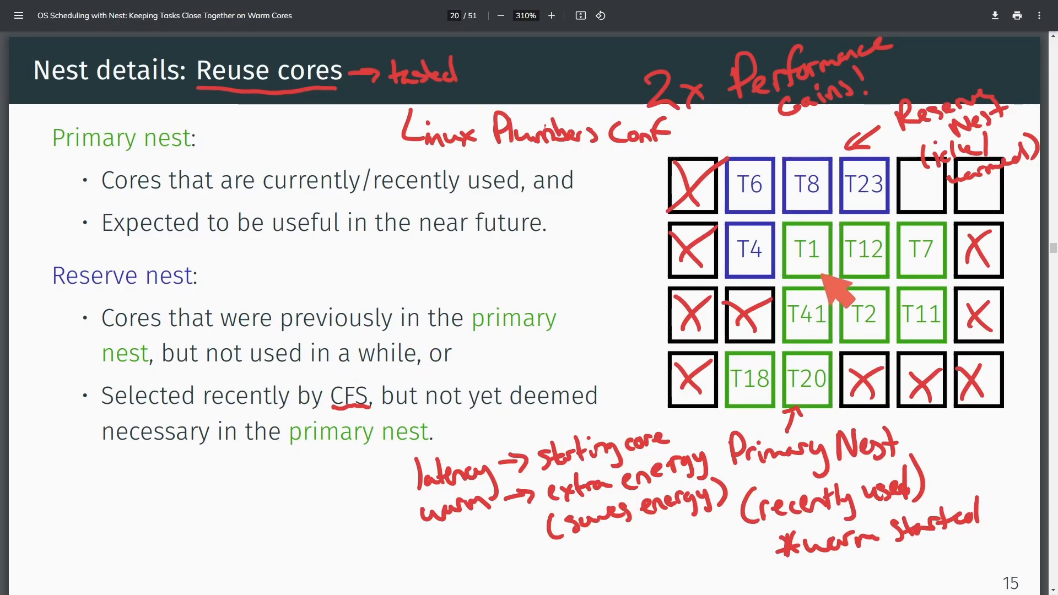
pyautogui.moveTo(88, 108)
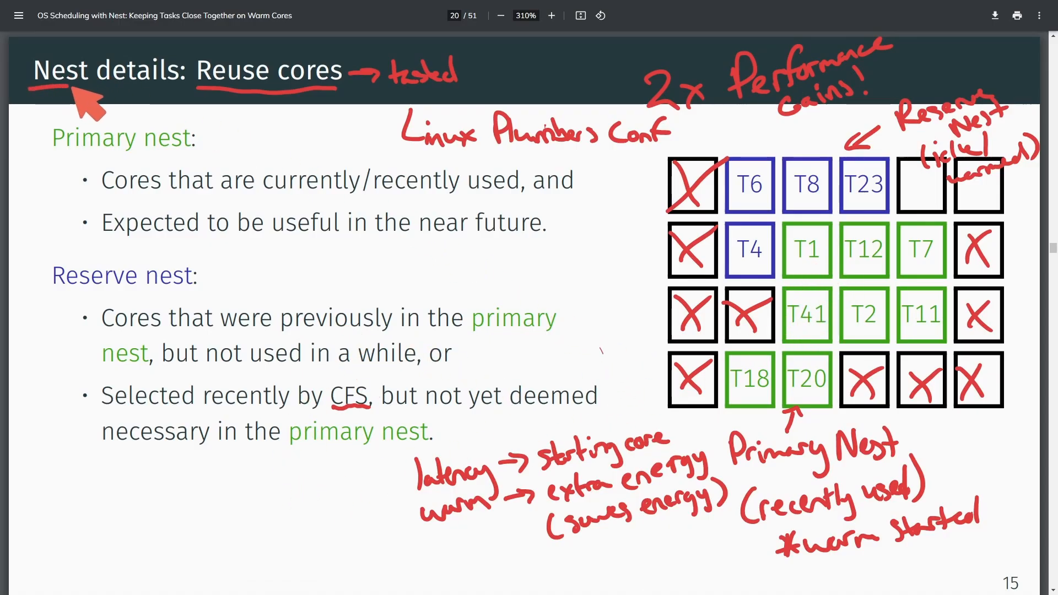
pyautogui.moveTo(522, 355)
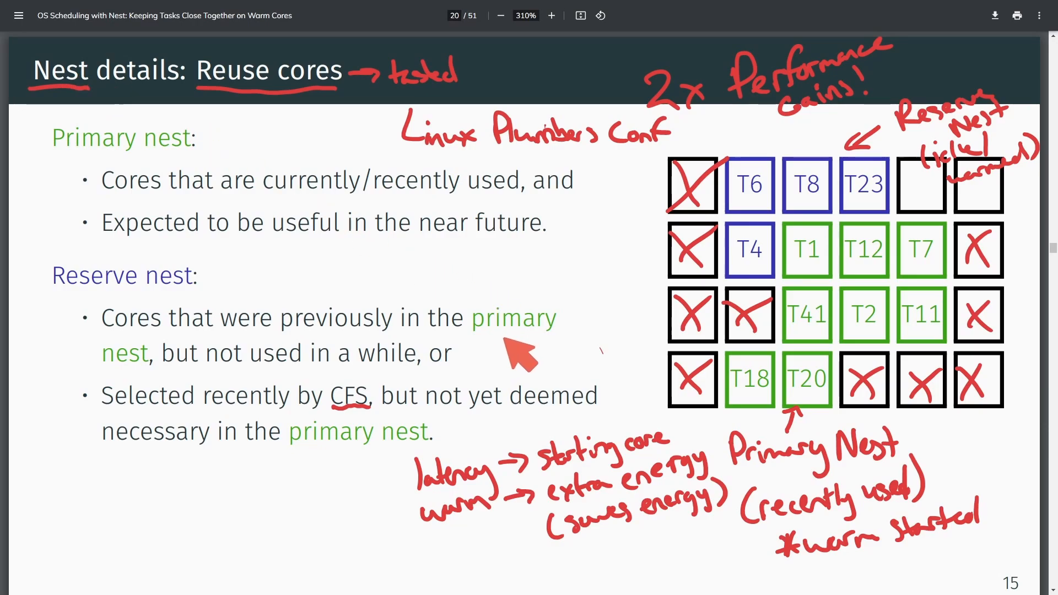
pyautogui.moveTo(827, 277)
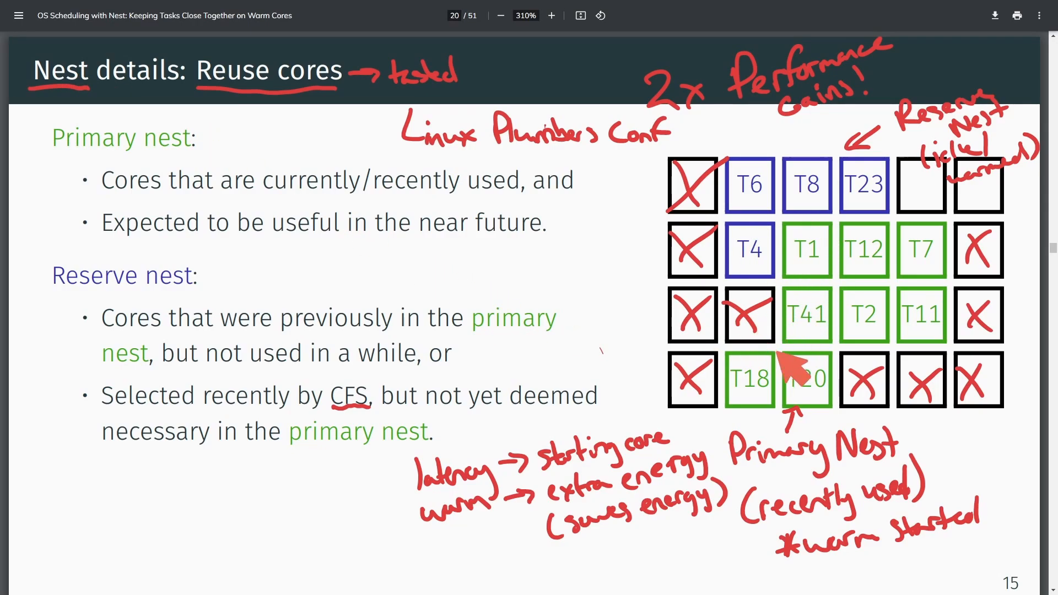
pyautogui.moveTo(836, 270)
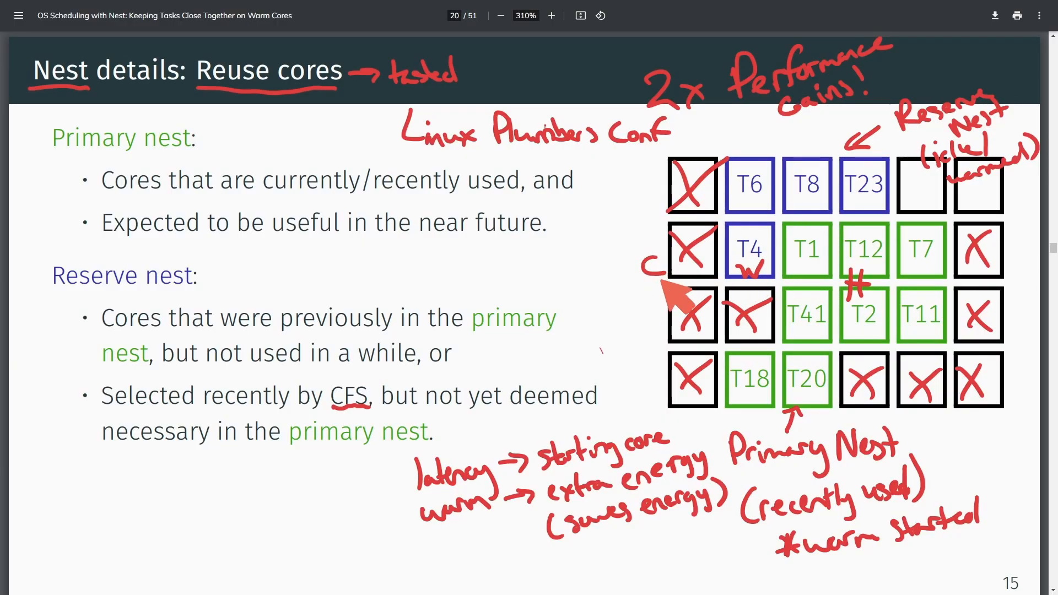
pyautogui.moveTo(911, 277)
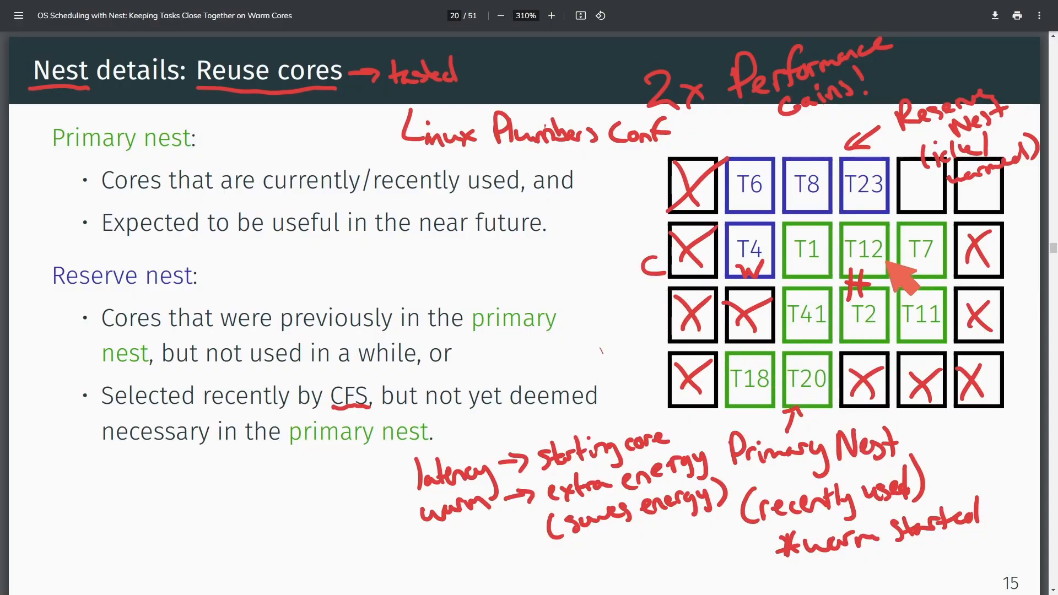
pyautogui.moveTo(880, 209)
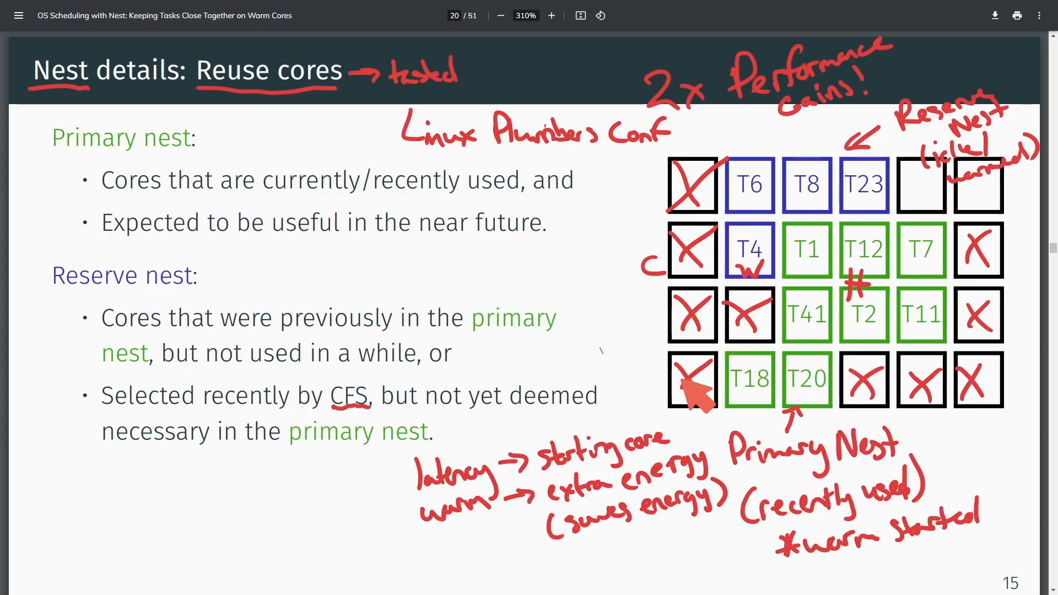
pyautogui.moveTo(978, 379)
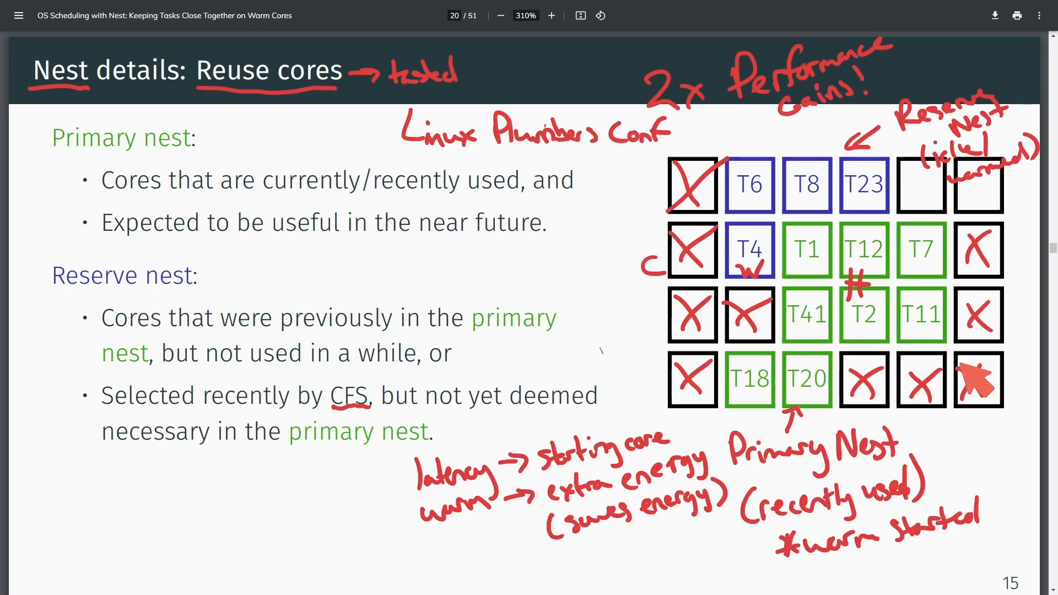
pyautogui.moveTo(820, 479)
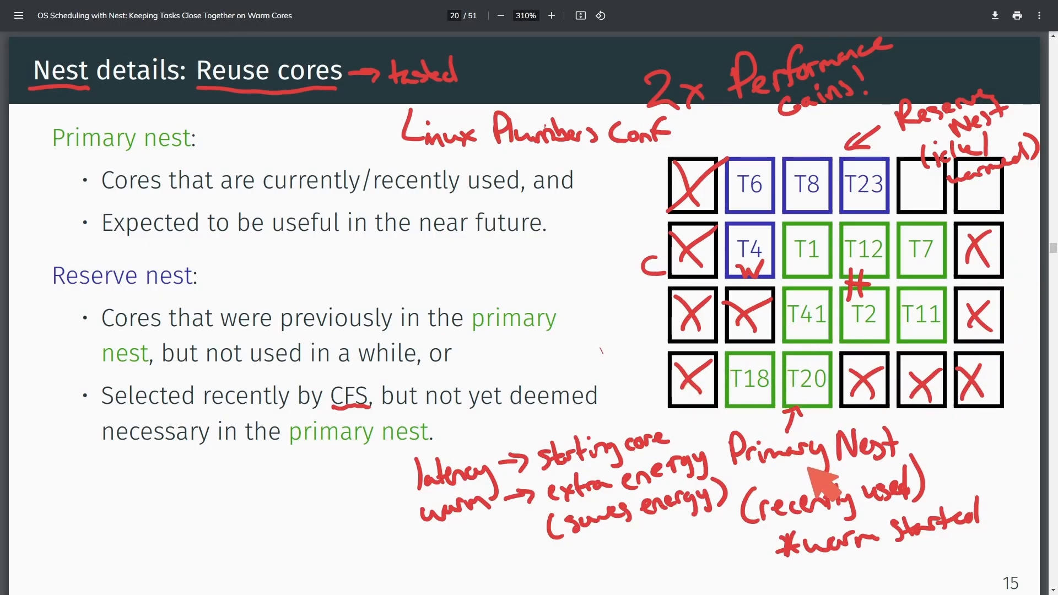
pyautogui.moveTo(985, 489)
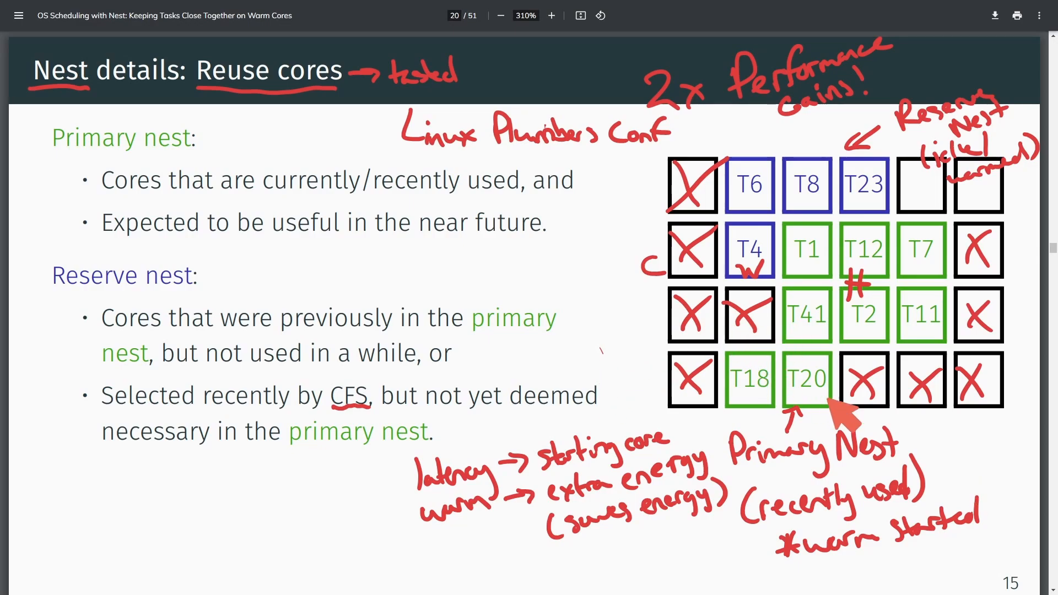
pyautogui.moveTo(907, 321)
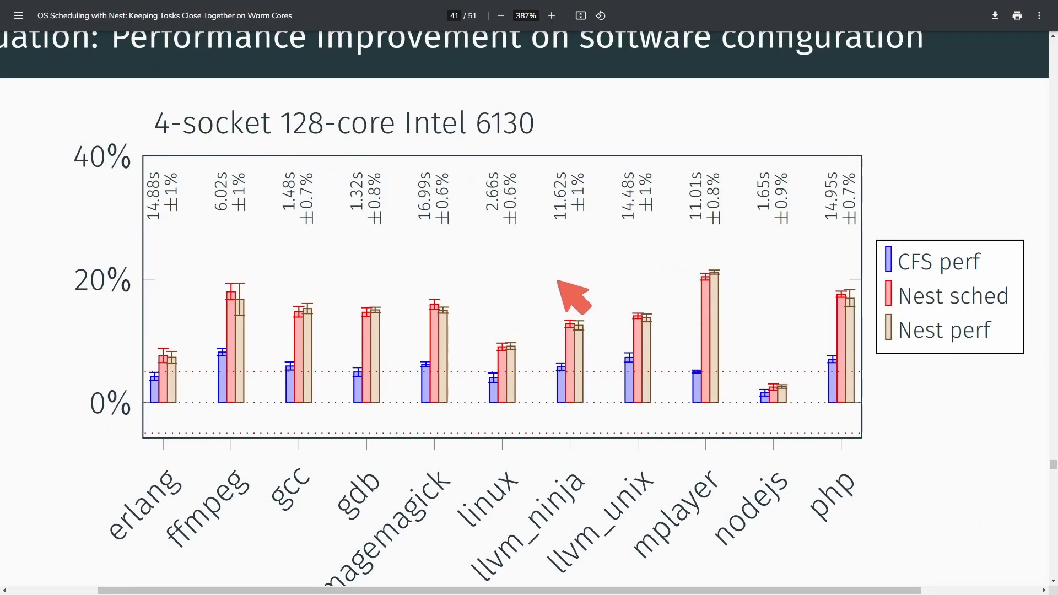
pyautogui.moveTo(314, 101)
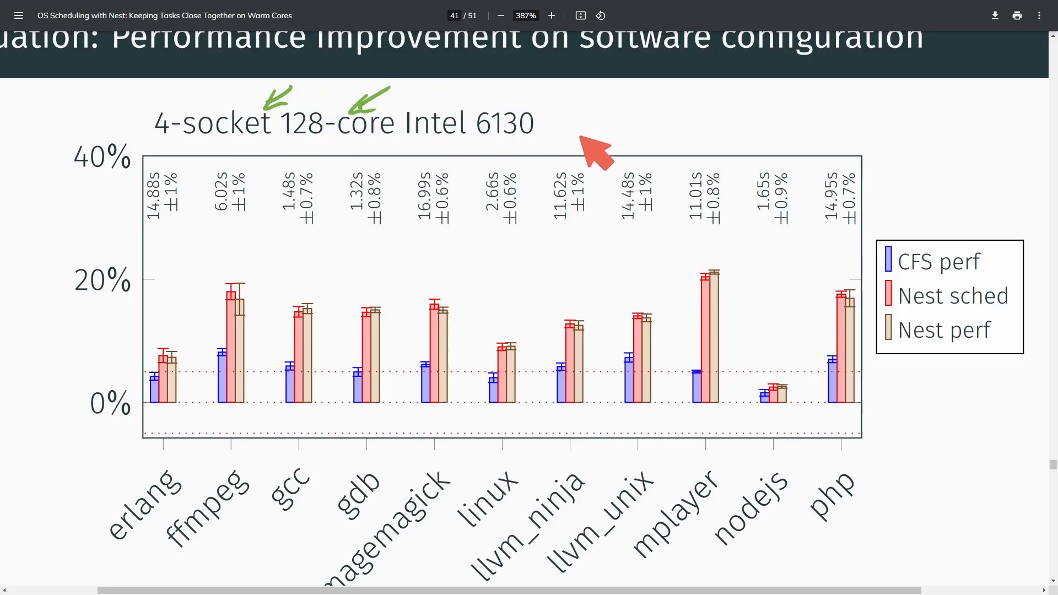
pyautogui.moveTo(526, 196)
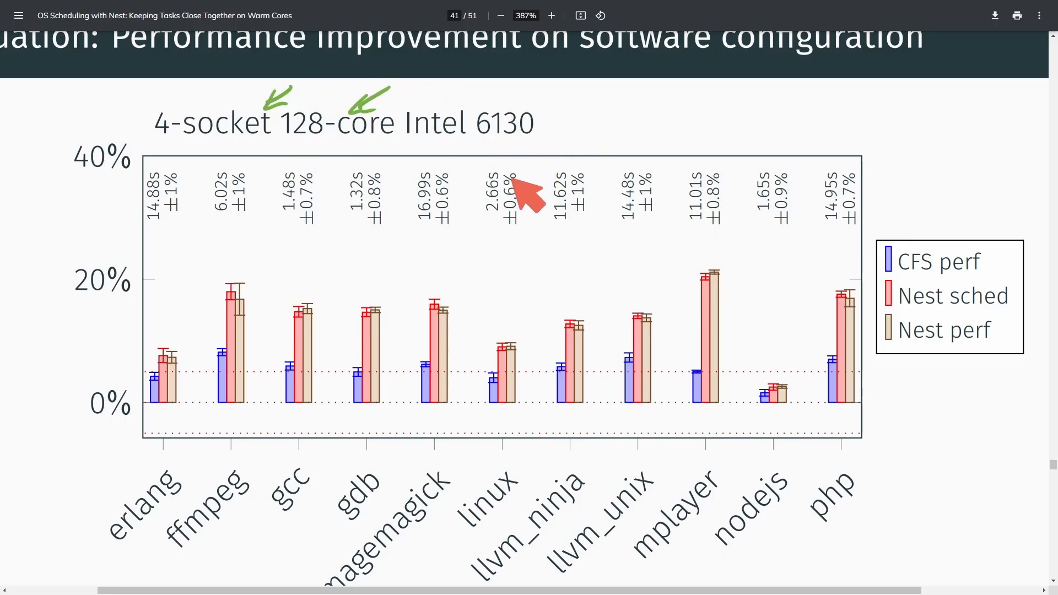
pyautogui.moveTo(856, 328)
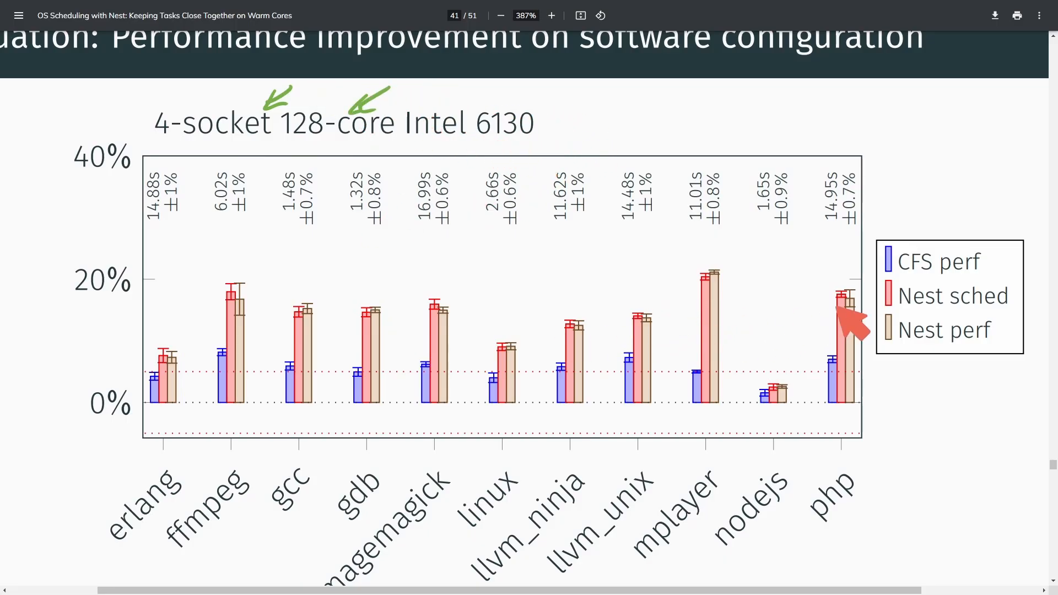
pyautogui.moveTo(944, 385)
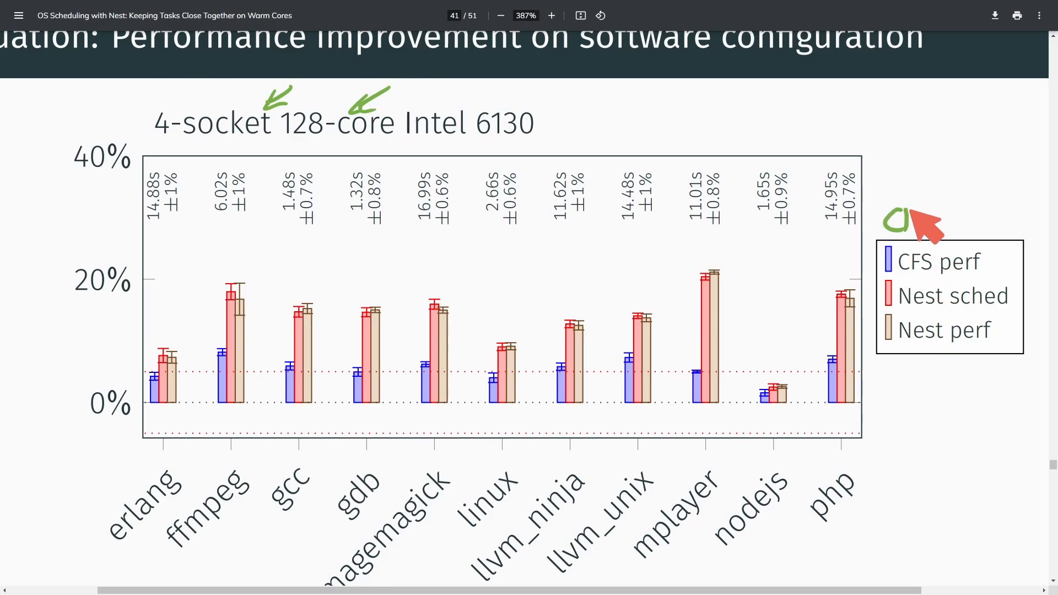
pyautogui.moveTo(820, 300)
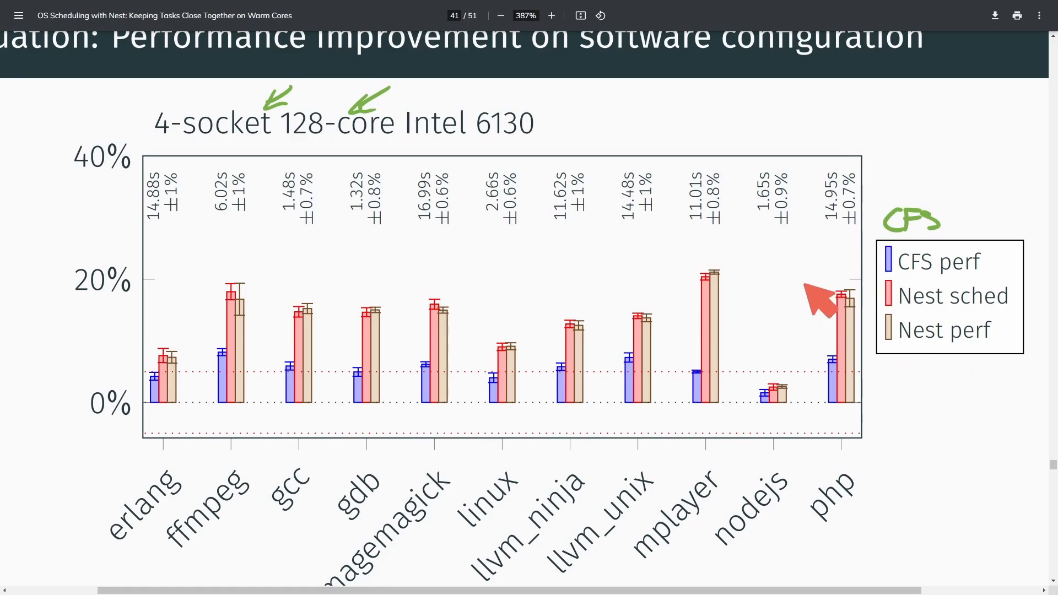
pyautogui.moveTo(162, 415)
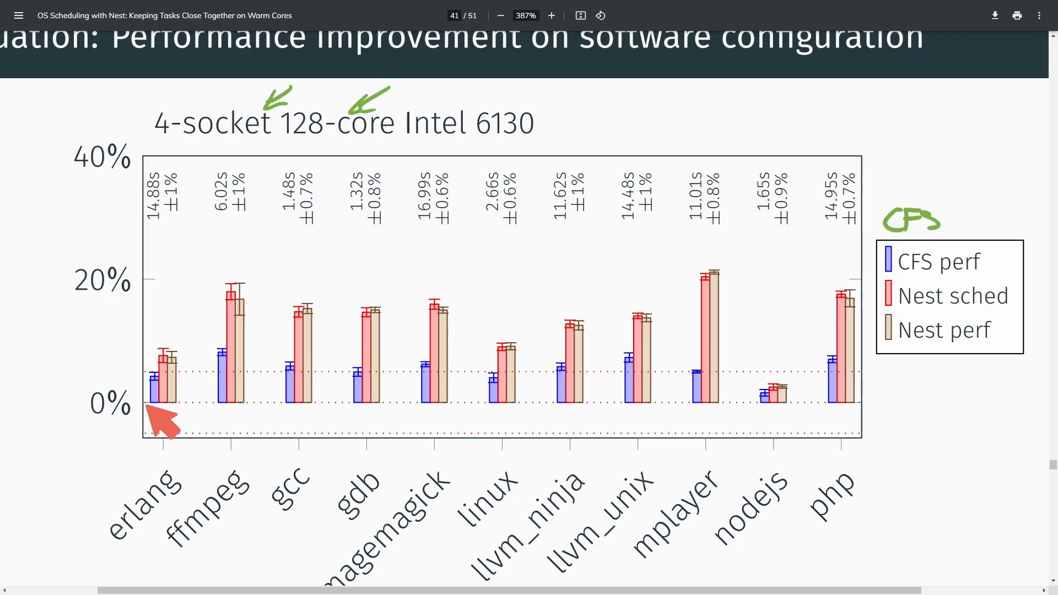
pyautogui.moveTo(262, 407)
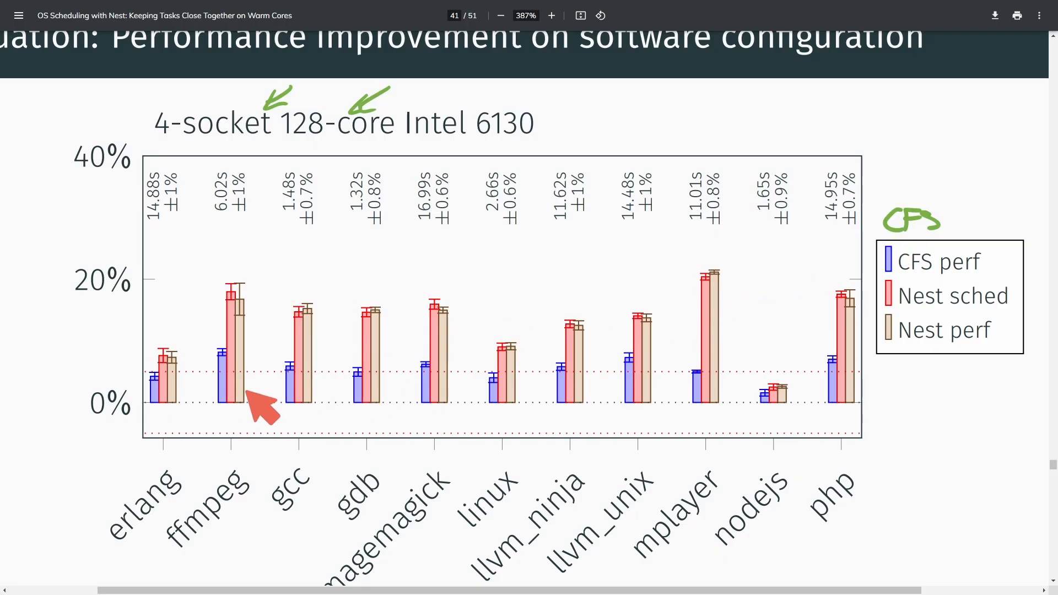
pyautogui.moveTo(174, 418)
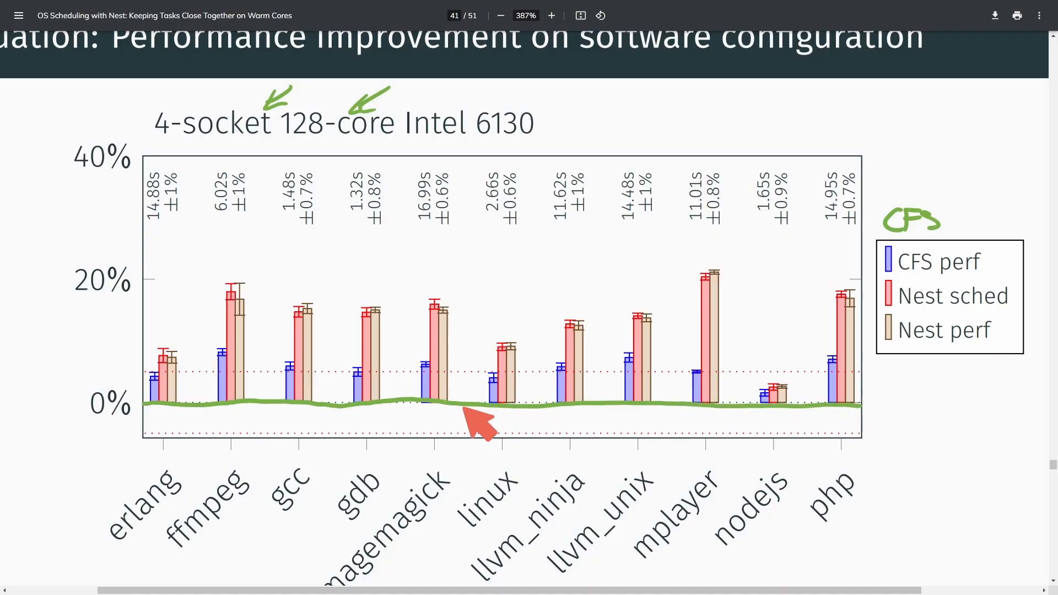
pyautogui.moveTo(460, 445)
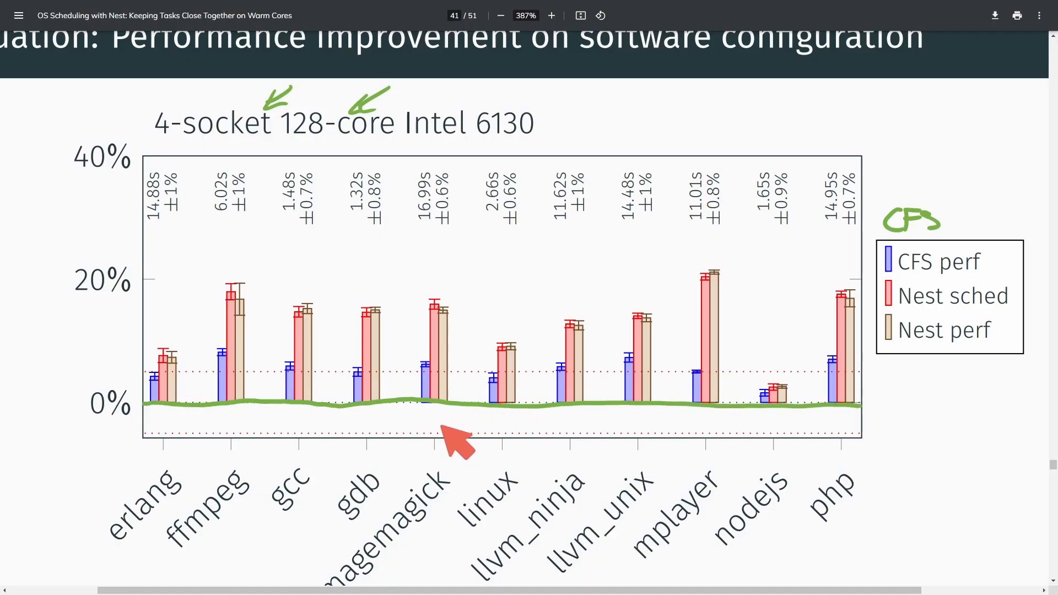
pyautogui.moveTo(836, 417)
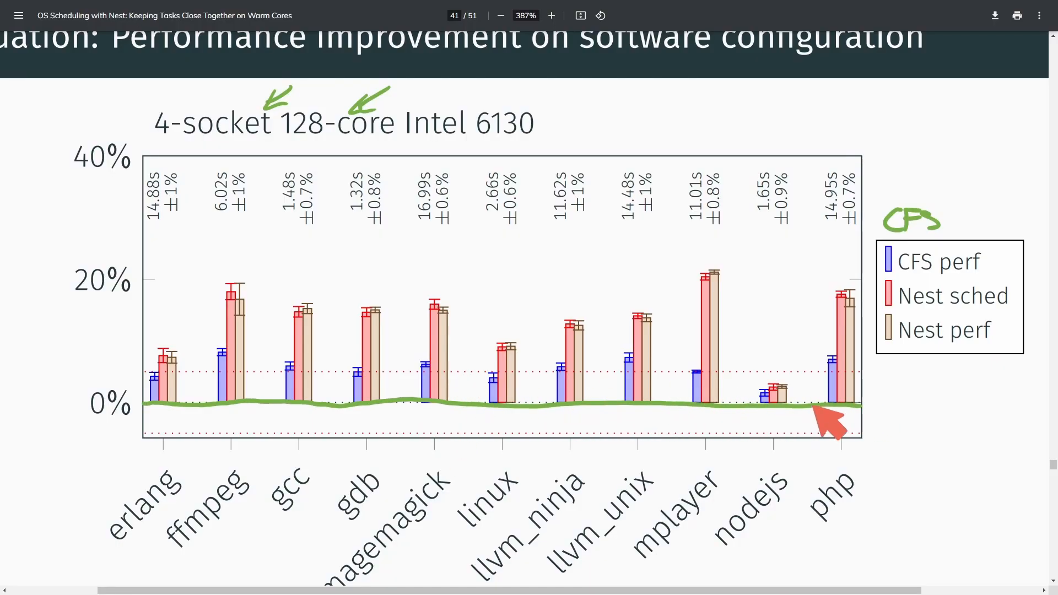
pyautogui.moveTo(1012, 277)
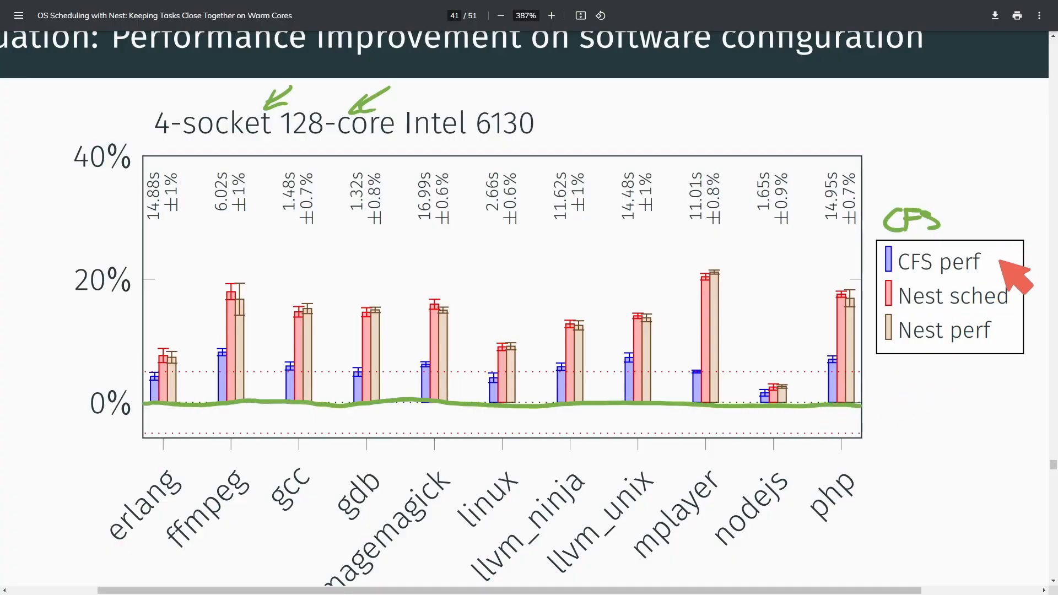
pyautogui.moveTo(1005, 283)
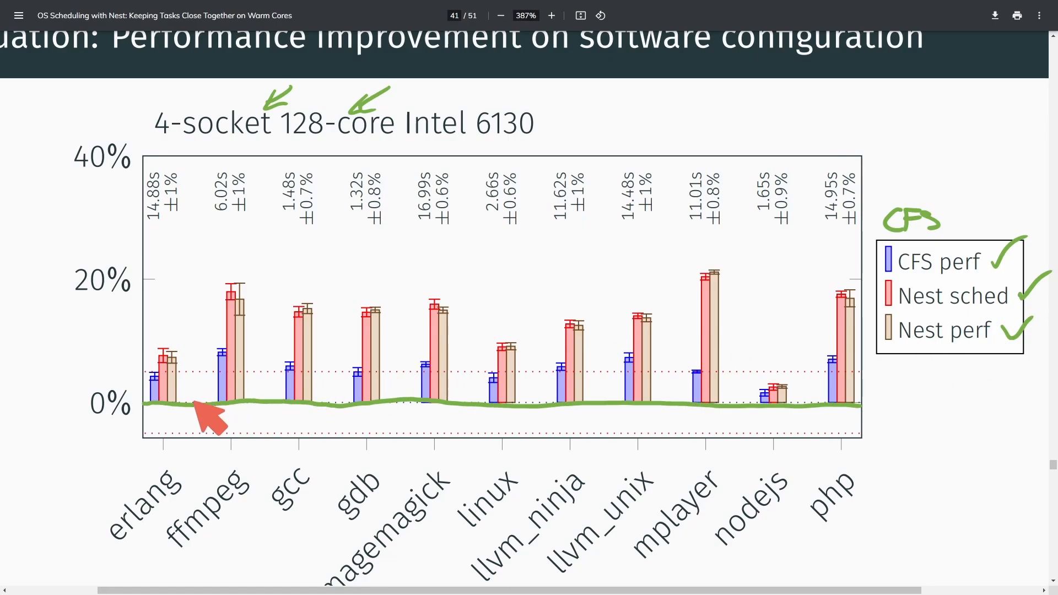
pyautogui.moveTo(243, 412)
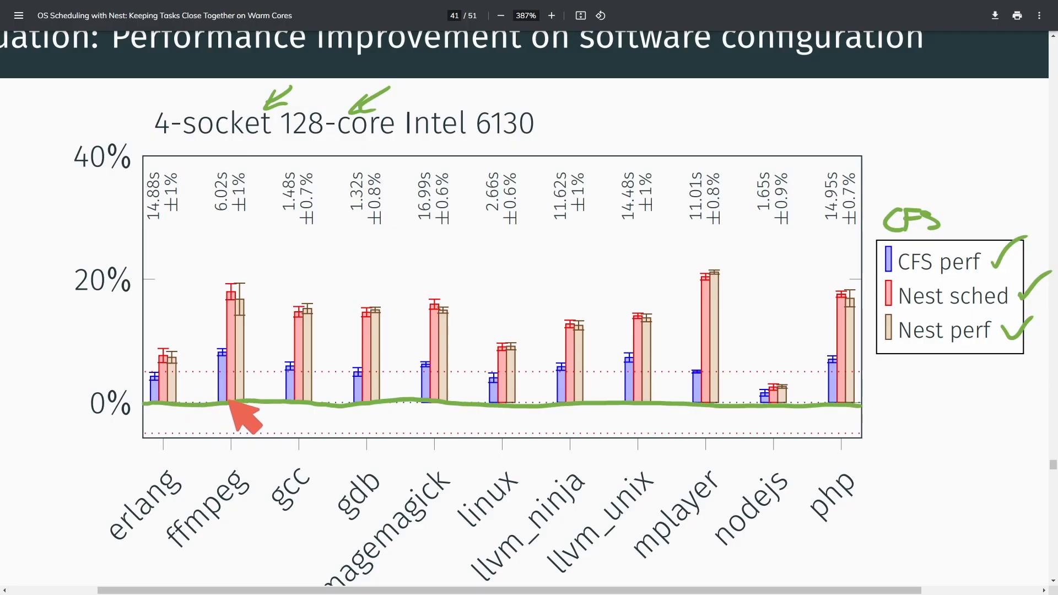
pyautogui.moveTo(174, 388)
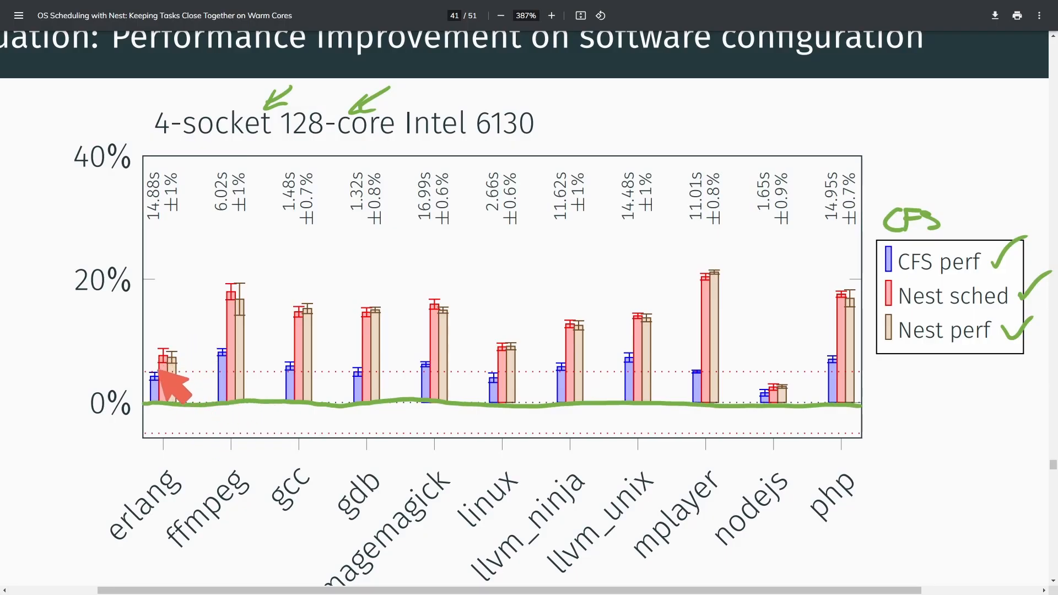
pyautogui.moveTo(174, 388)
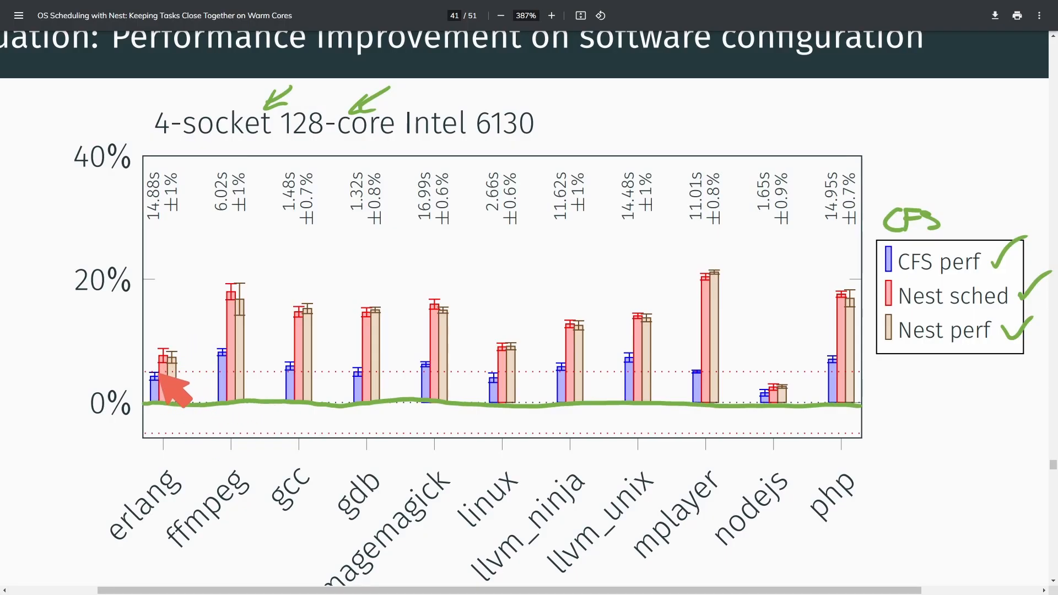
pyautogui.moveTo(174, 395)
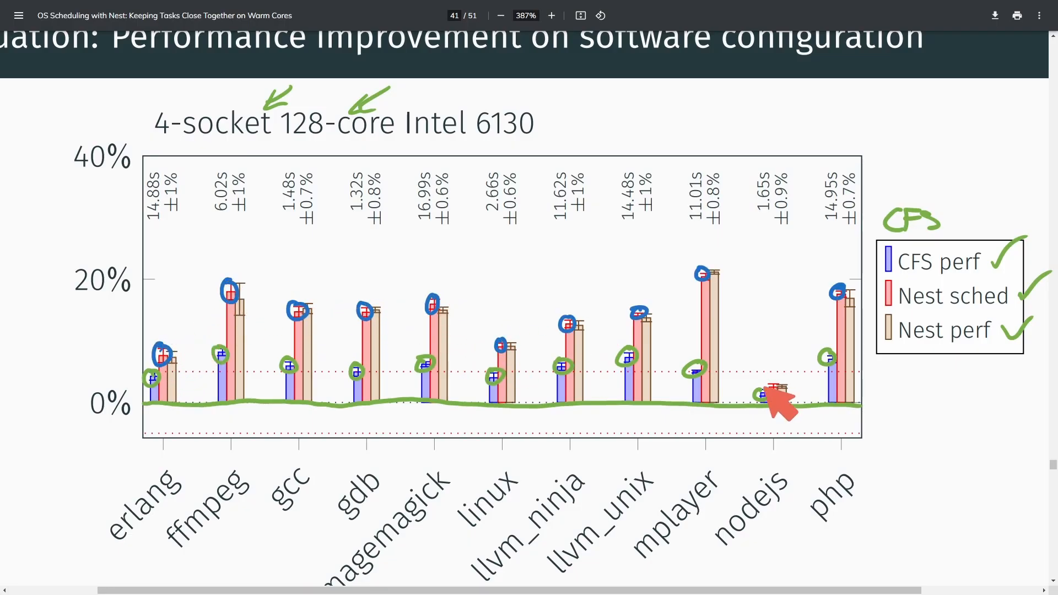
pyautogui.moveTo(780, 412)
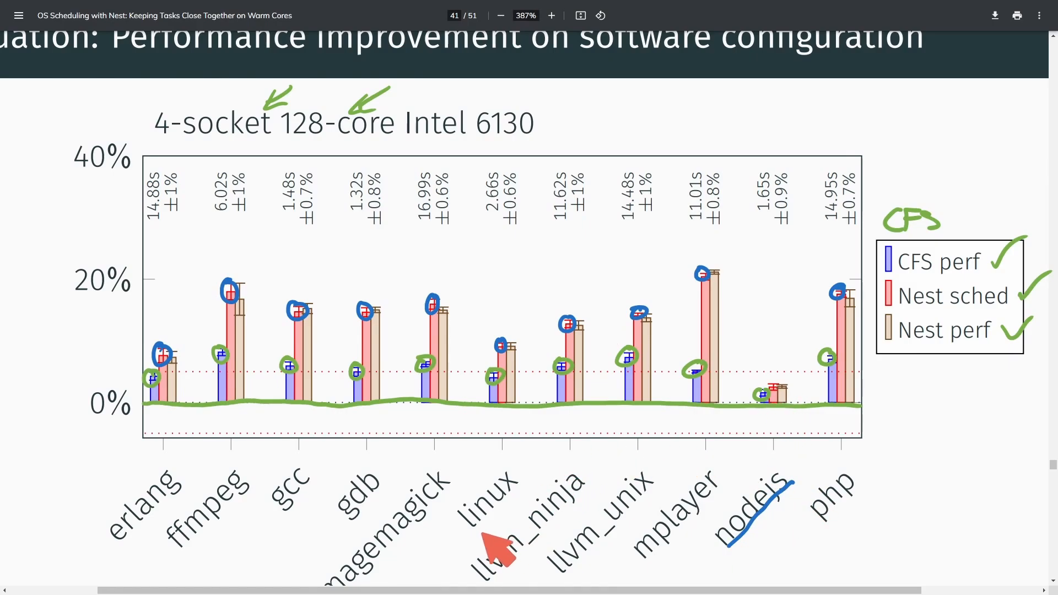
pyautogui.moveTo(665, 560)
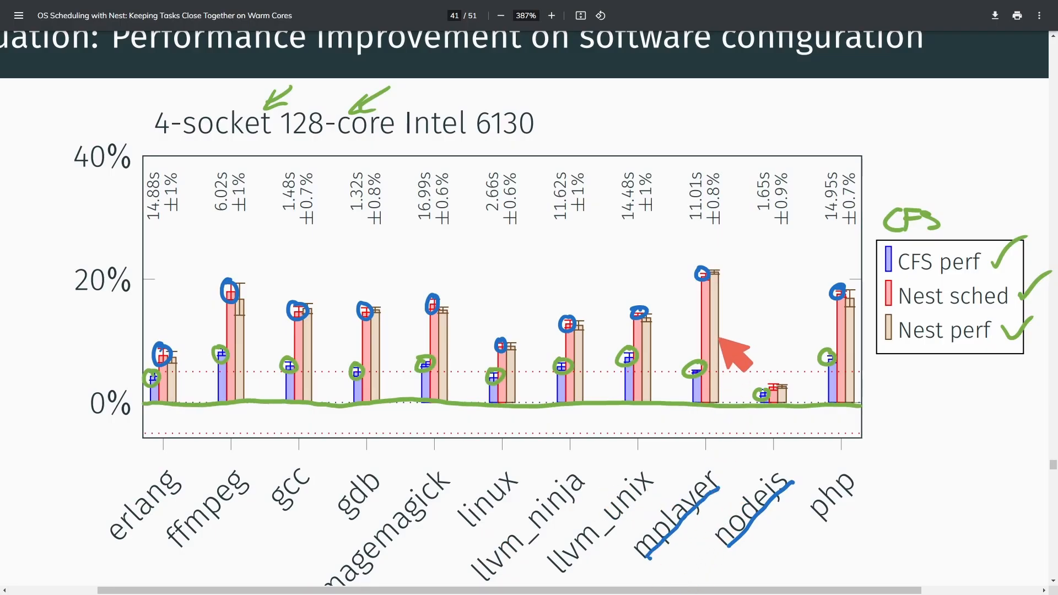
pyautogui.moveTo(715, 391)
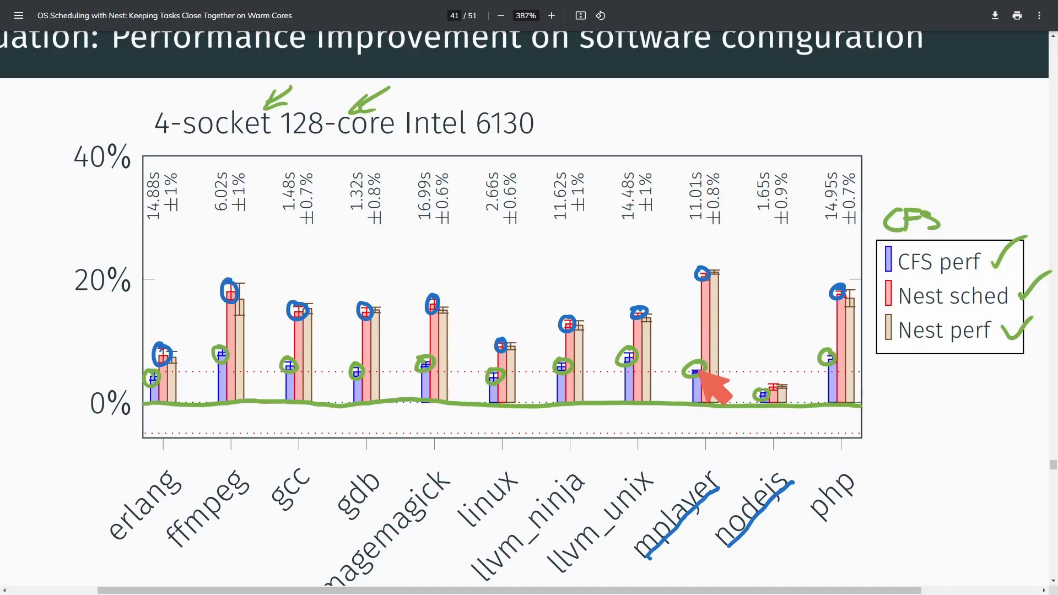
pyautogui.moveTo(871, 317)
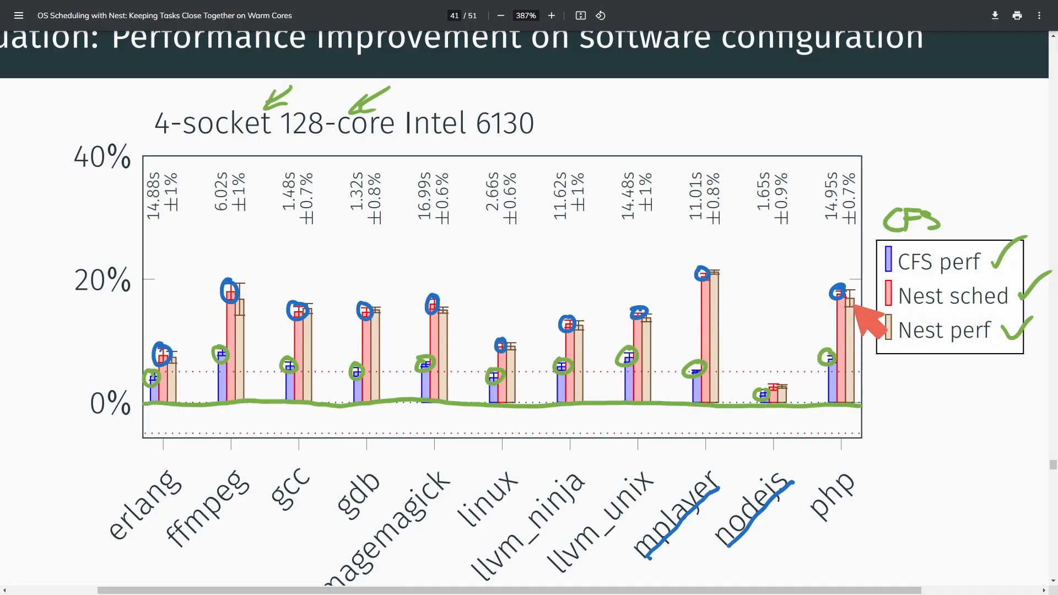
pyautogui.moveTo(755, 395)
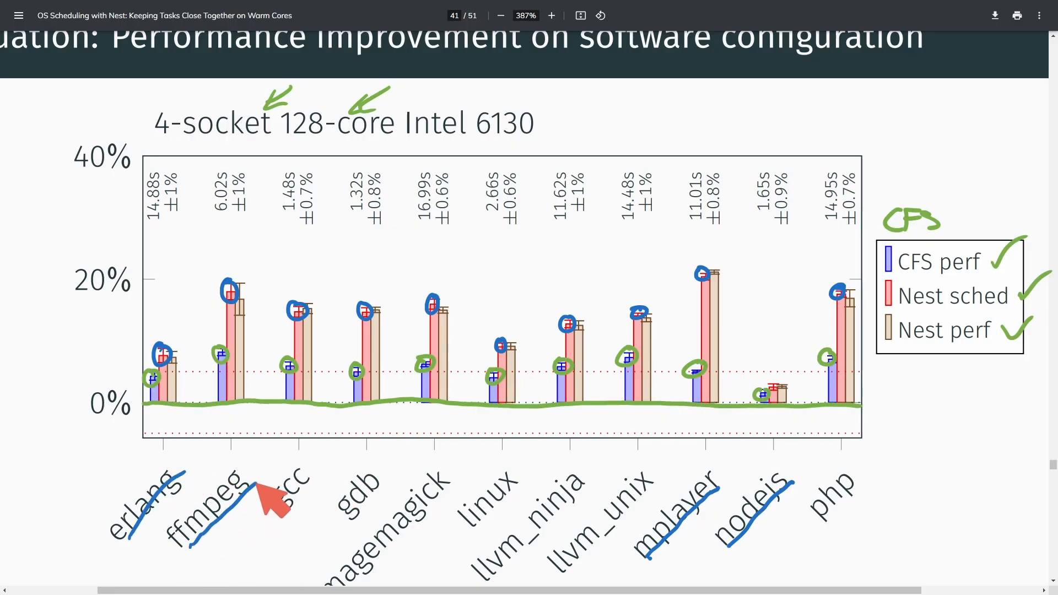
pyautogui.moveTo(398, 587)
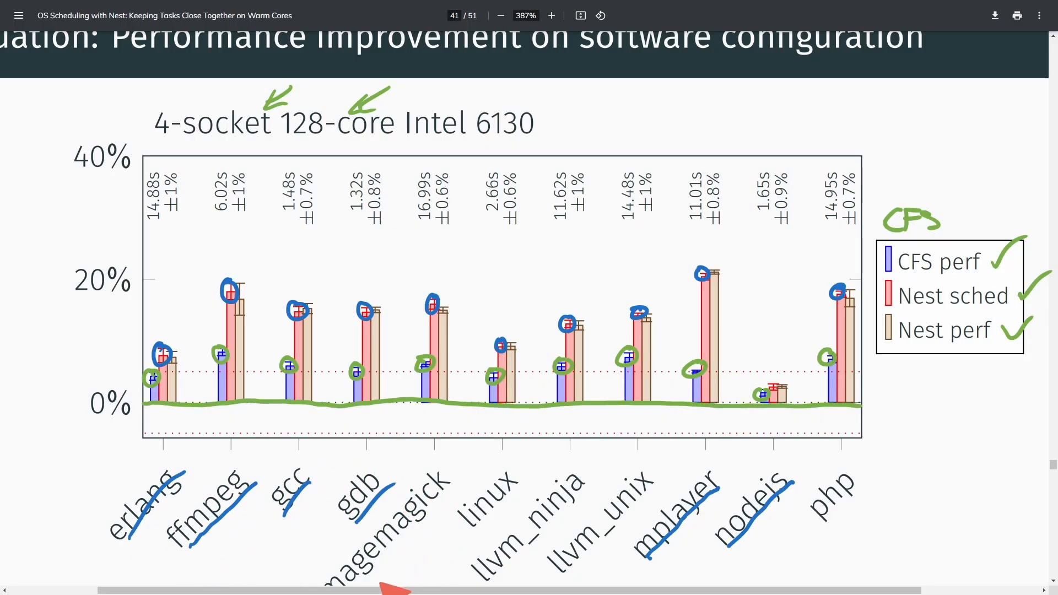
pyautogui.moveTo(546, 563)
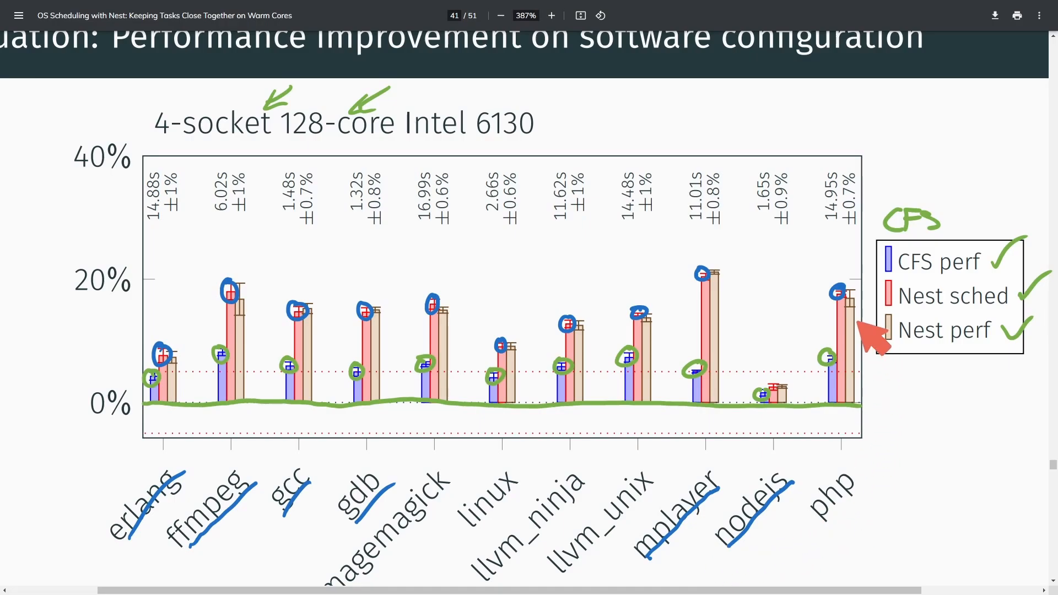
pyautogui.moveTo(799, 198)
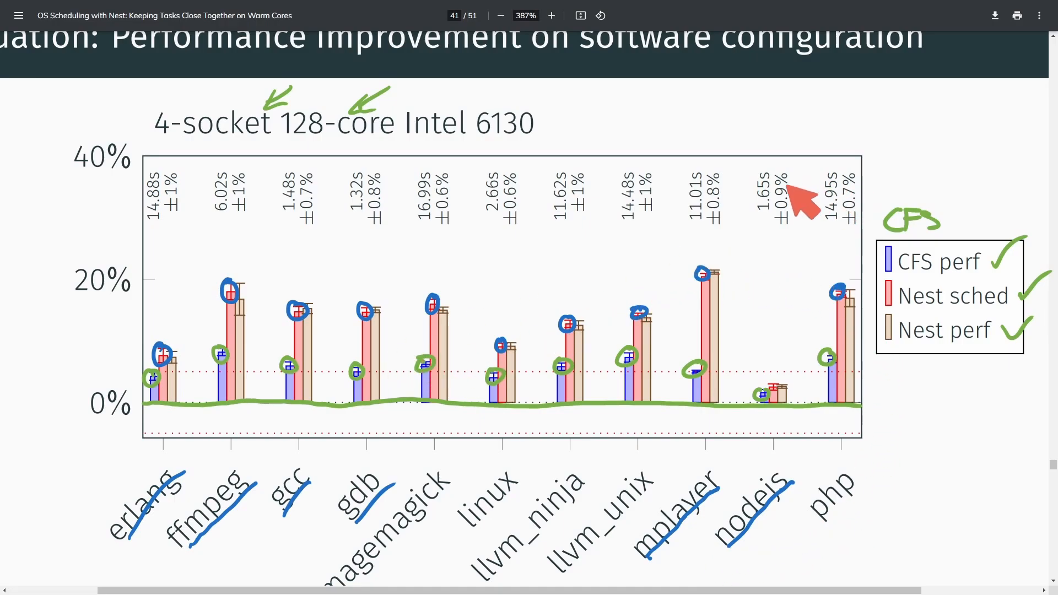
pyautogui.moveTo(935, 322)
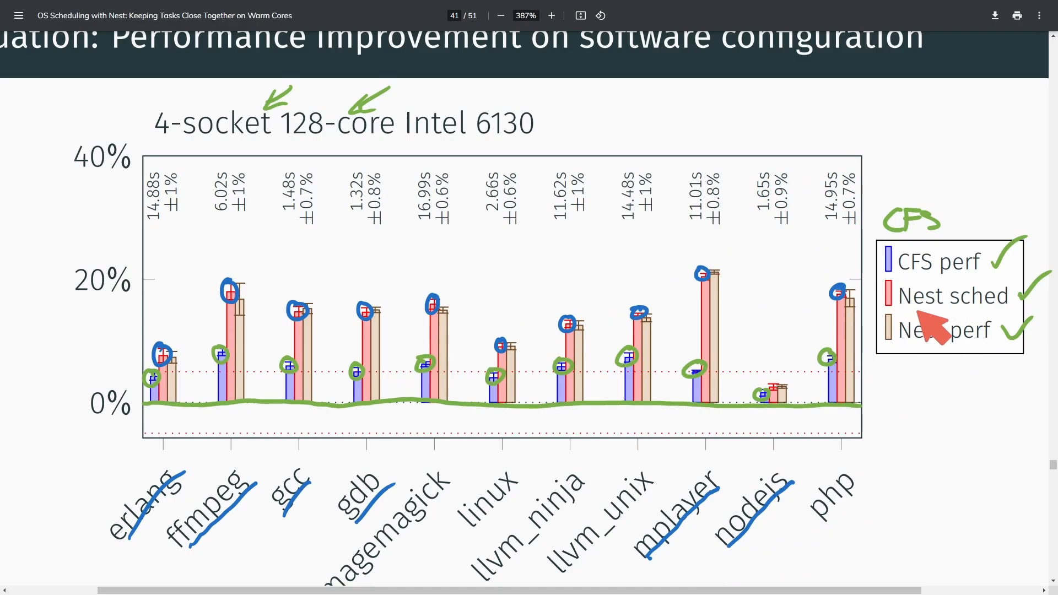
pyautogui.moveTo(907, 398)
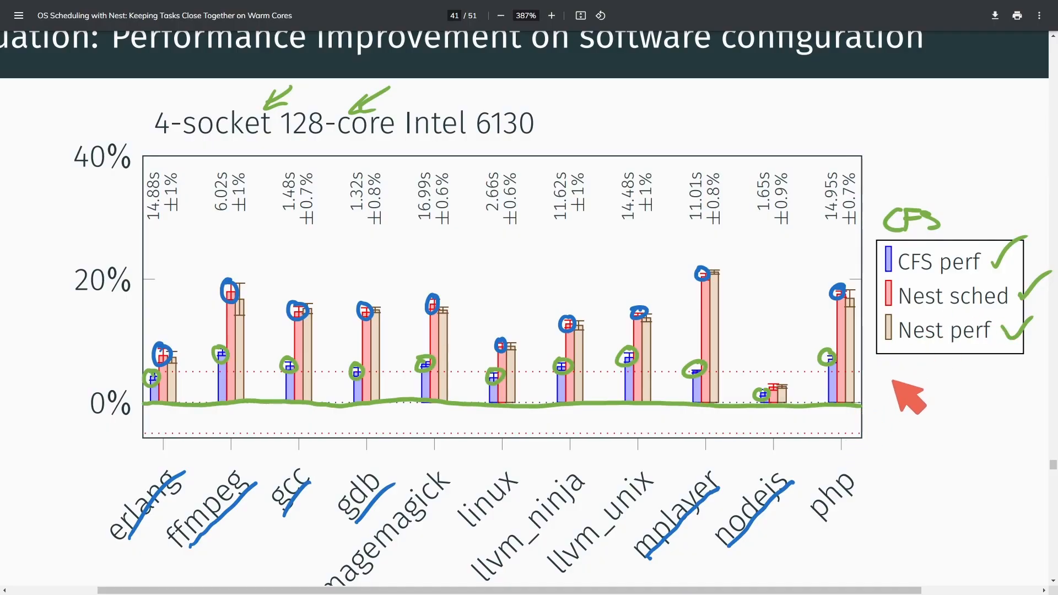
pyautogui.moveTo(898, 402)
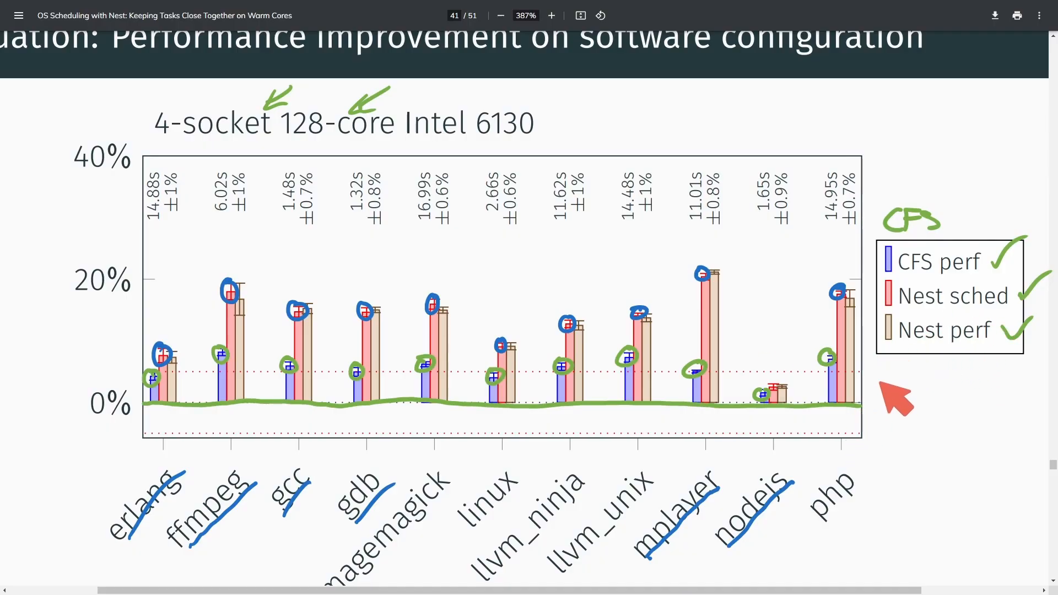
pyautogui.moveTo(469, 368)
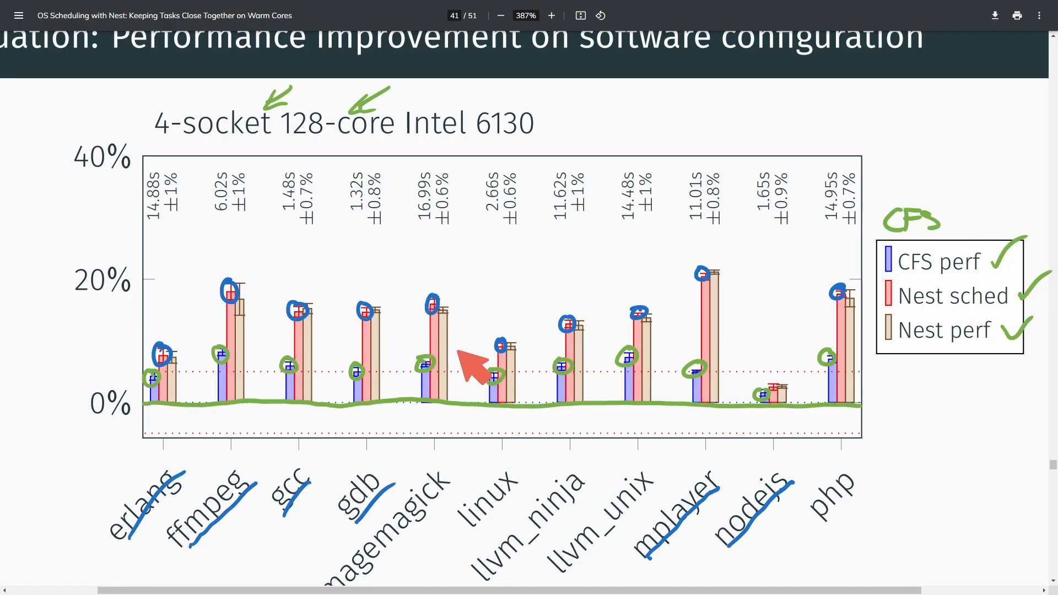
pyautogui.moveTo(260, 388)
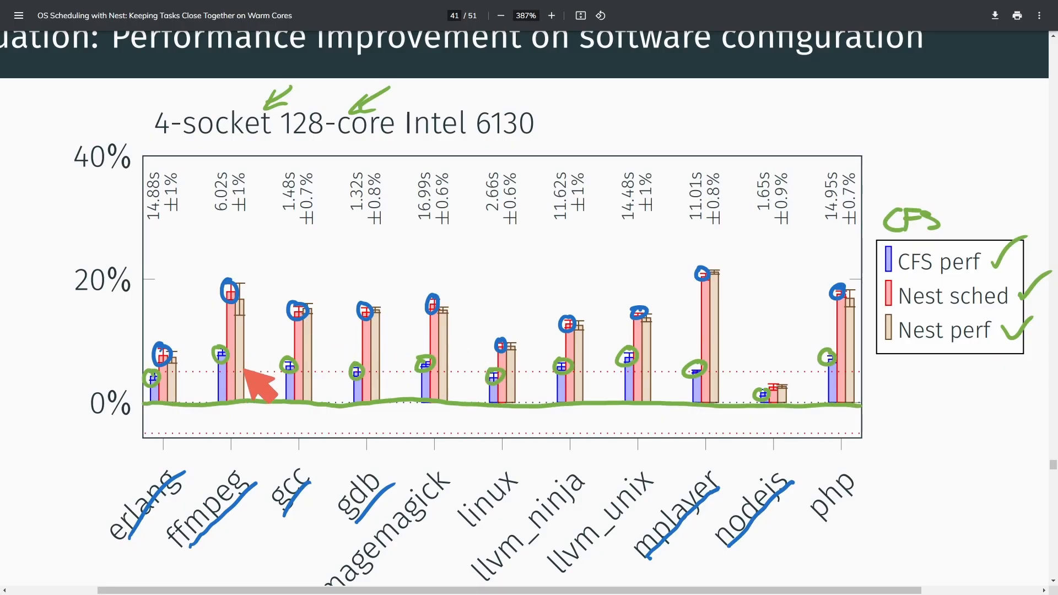
pyautogui.moveTo(784, 347)
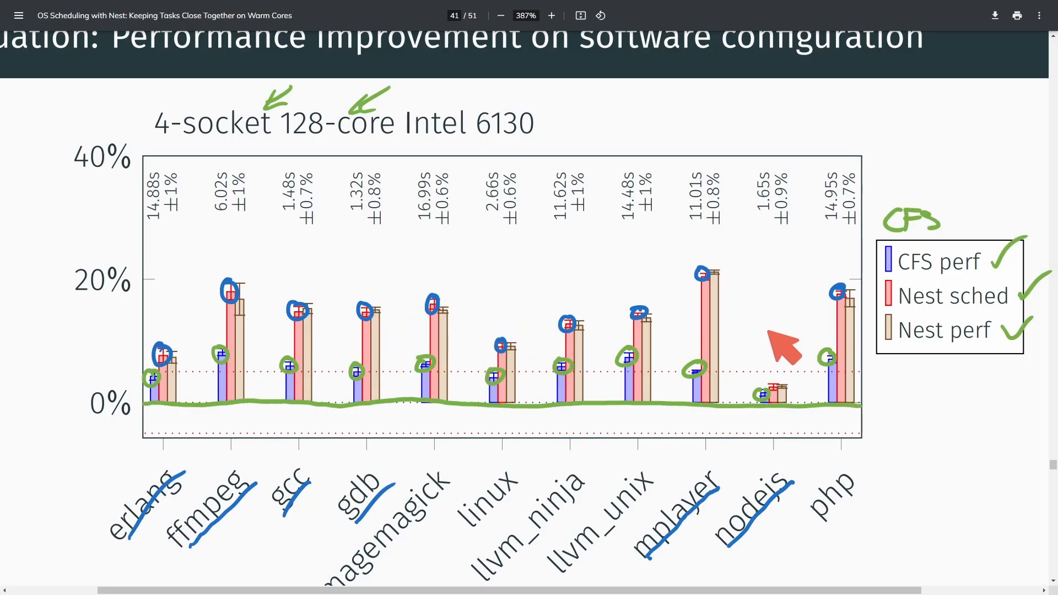
pyautogui.moveTo(871, 317)
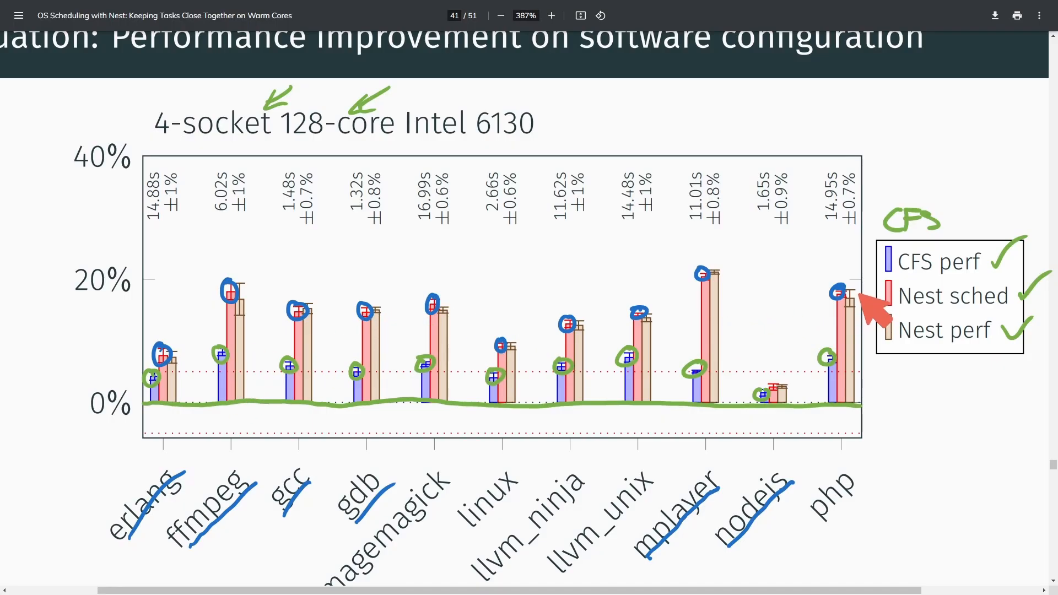
pyautogui.moveTo(793, 358)
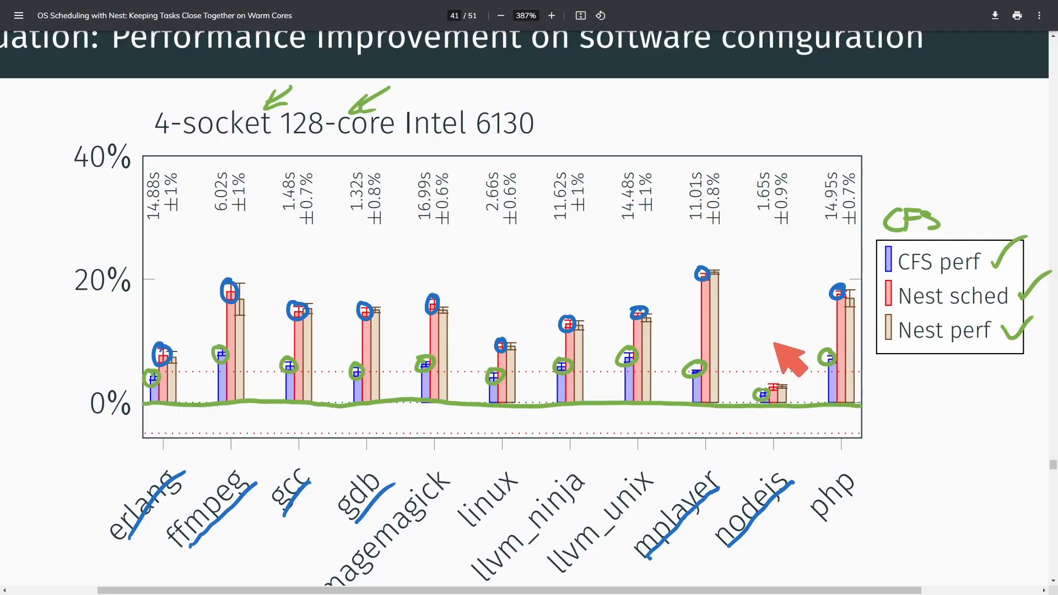
pyautogui.moveTo(938, 408)
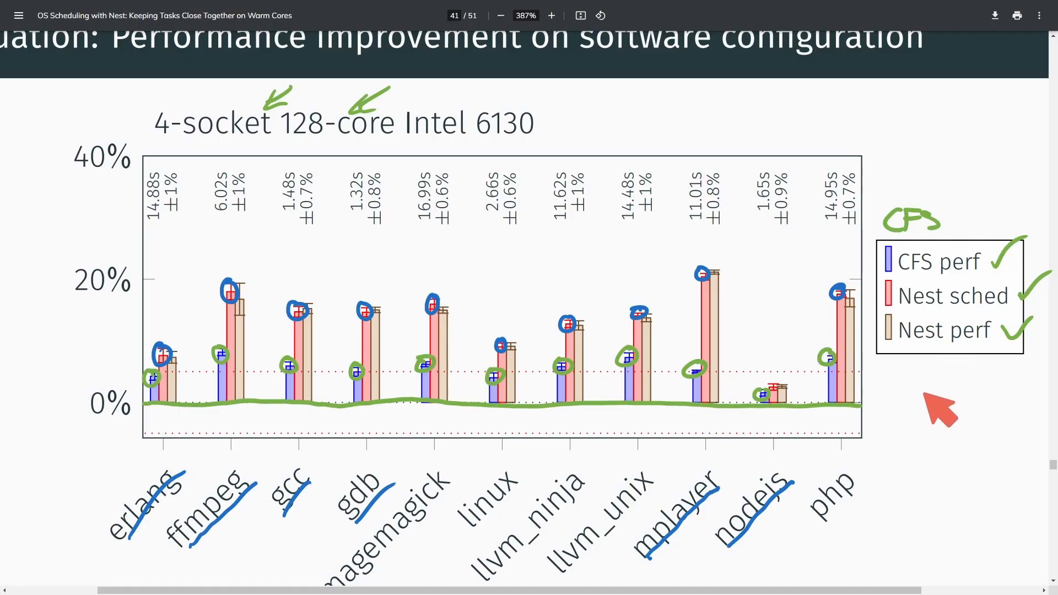
pyautogui.moveTo(968, 422)
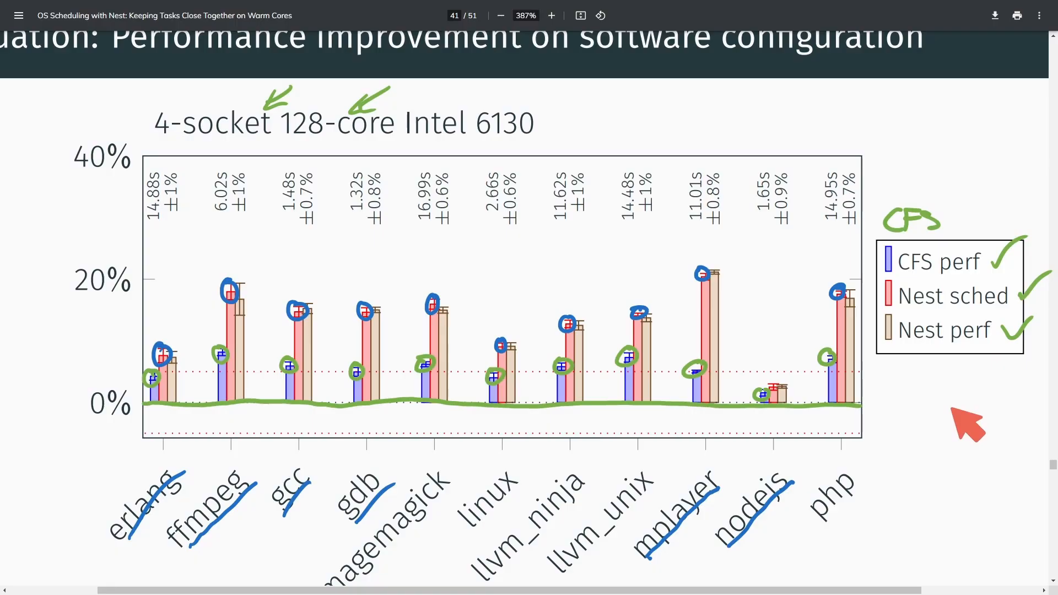
pyautogui.moveTo(965, 415)
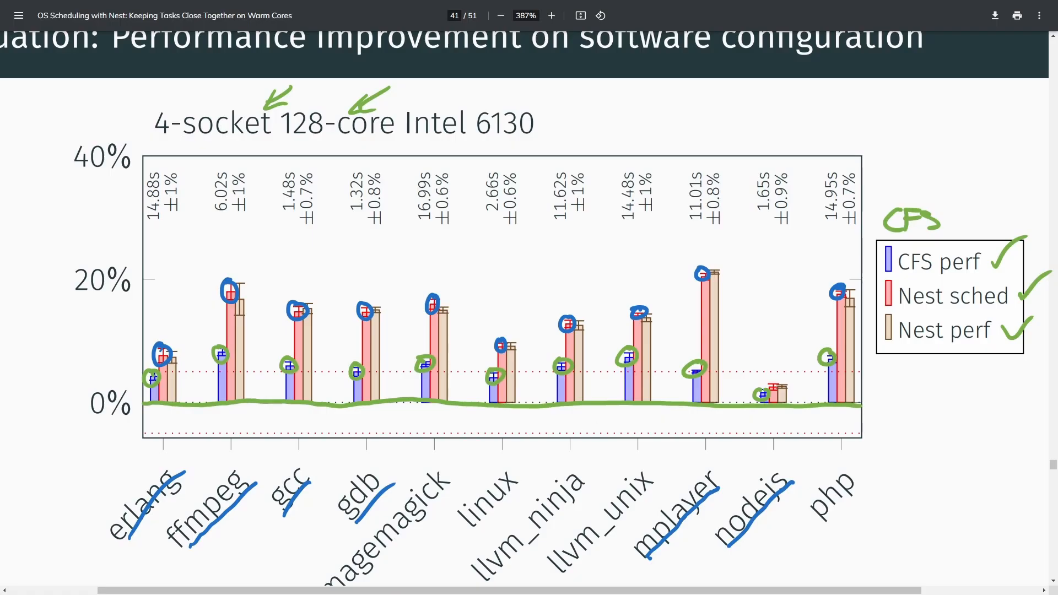
pyautogui.moveTo(731, 133)
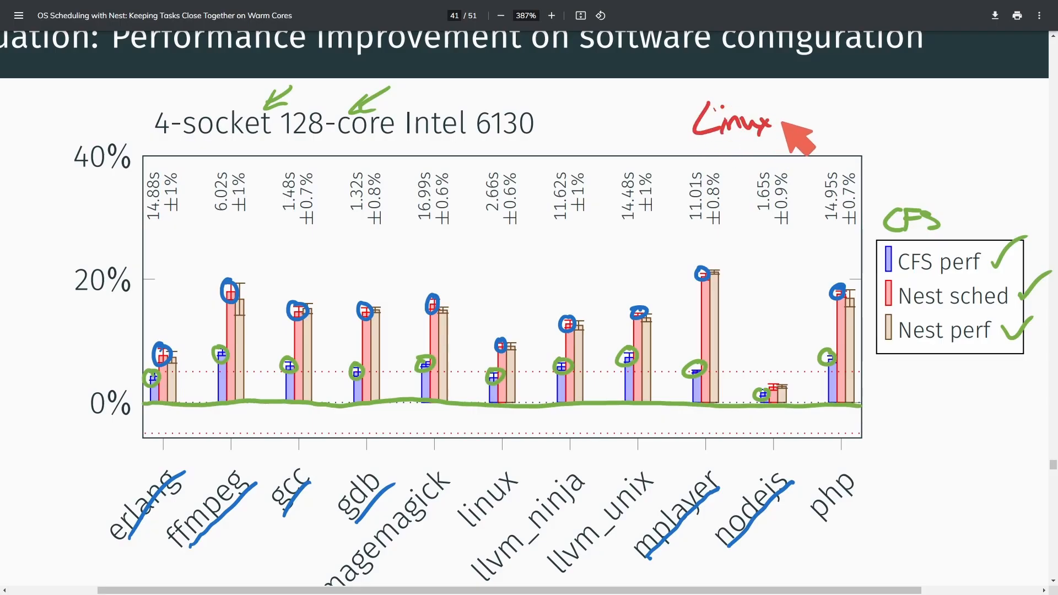
pyautogui.moveTo(958, 121)
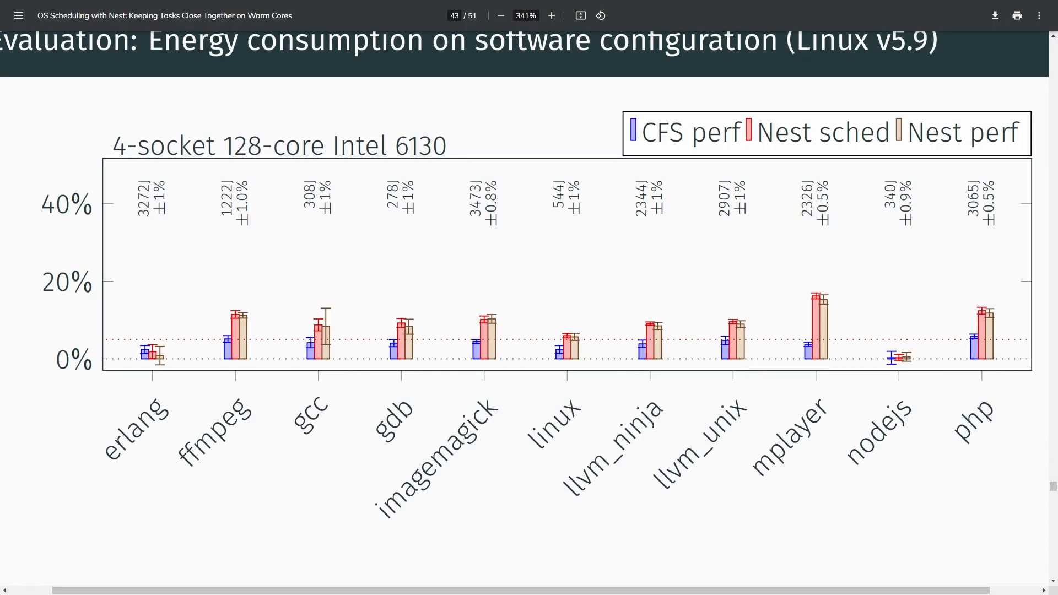
pyautogui.moveTo(397, 493)
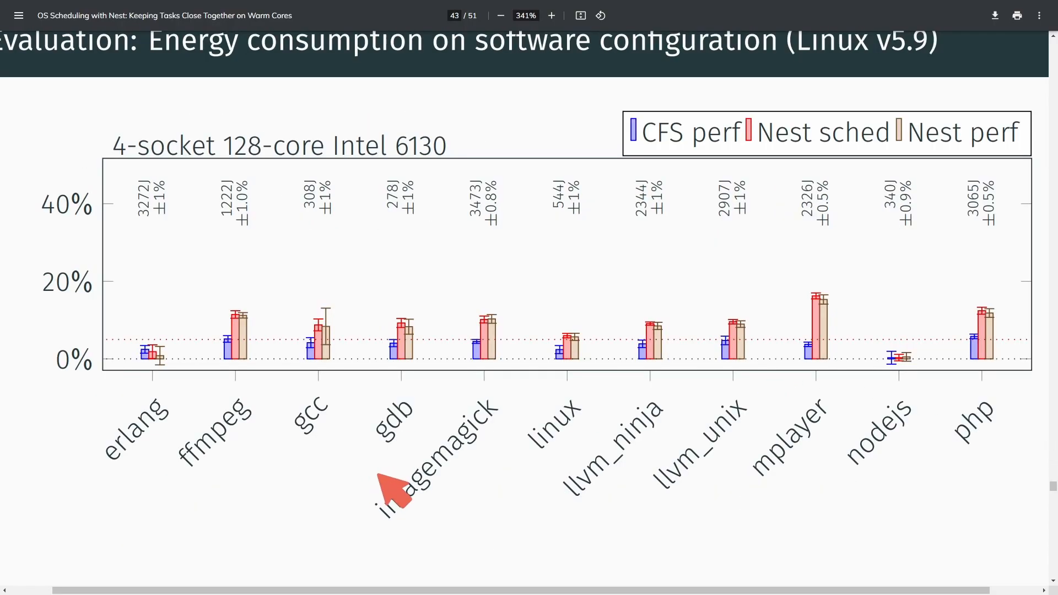
pyautogui.moveTo(637, 317)
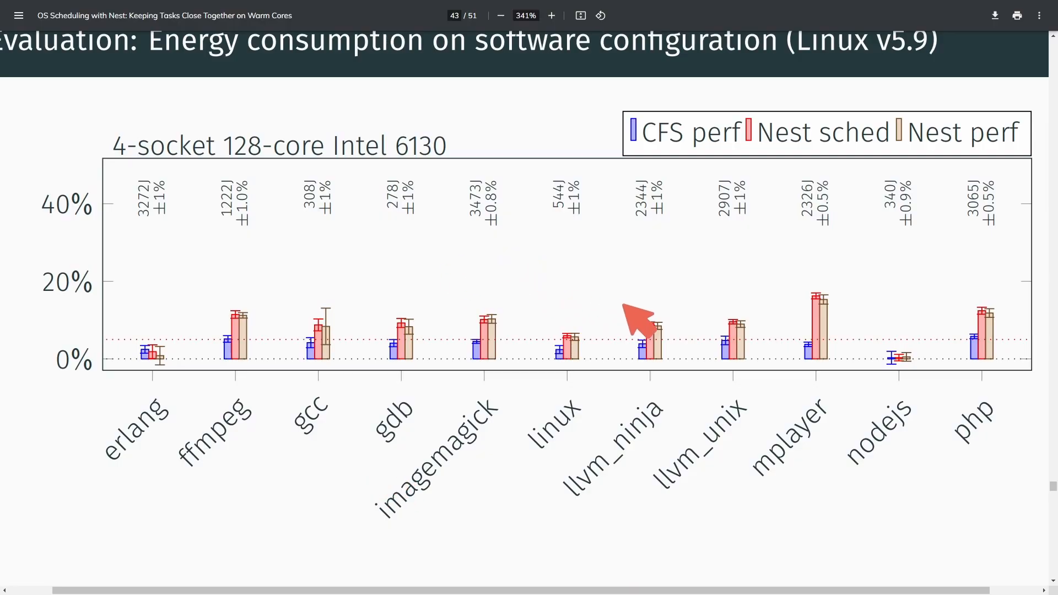
pyautogui.moveTo(417, 282)
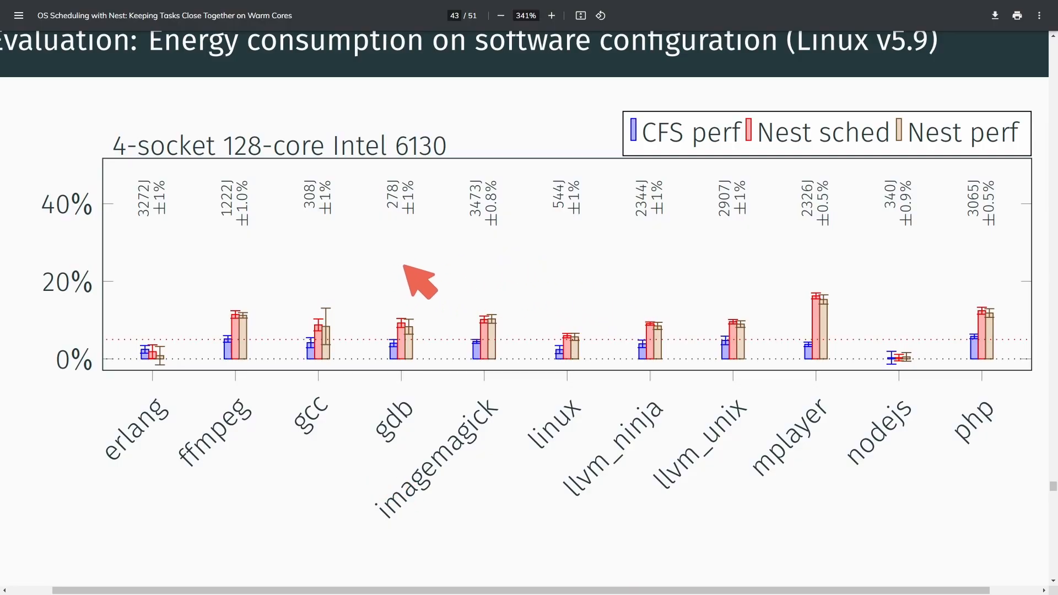
pyautogui.moveTo(402, 306)
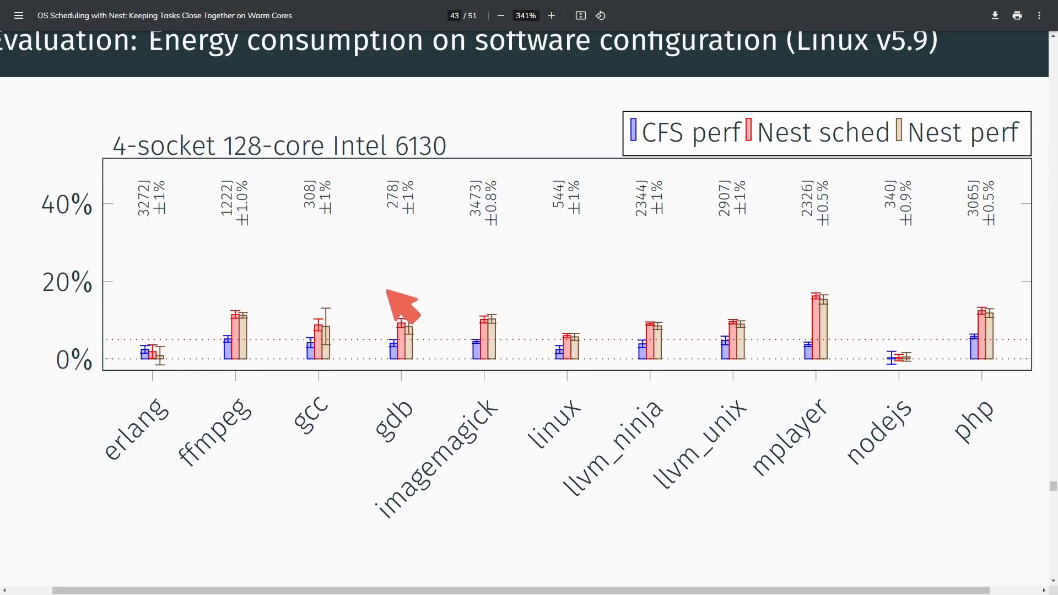
pyautogui.moveTo(580, 394)
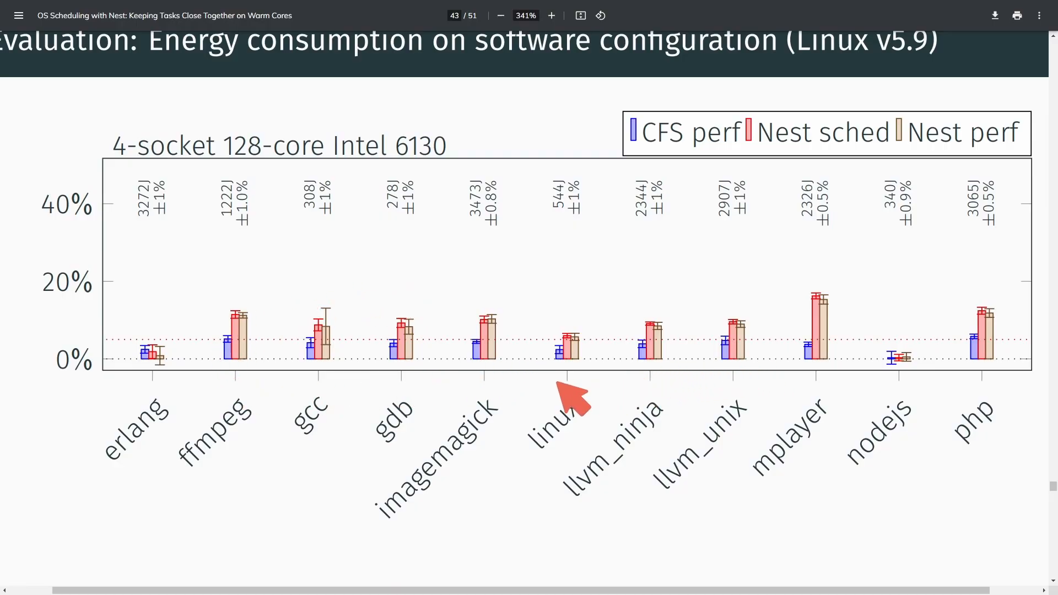
pyautogui.moveTo(354, 398)
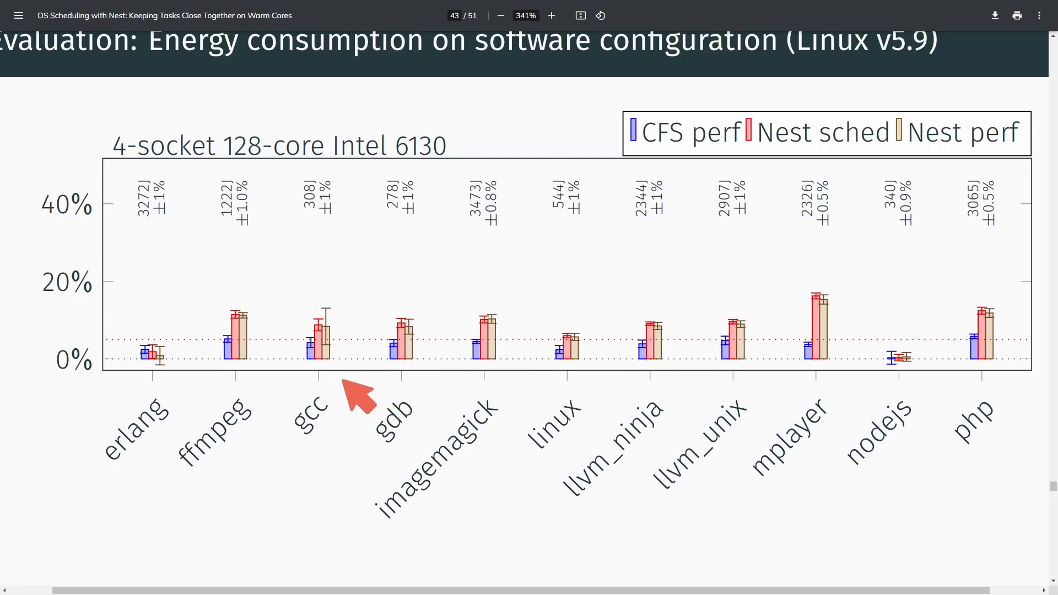
pyautogui.moveTo(121, 378)
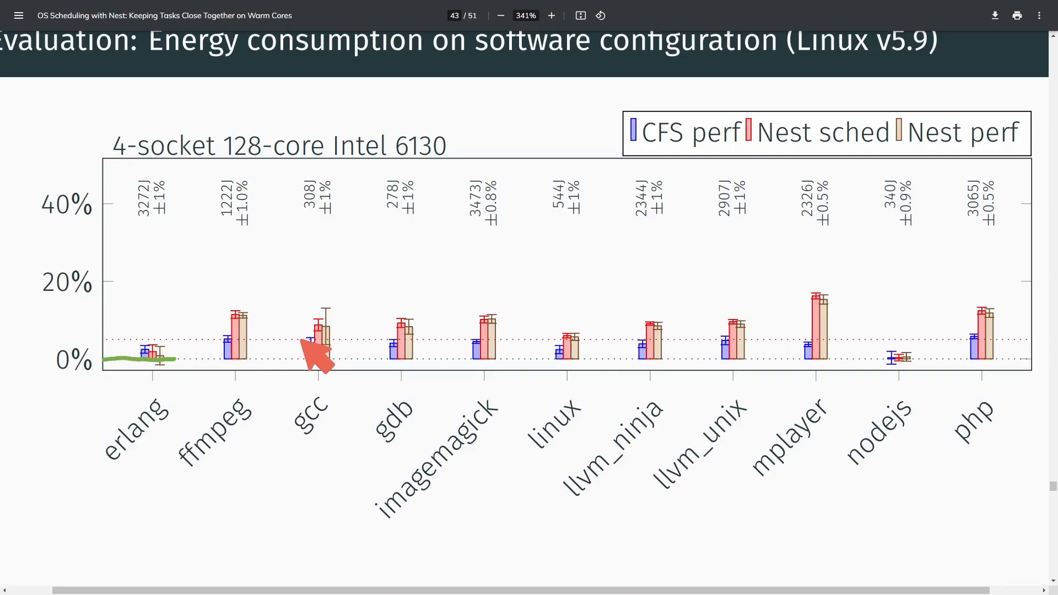
pyautogui.moveTo(543, 139)
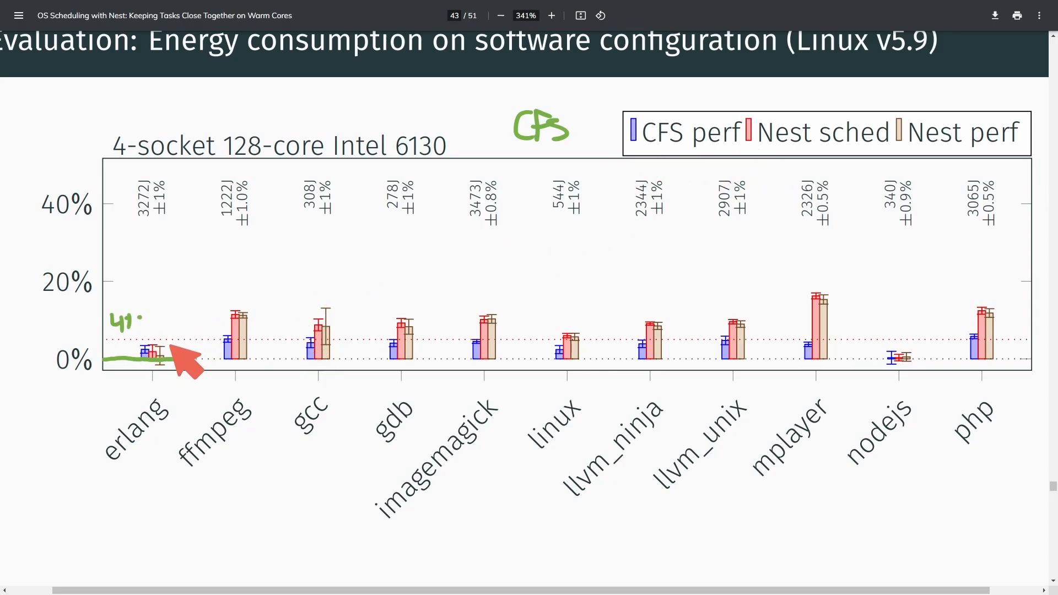
pyautogui.moveTo(192, 388)
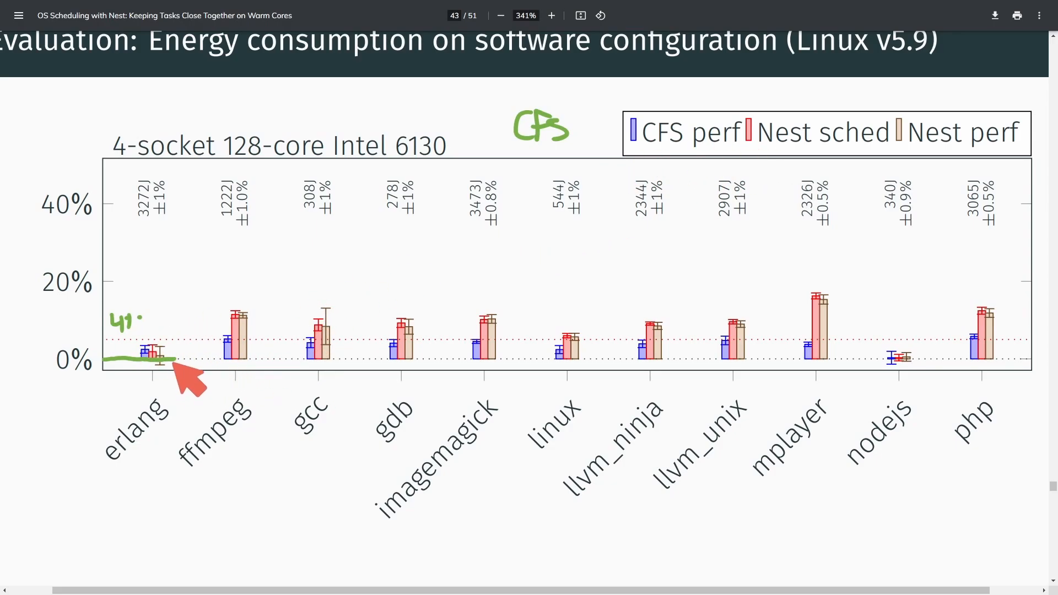
pyautogui.moveTo(195, 412)
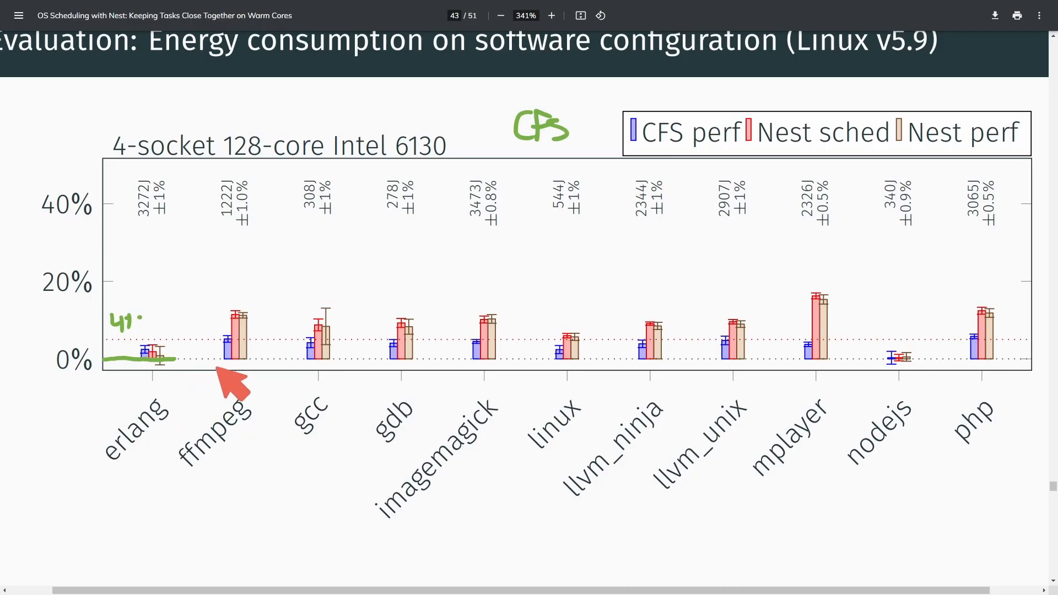
pyautogui.moveTo(818, 318)
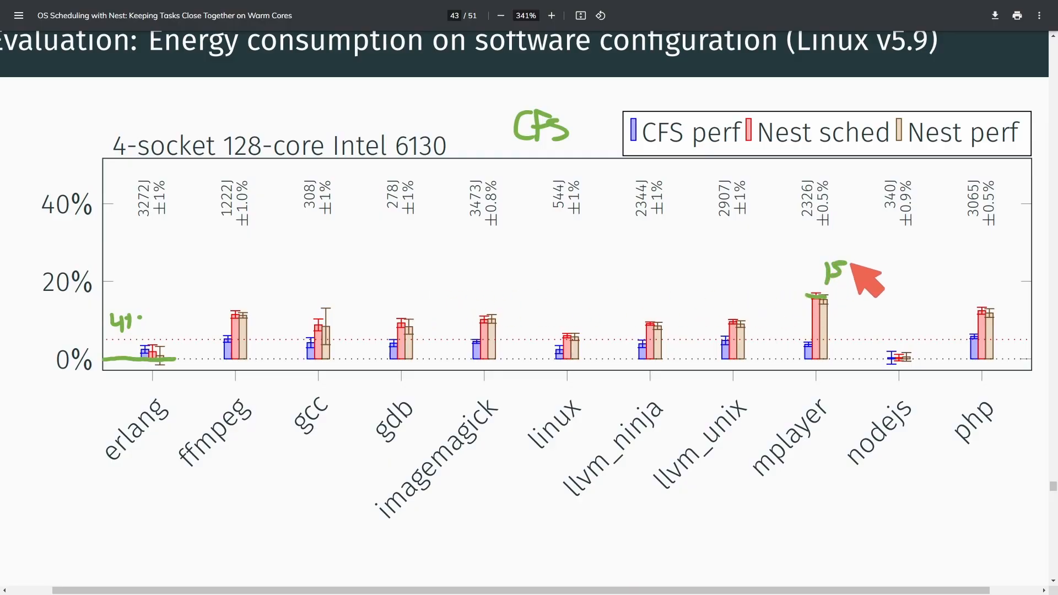
pyautogui.moveTo(666, 273)
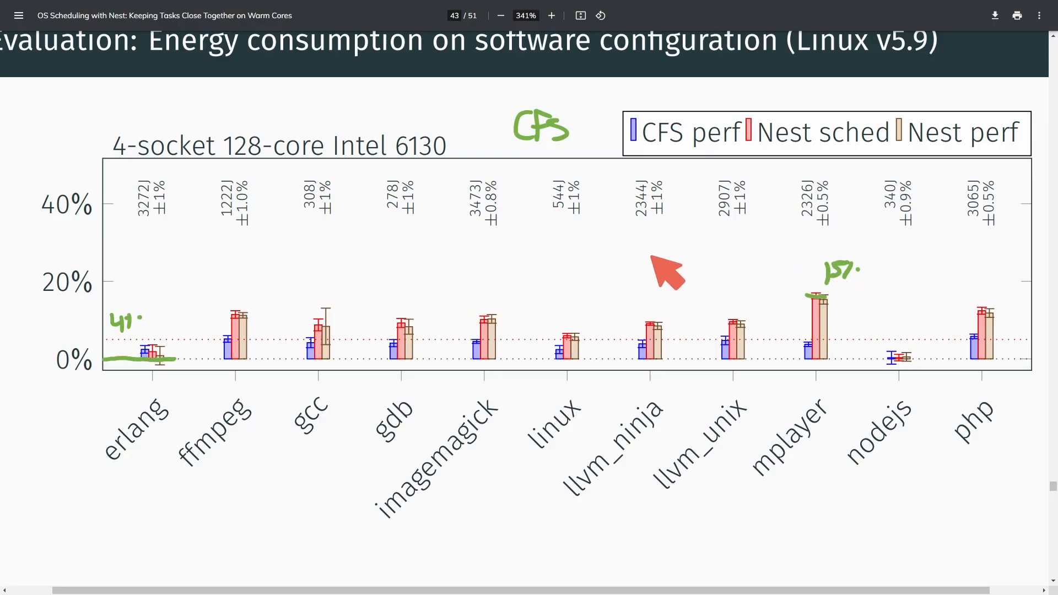
pyautogui.moveTo(736, 373)
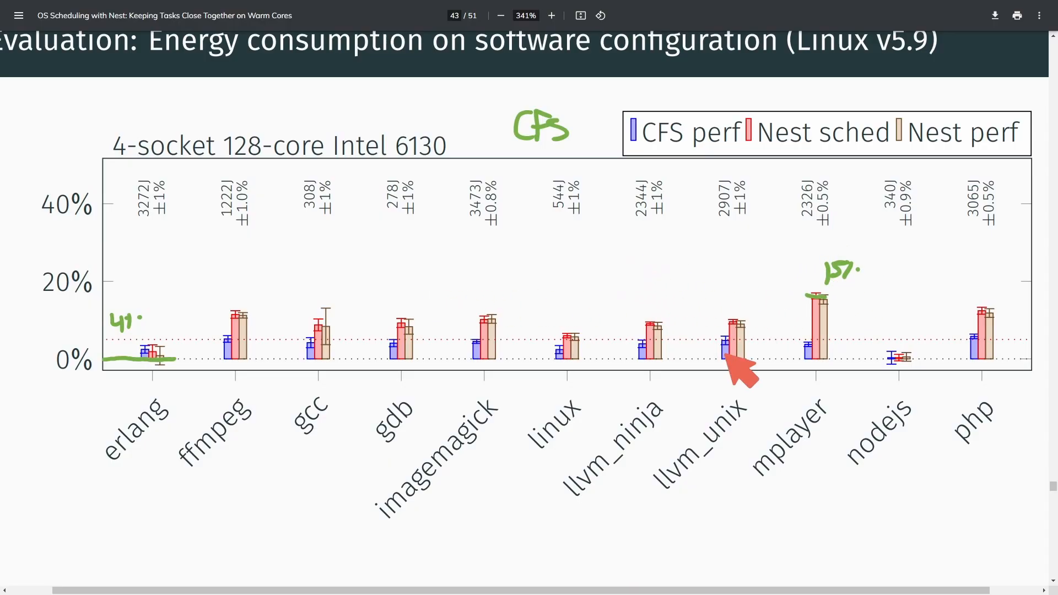
pyautogui.moveTo(782, 493)
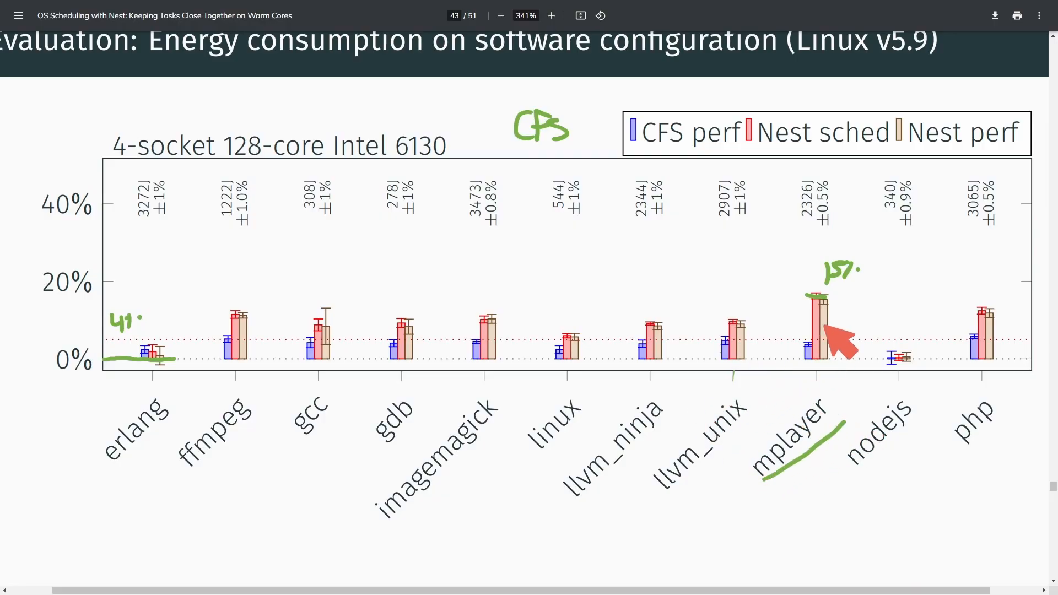
pyautogui.moveTo(614, 451)
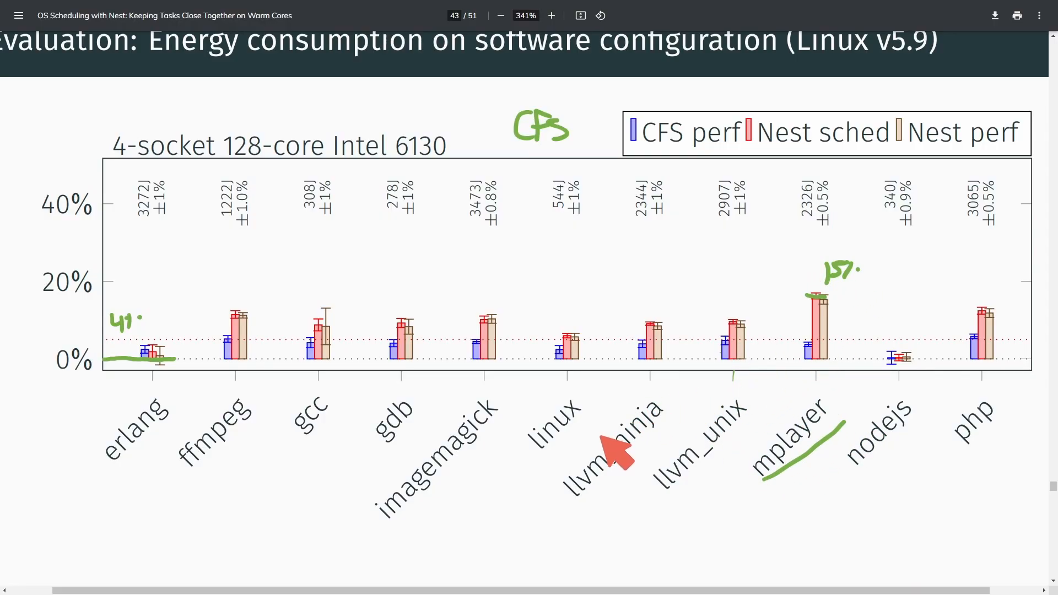
pyautogui.moveTo(928, 364)
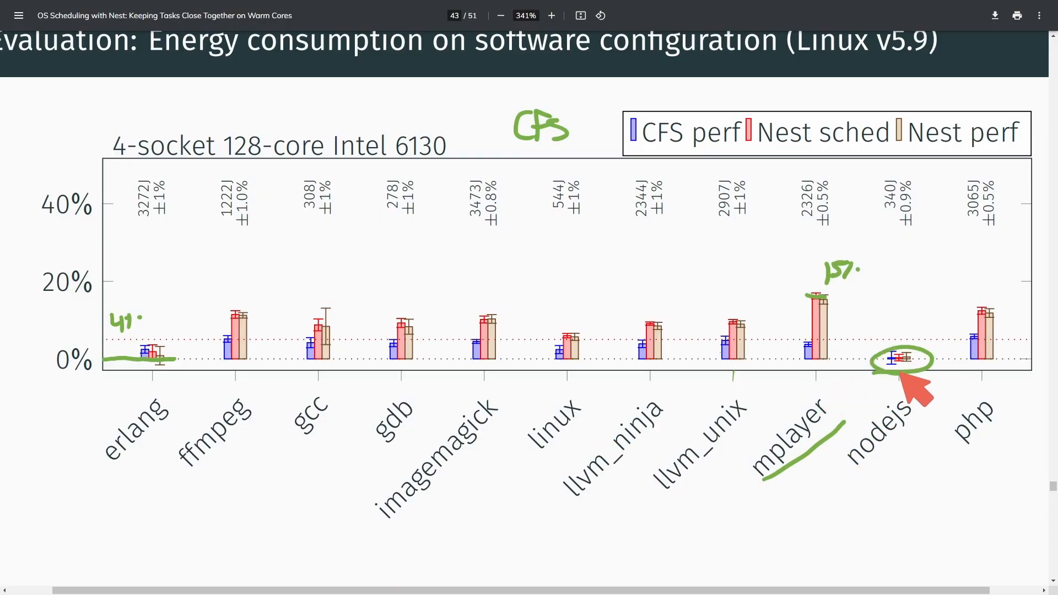
pyautogui.moveTo(444, 317)
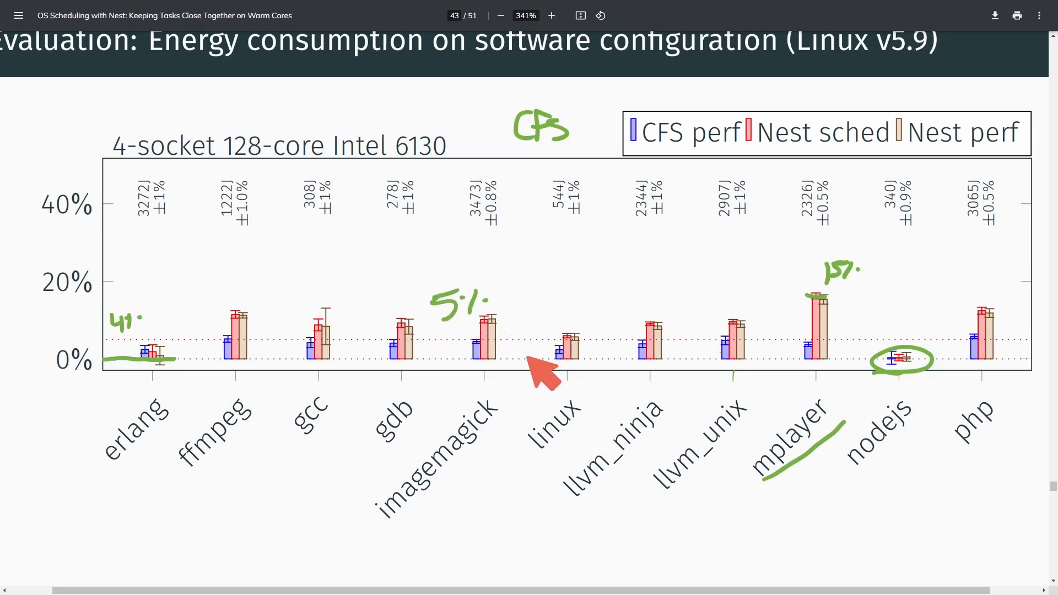
pyautogui.moveTo(556, 358)
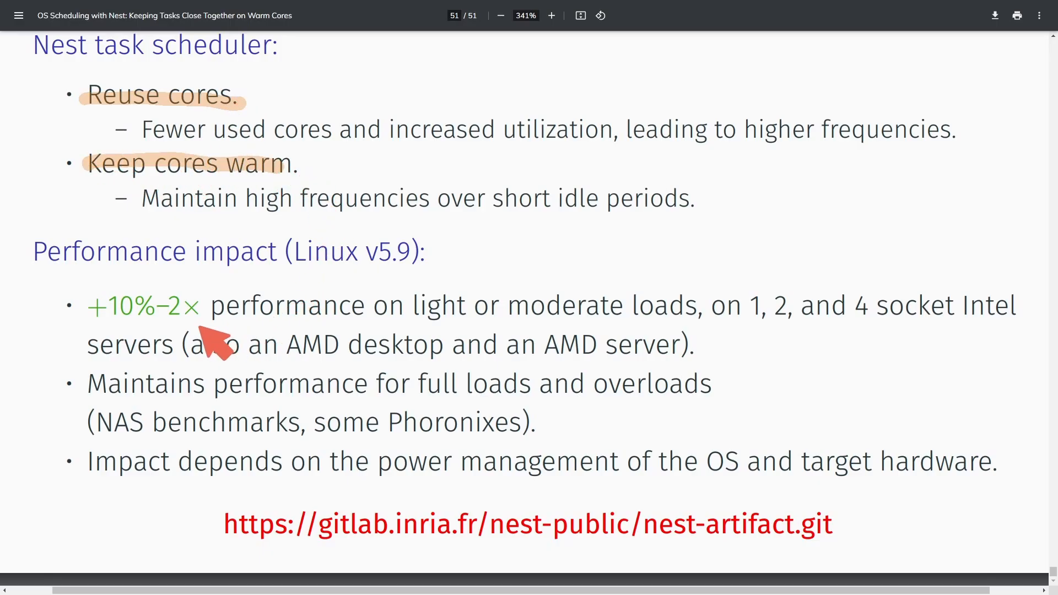
pyautogui.moveTo(142, 331)
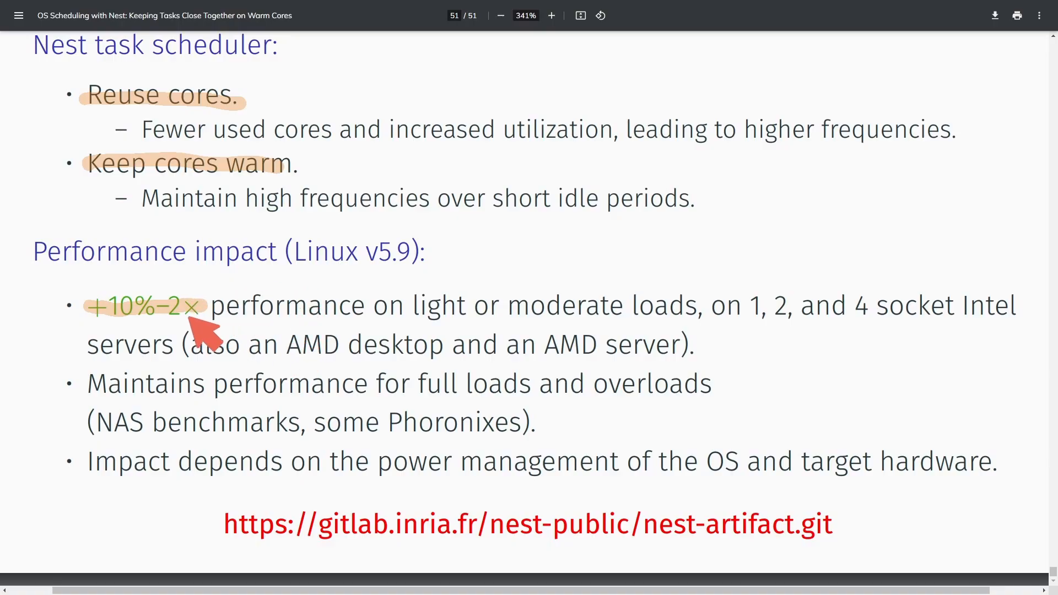
pyautogui.moveTo(455, 339)
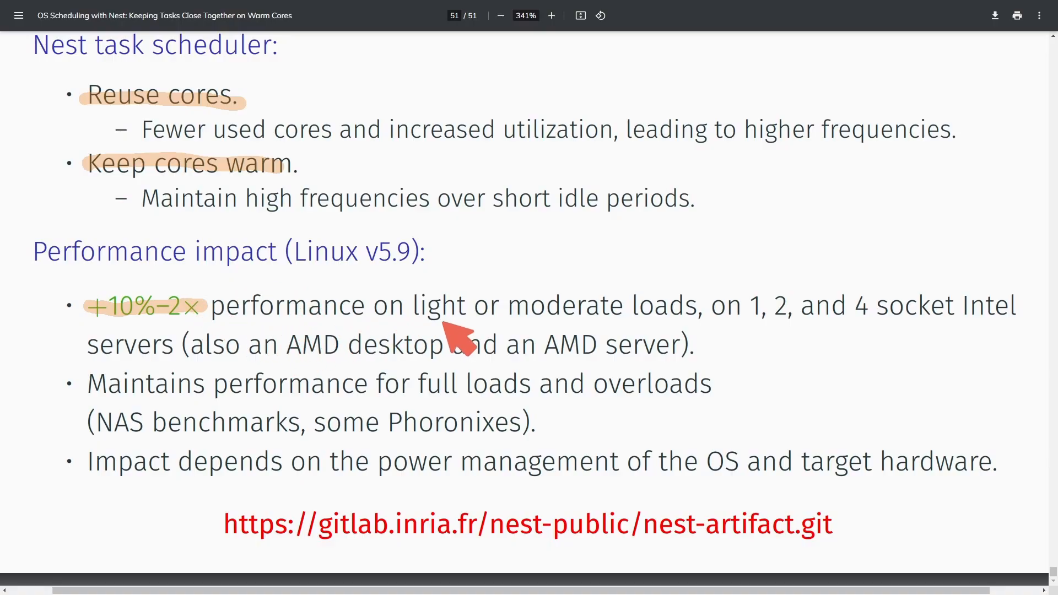
pyautogui.moveTo(479, 317)
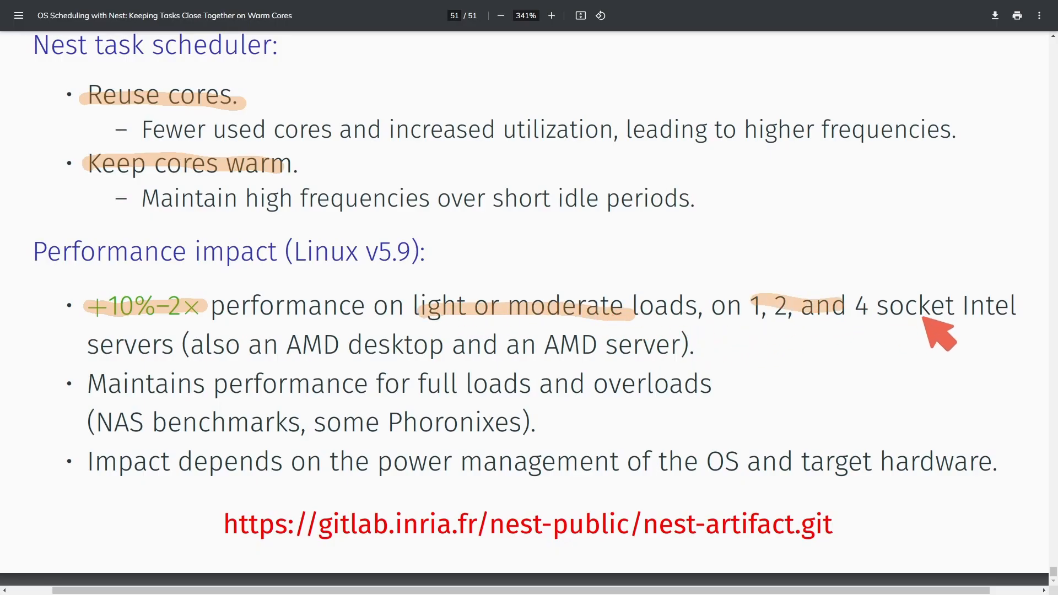
pyautogui.moveTo(367, 371)
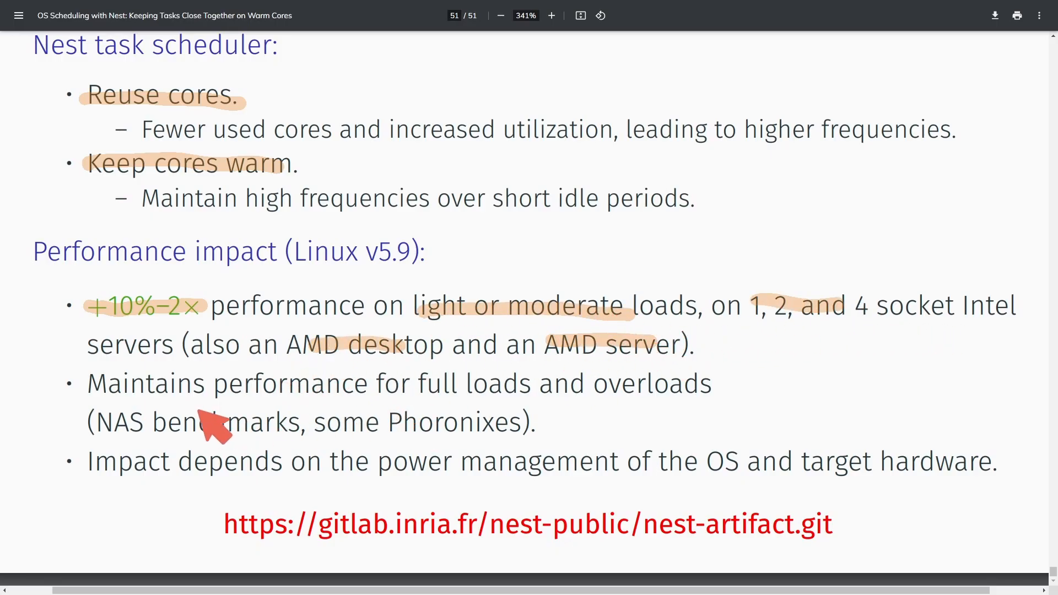
pyautogui.moveTo(260, 398)
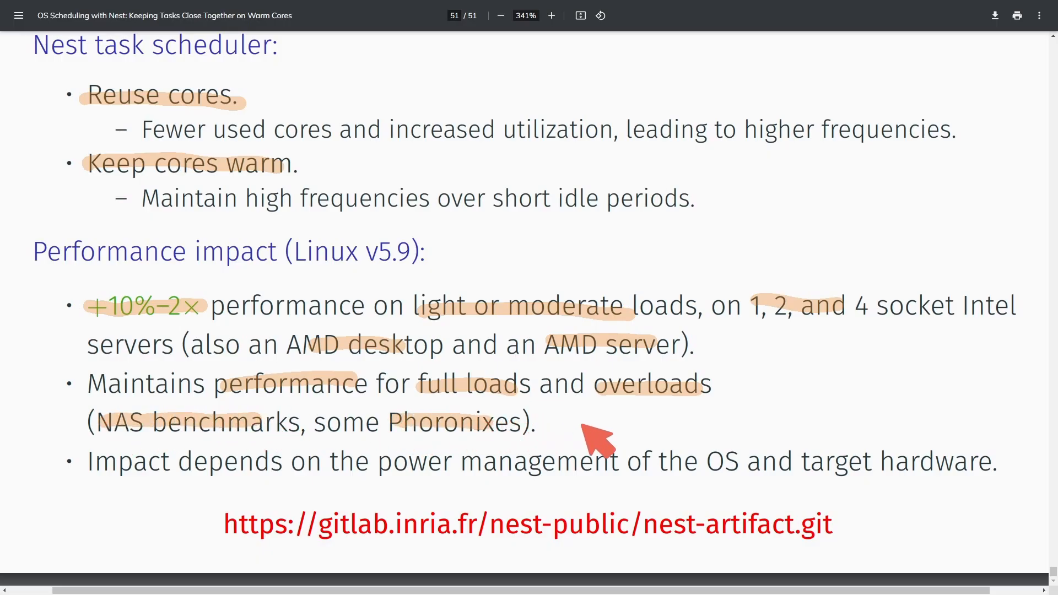
pyautogui.moveTo(191, 501)
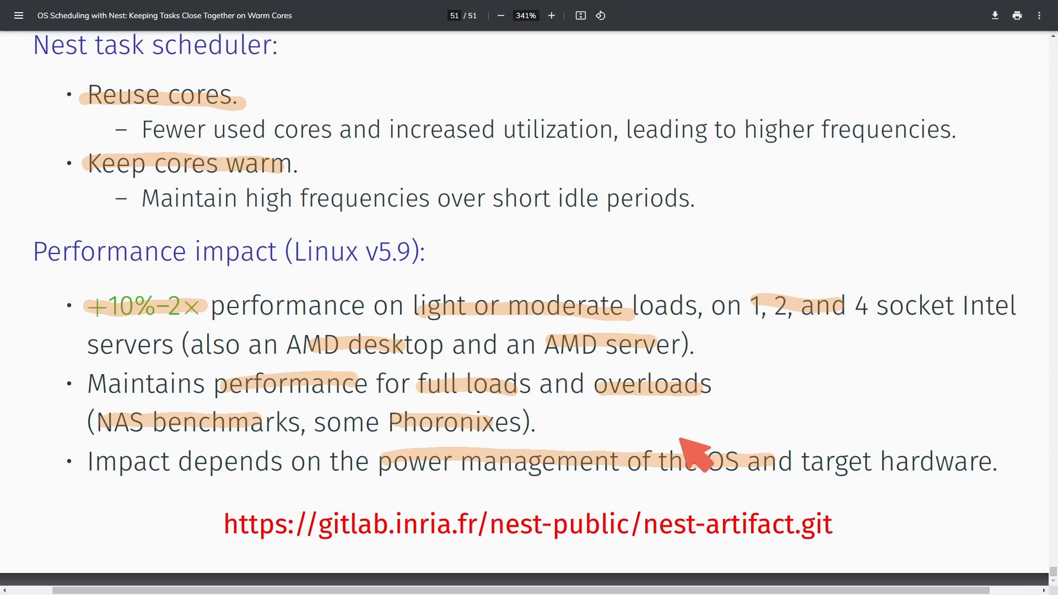
pyautogui.moveTo(916, 360)
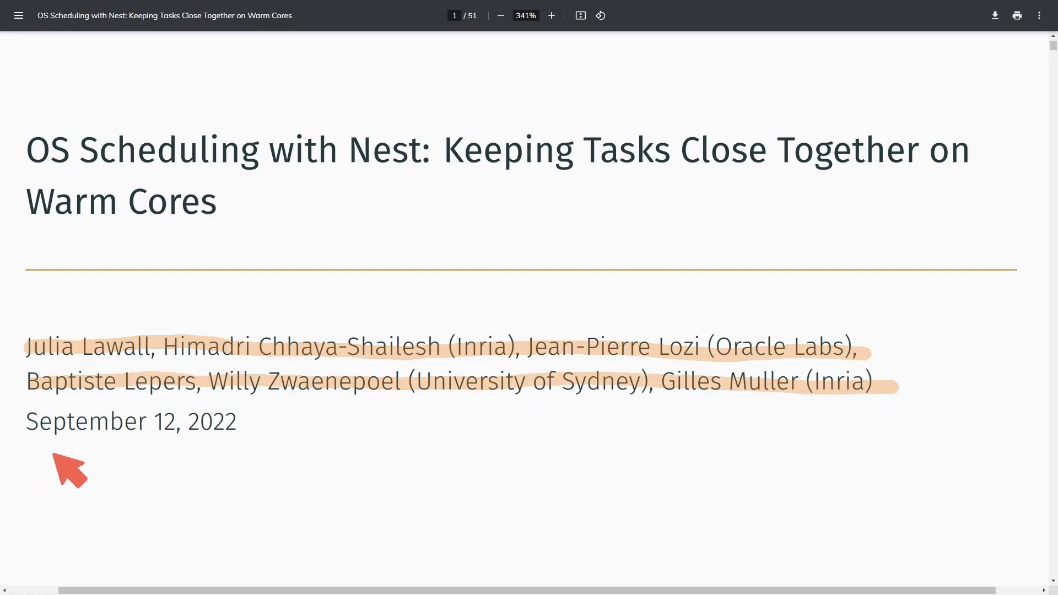
pyautogui.moveTo(464, 574)
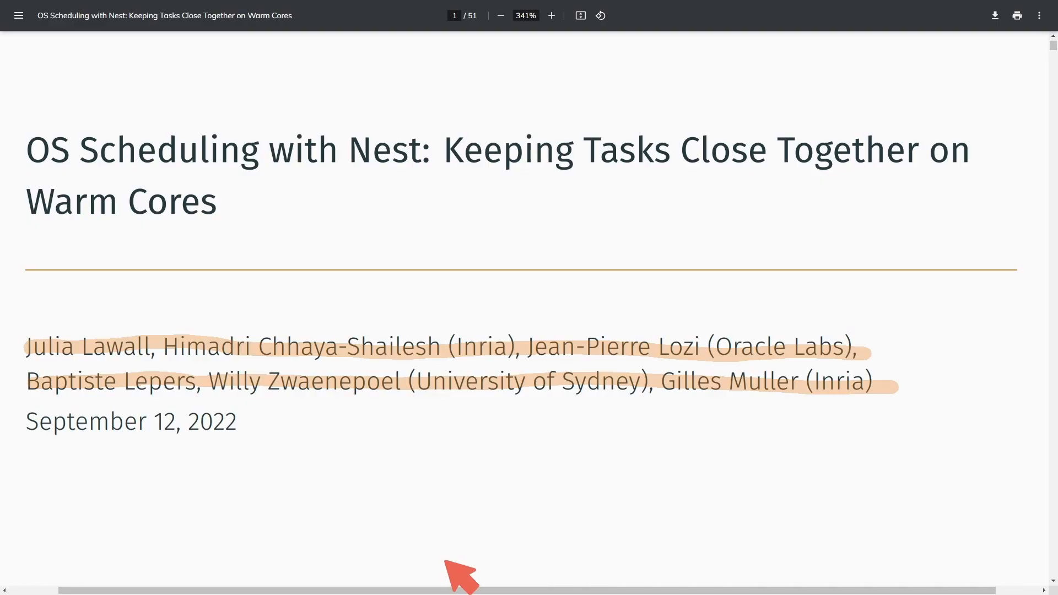
pyautogui.moveTo(456, 536)
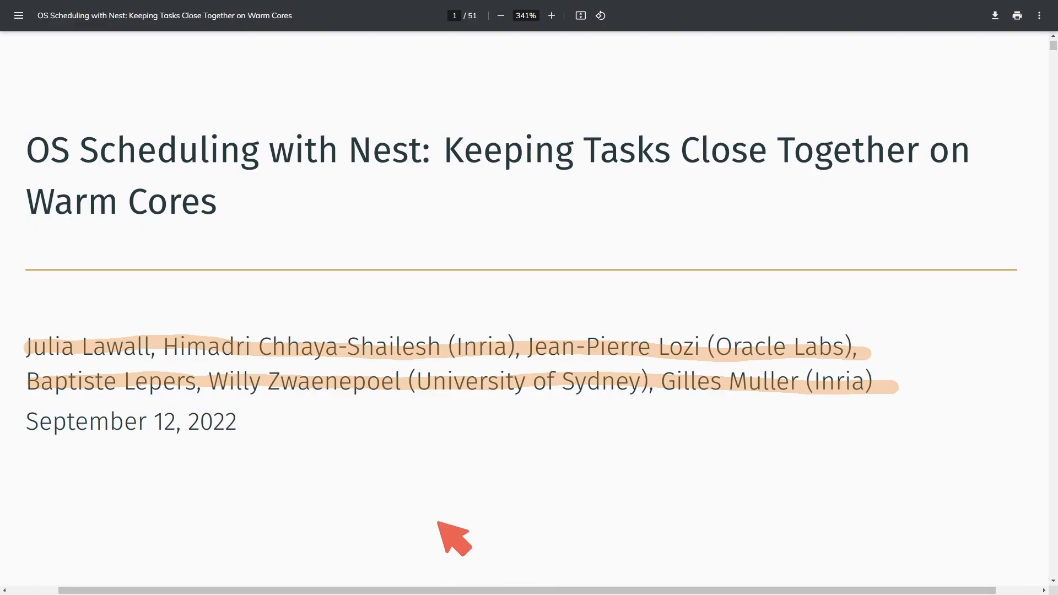